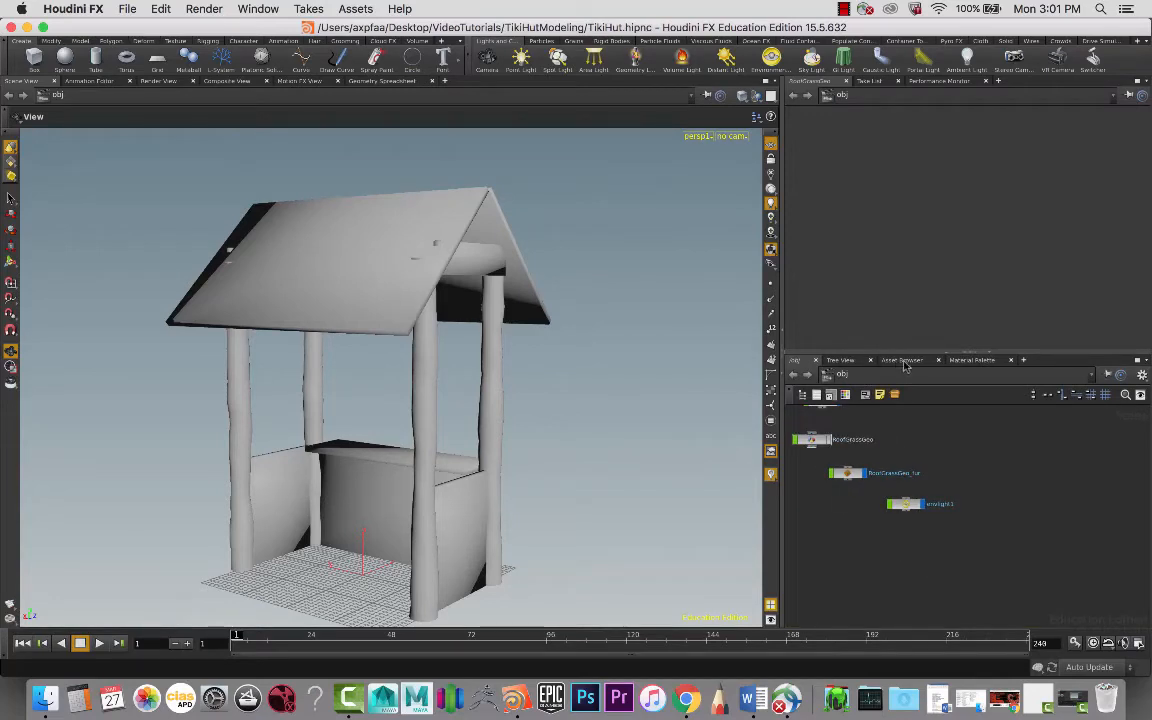
# - Browse the Material Palette gallery while orbiting the hut, then switch to the Asset Browser
pyautogui.click(970, 360)
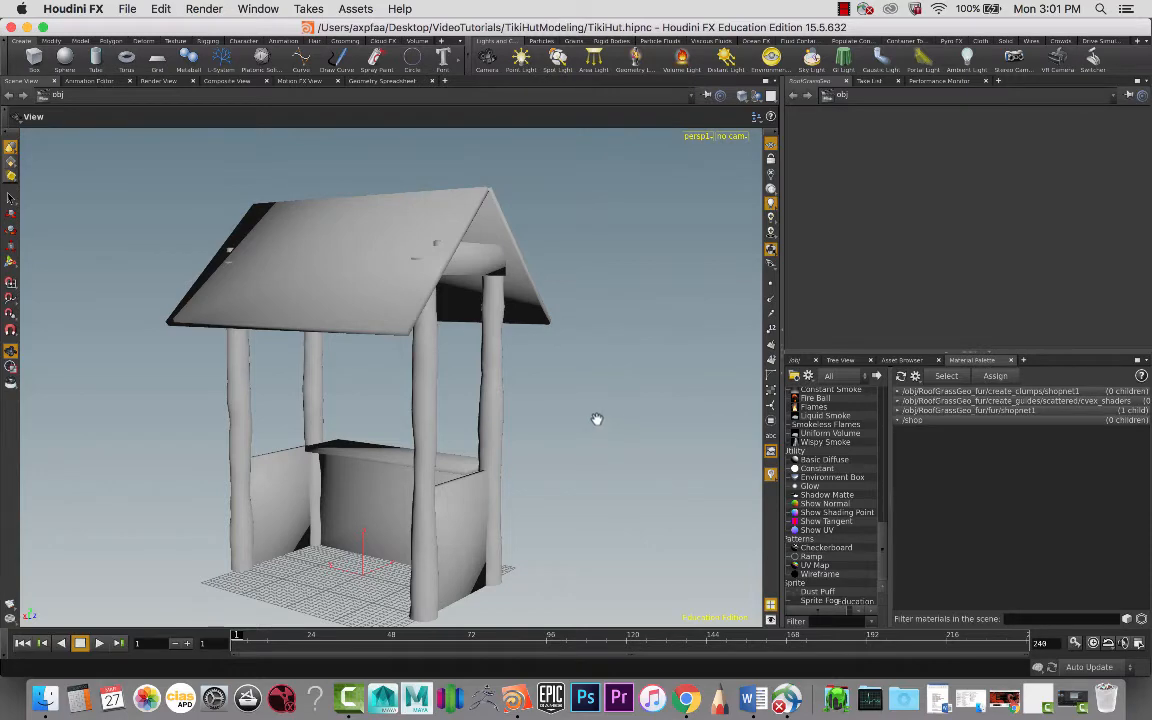
pyautogui.moveTo(597, 418); pyautogui.dragTo(223, 414)
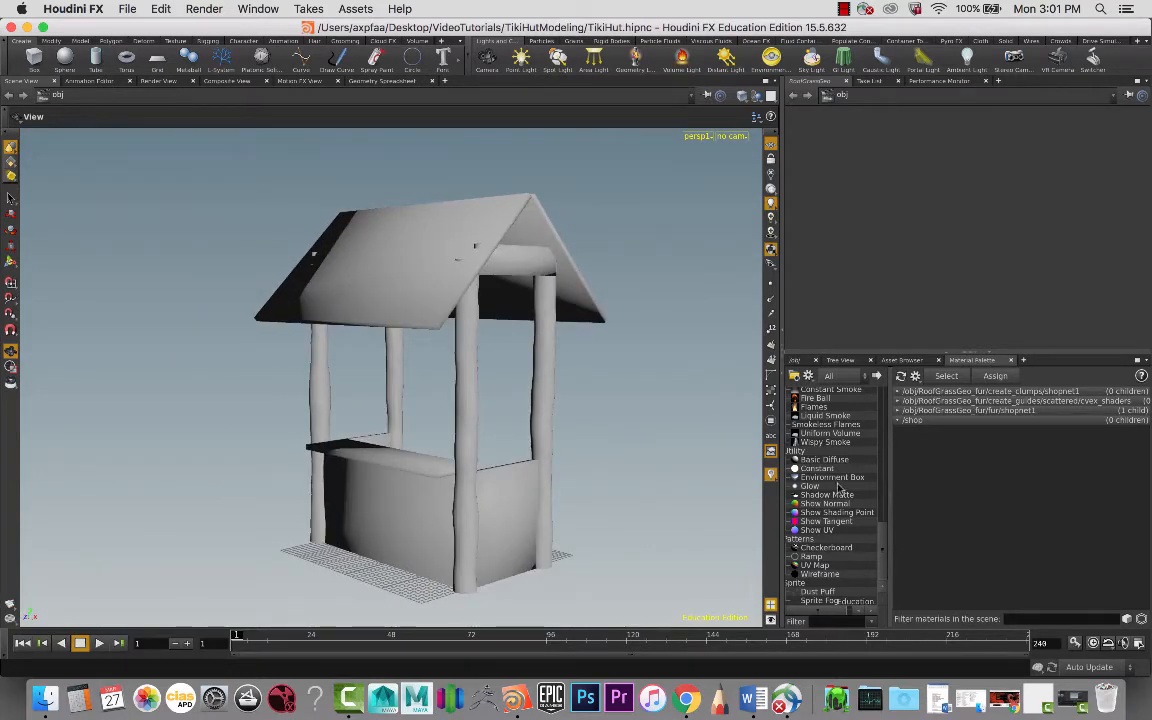
pyautogui.scroll(-3)
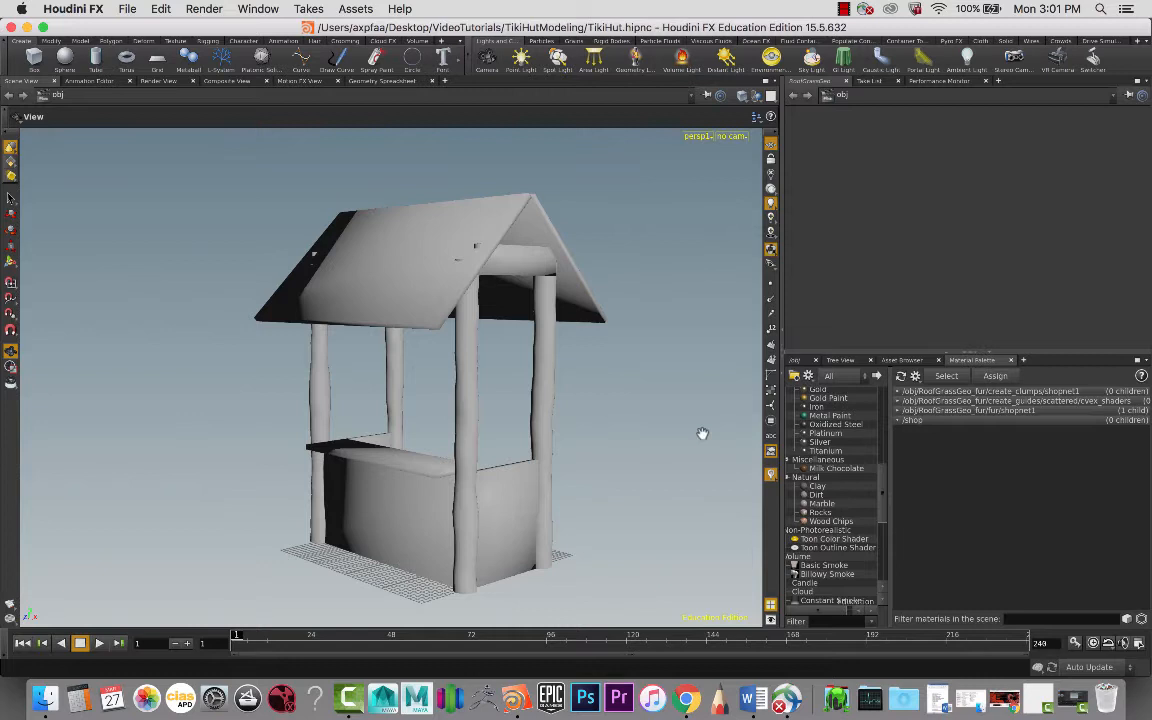
pyautogui.click(806, 477)
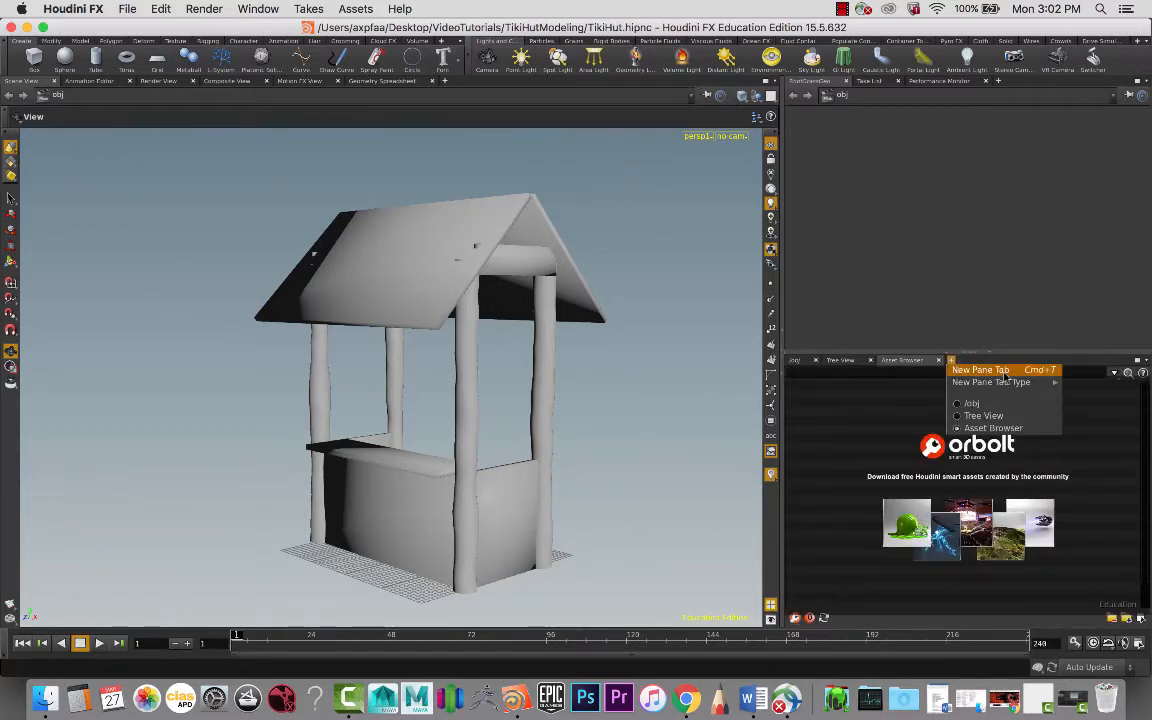
# - Show the New Pane Tab Type submenu from the pane tab bar's + button
pyautogui.click(990, 382)
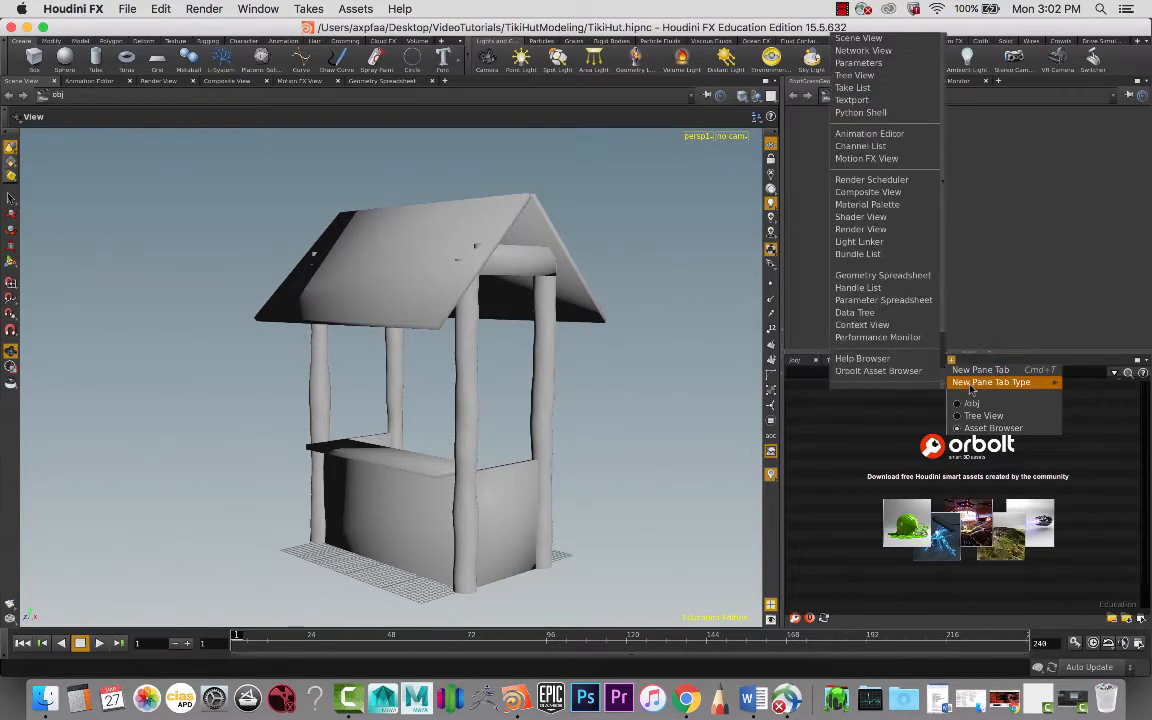
pyautogui.moveTo(860, 217)
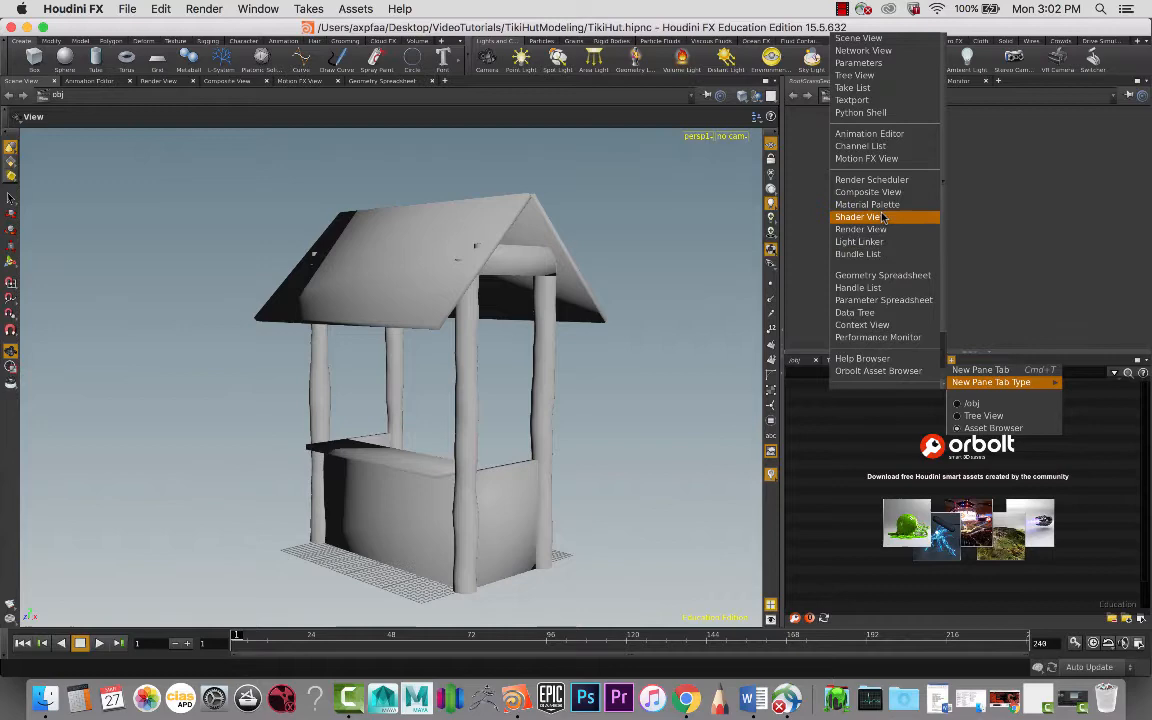
# - Drop the Natural > Clay material into /shop and bring up its surface parameters
pyautogui.click(867, 204)
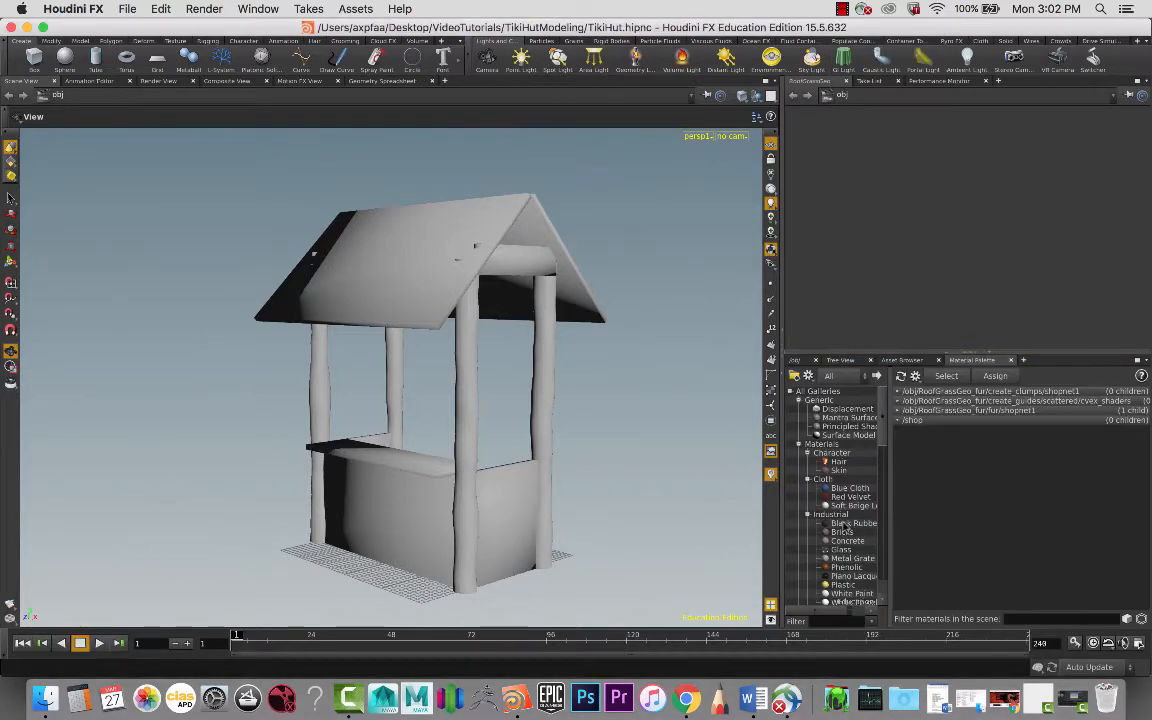
pyautogui.scroll(-3)
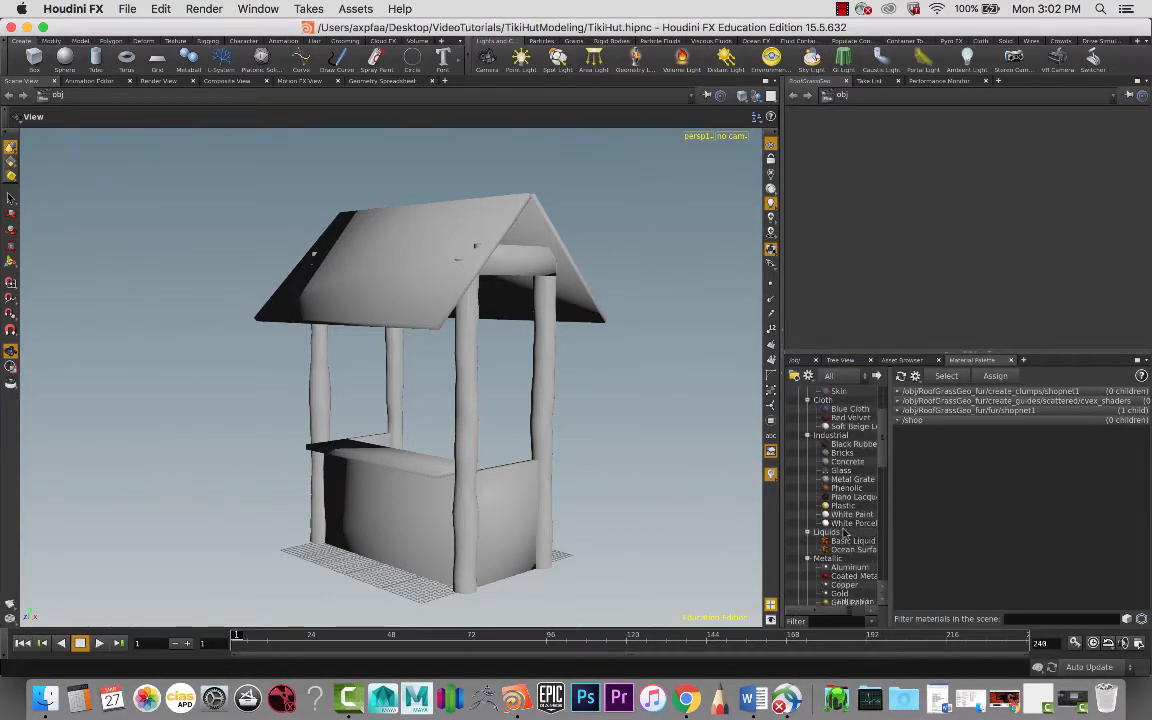
pyautogui.scroll(-3)
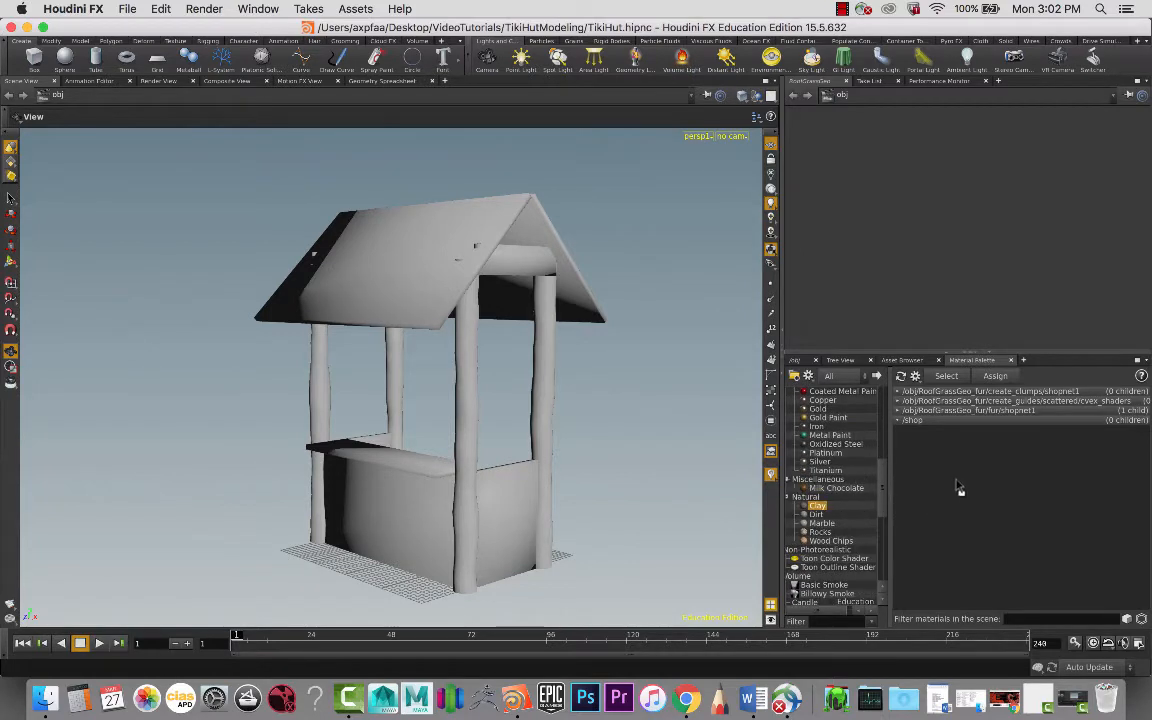
pyautogui.click(816, 506)
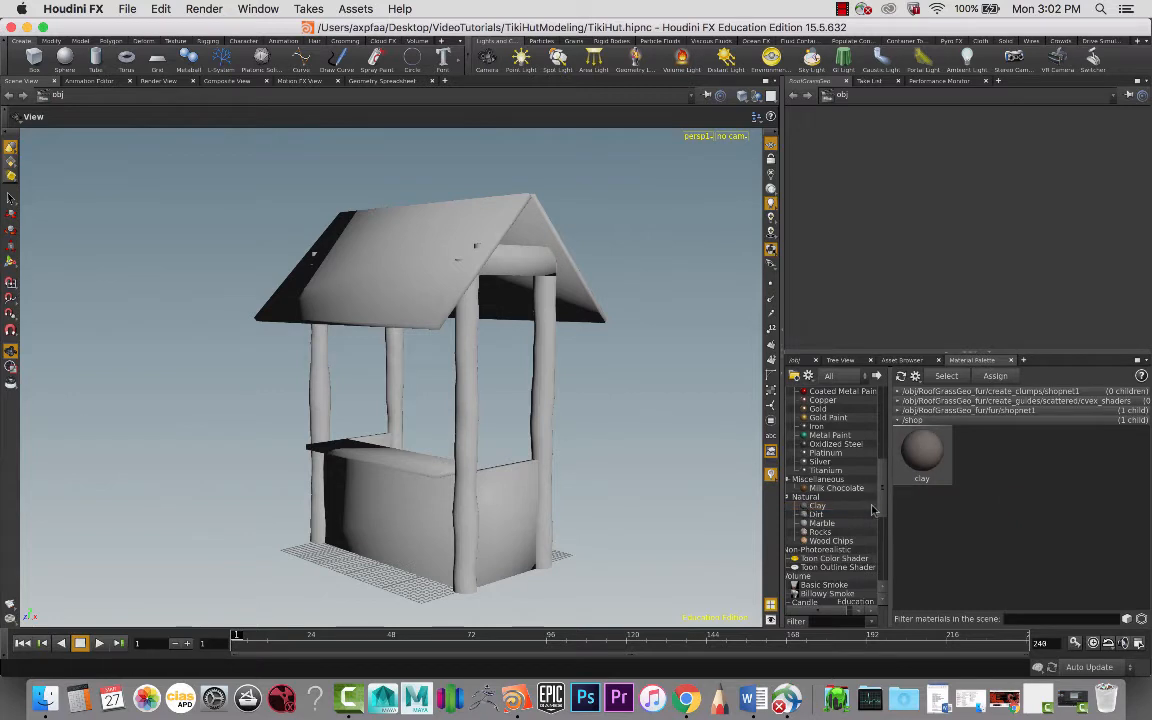
pyautogui.rightClick(921, 478)
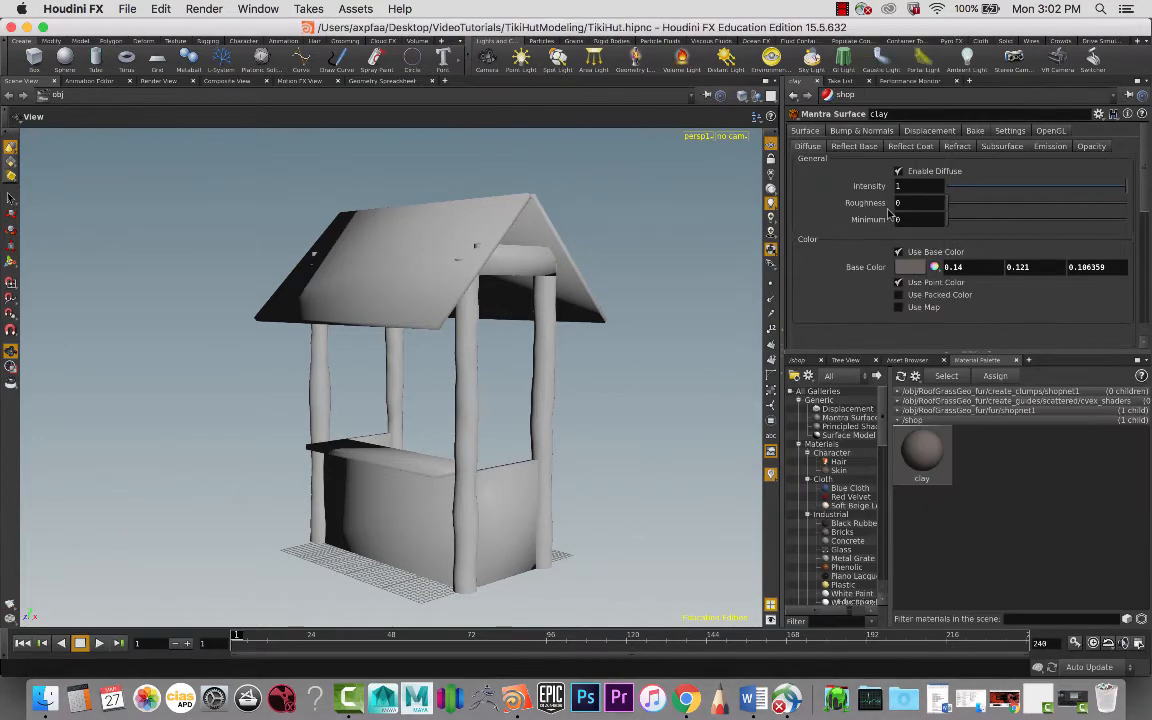
# - Duplicate the clay material twice and rename the three nodes light, mid and Dark
pyautogui.scroll(-3)
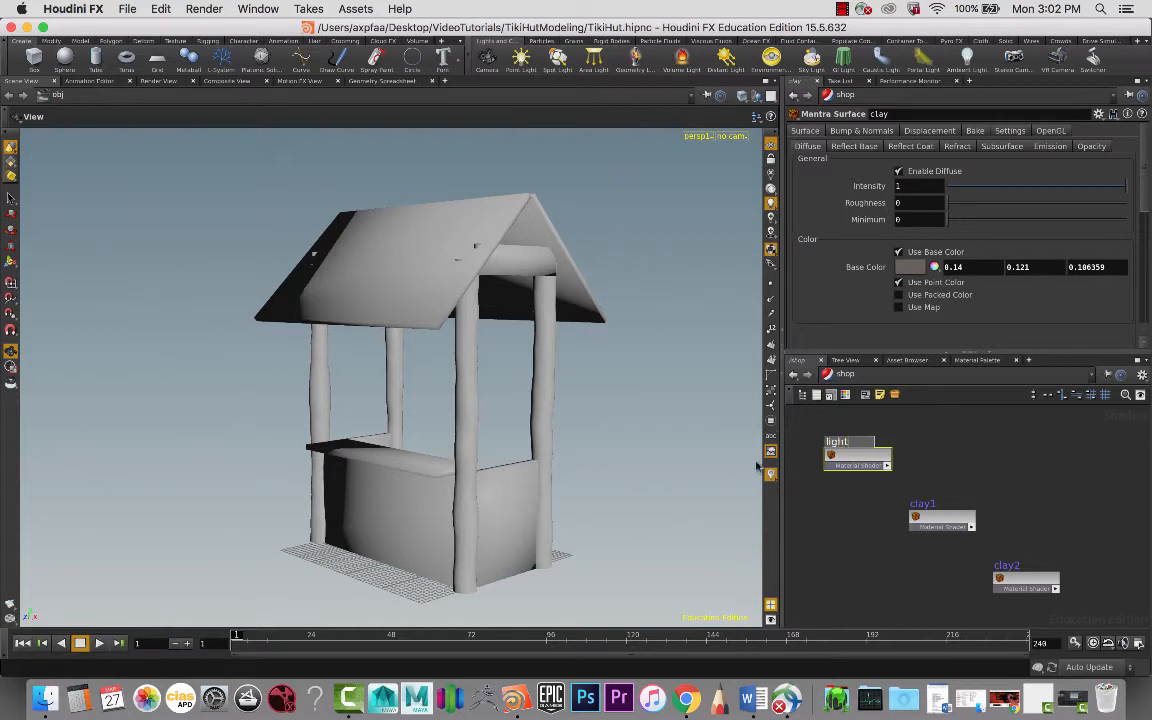
pyautogui.click(848, 441)
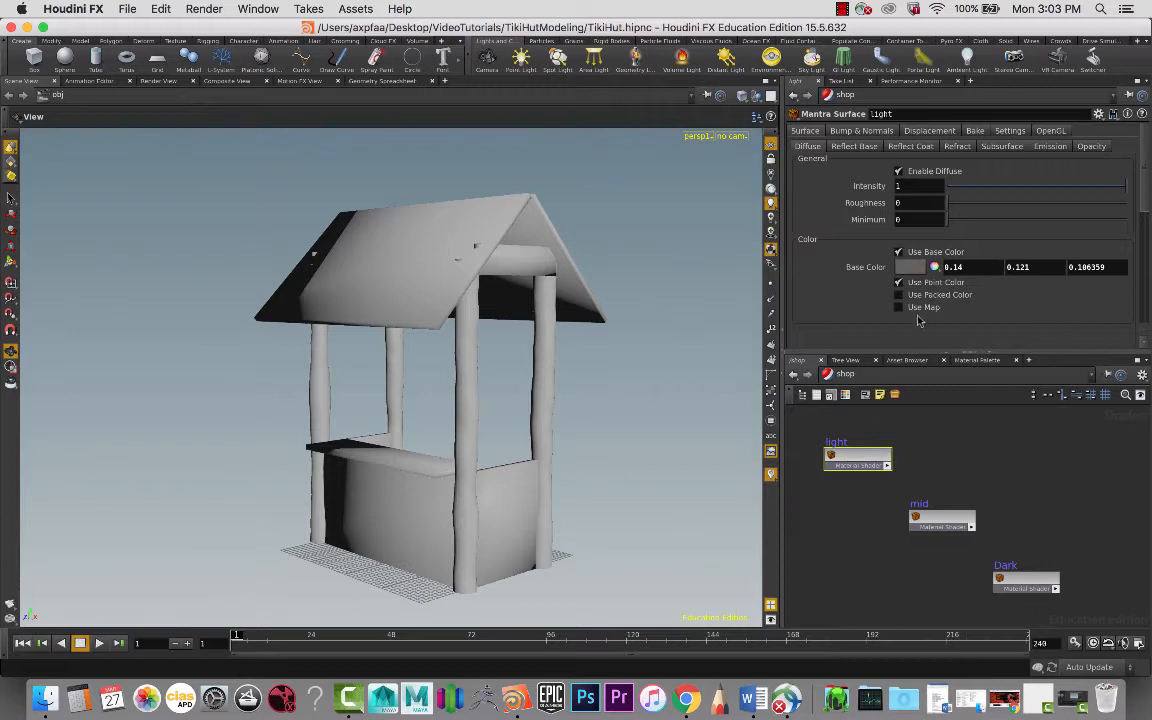
# - Set Base Color to light tan on light and medium brown on mid, then select Dark
pyautogui.click(911, 267)
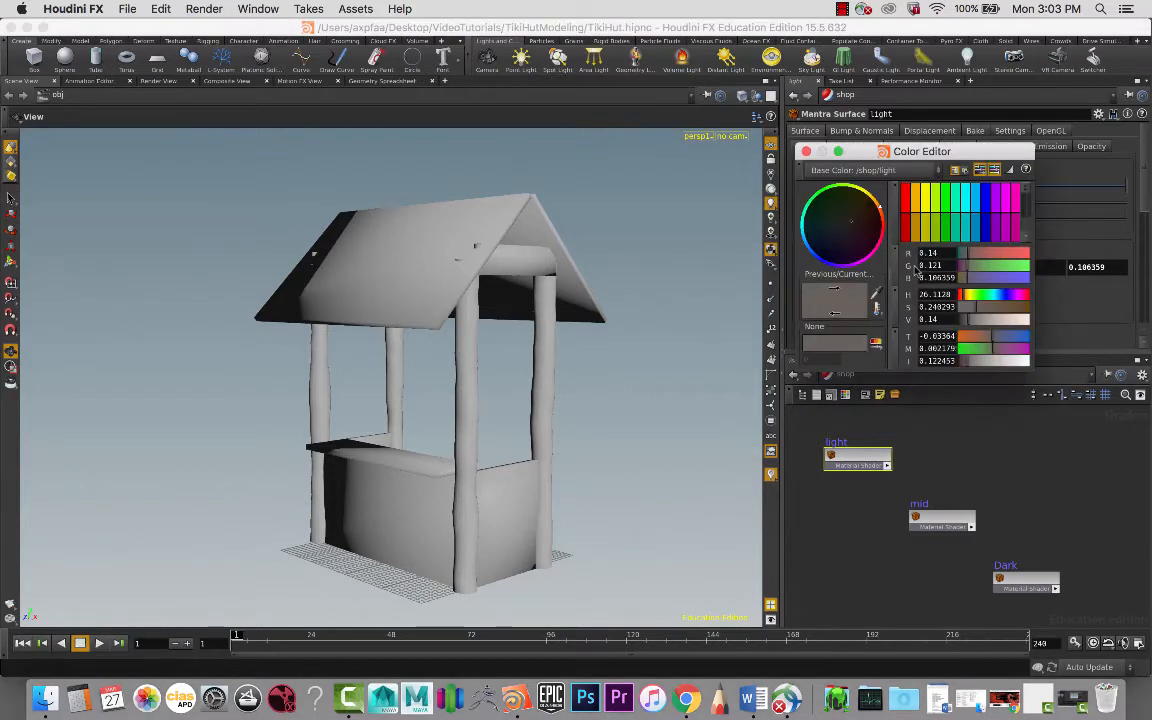
pyautogui.moveTo(918, 205)
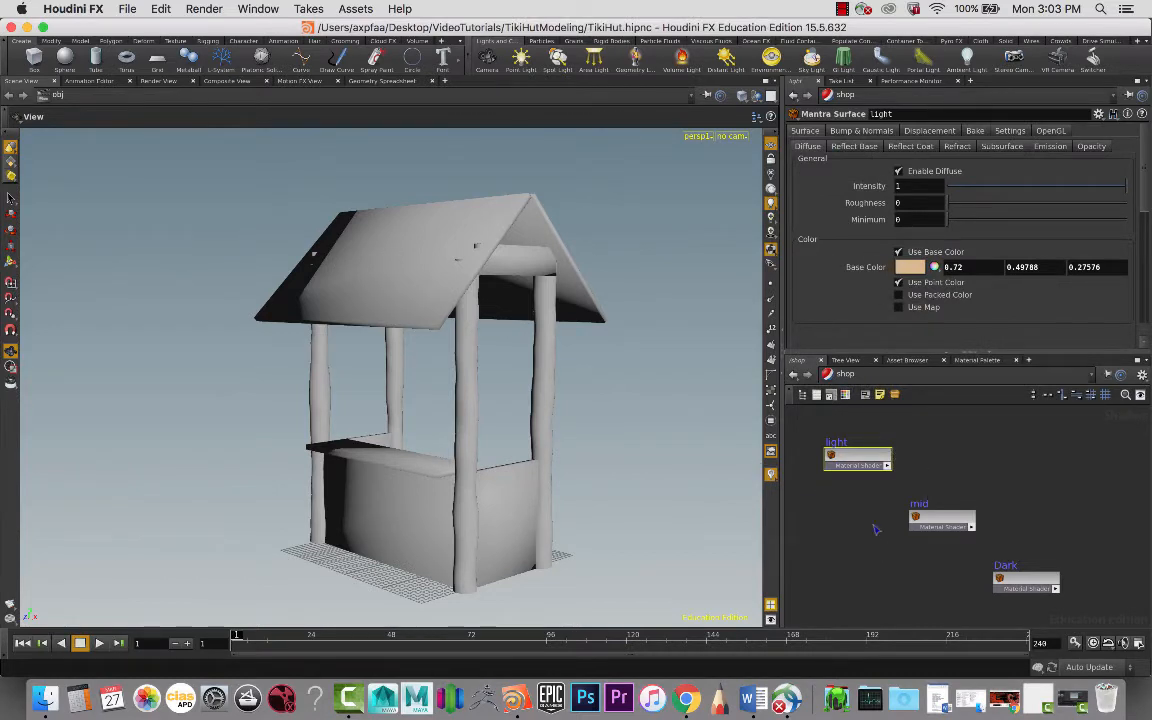
pyautogui.click(942, 519)
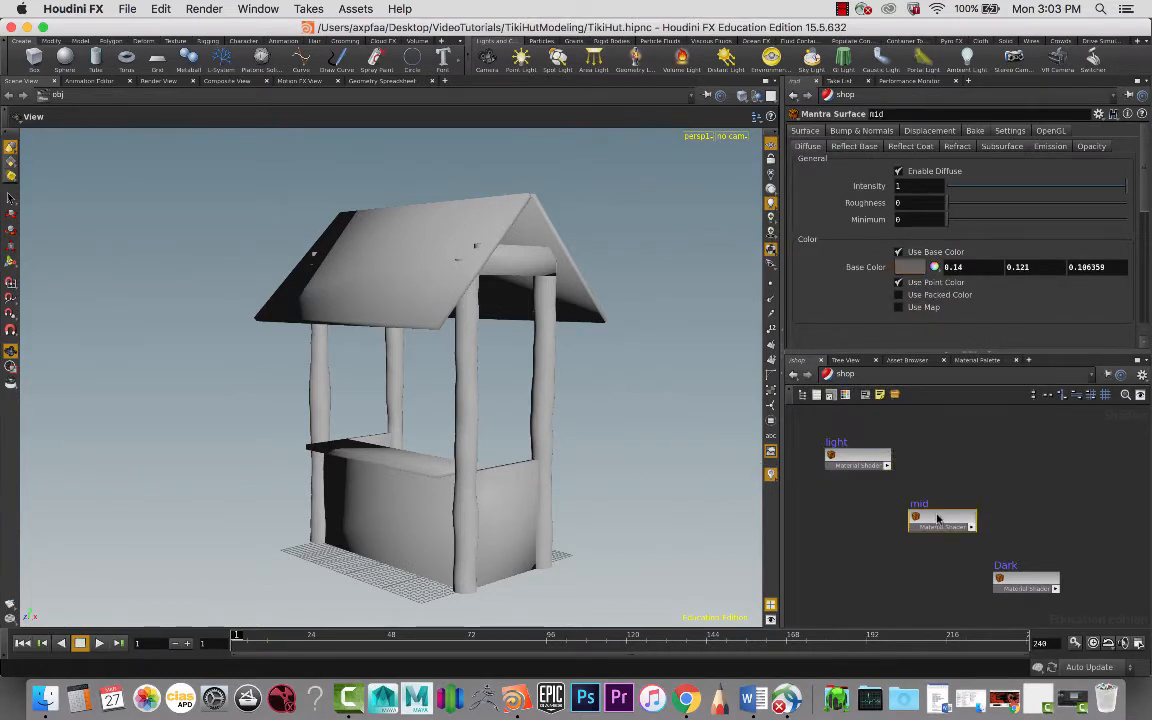
pyautogui.click(911, 267)
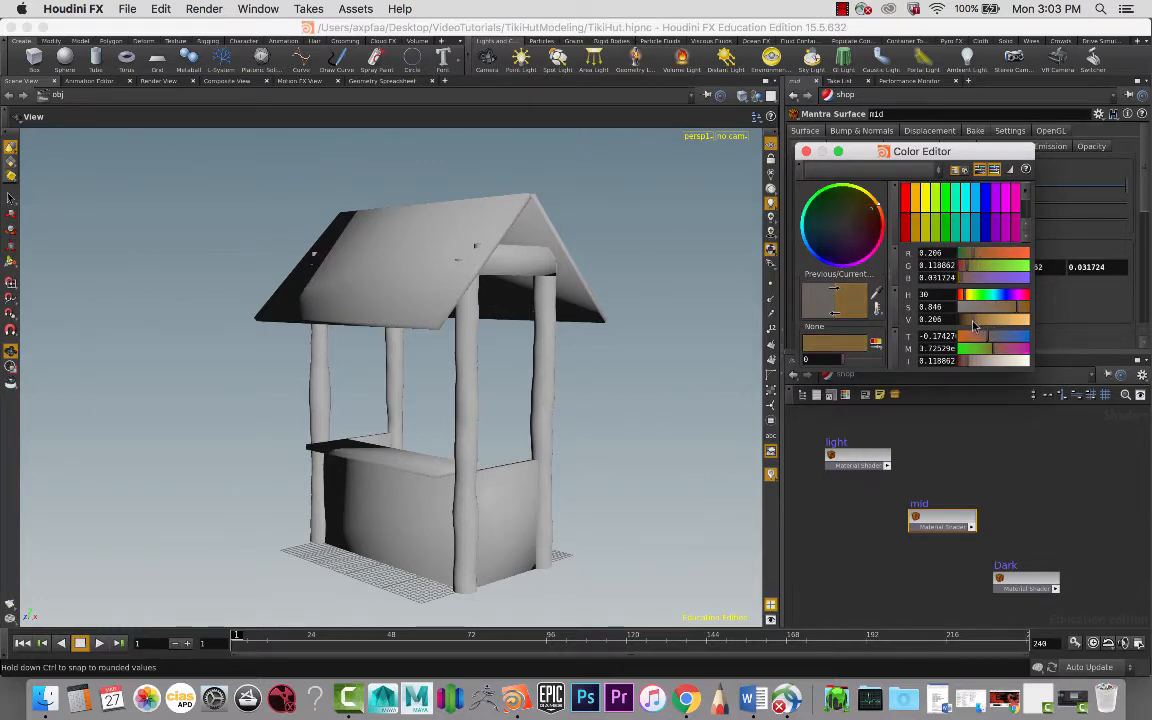
pyautogui.click(857, 455)
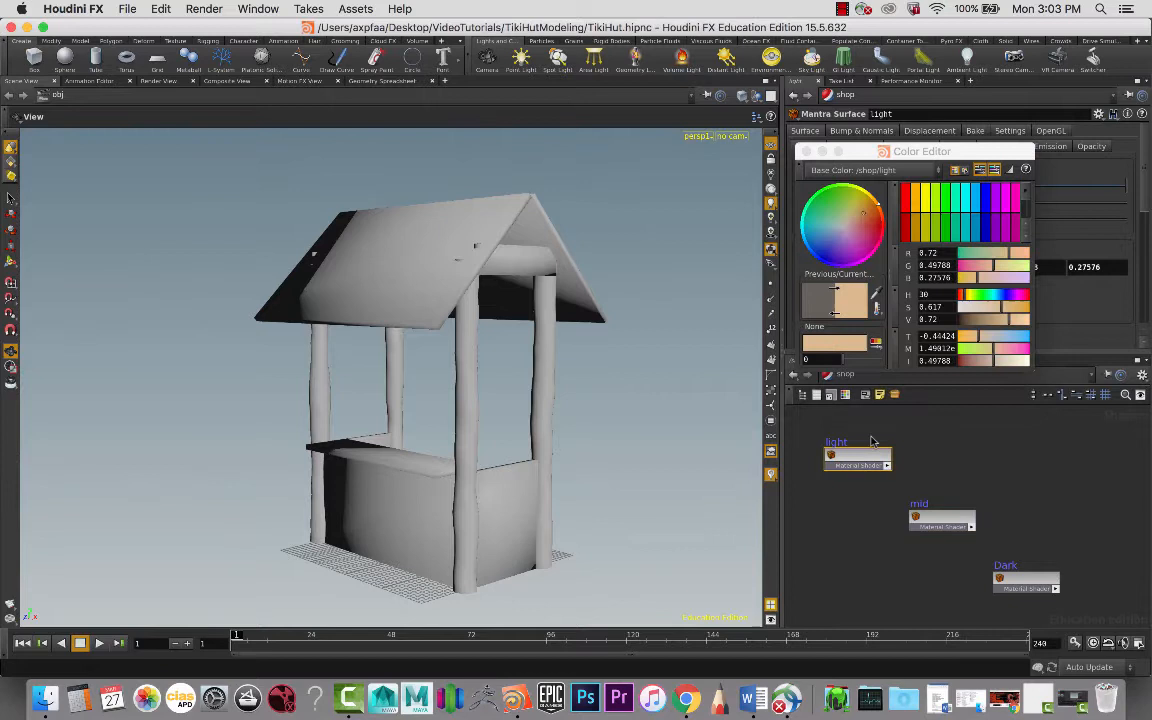
pyautogui.click(941, 520)
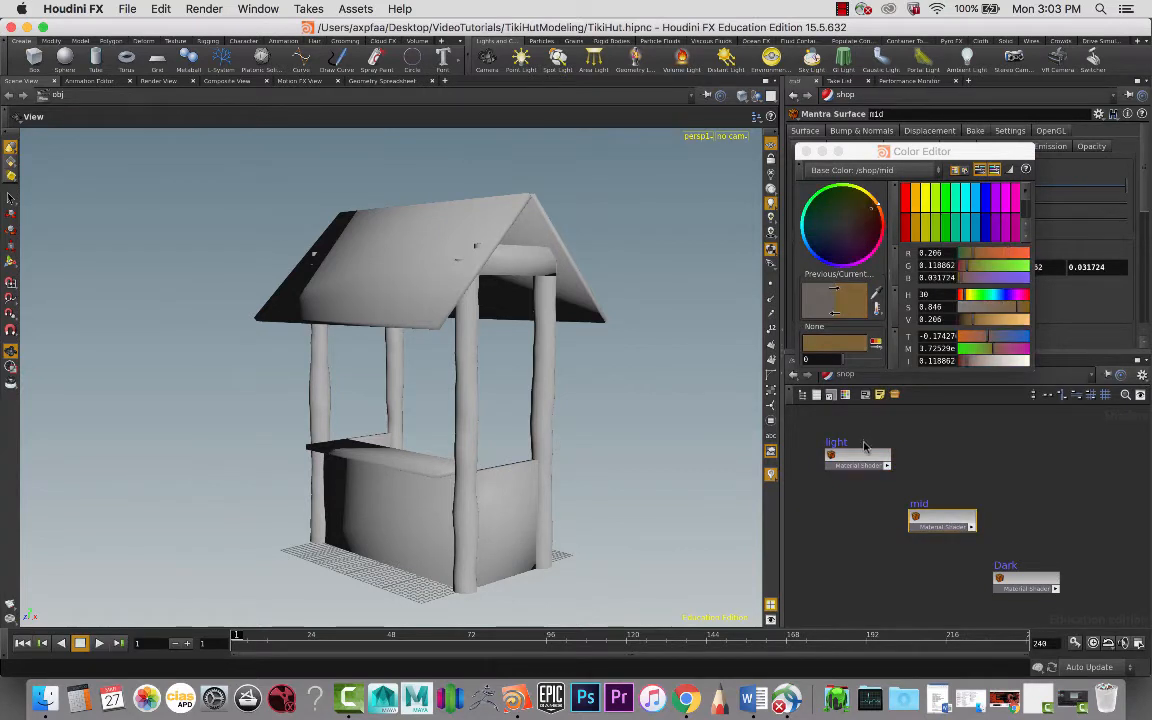
pyautogui.moveTo(1044, 603)
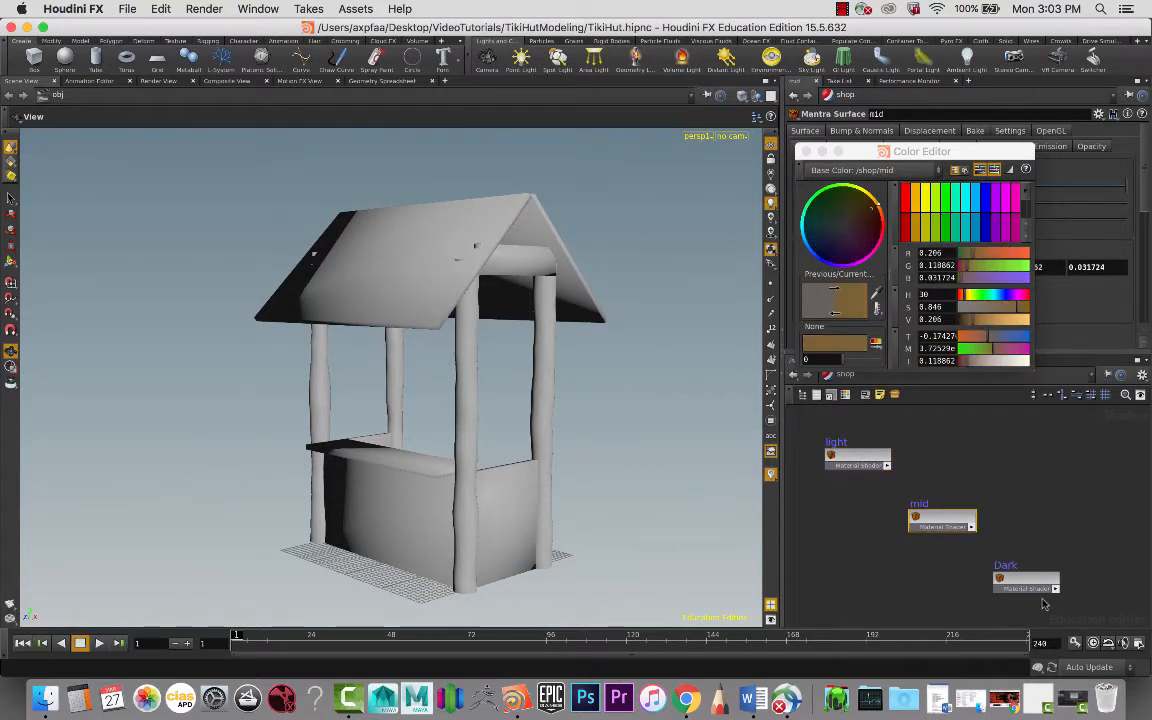
pyautogui.click(1025, 588)
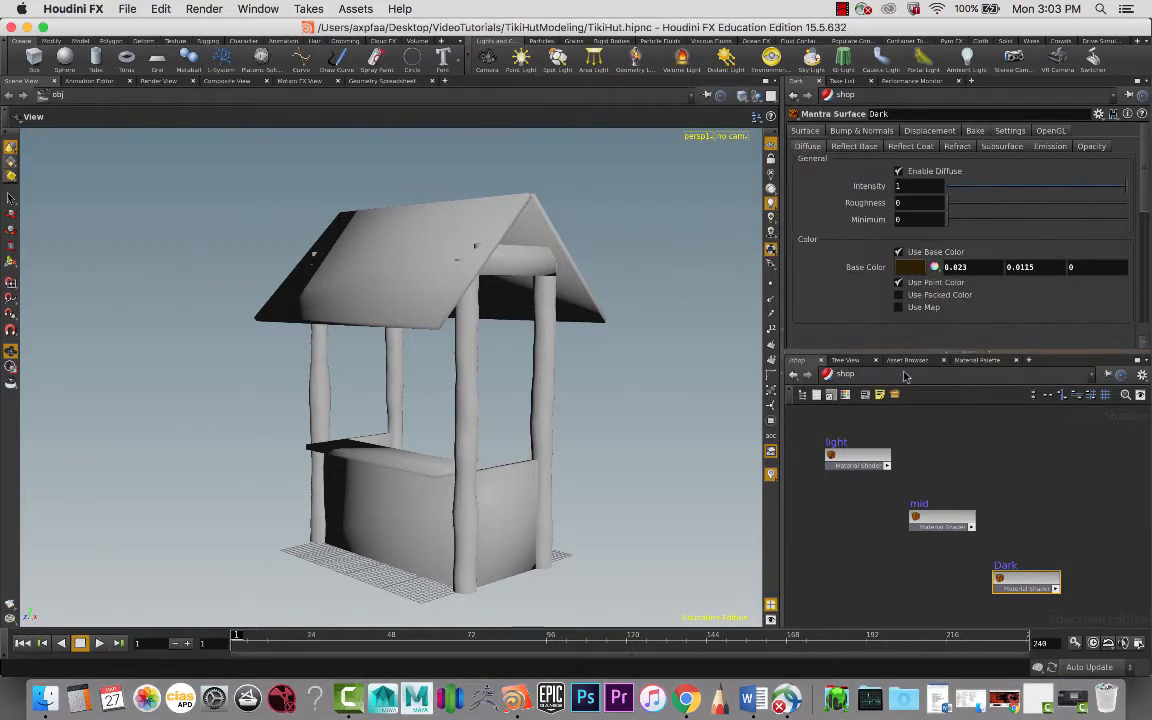
pyautogui.moveTo(730, 428)
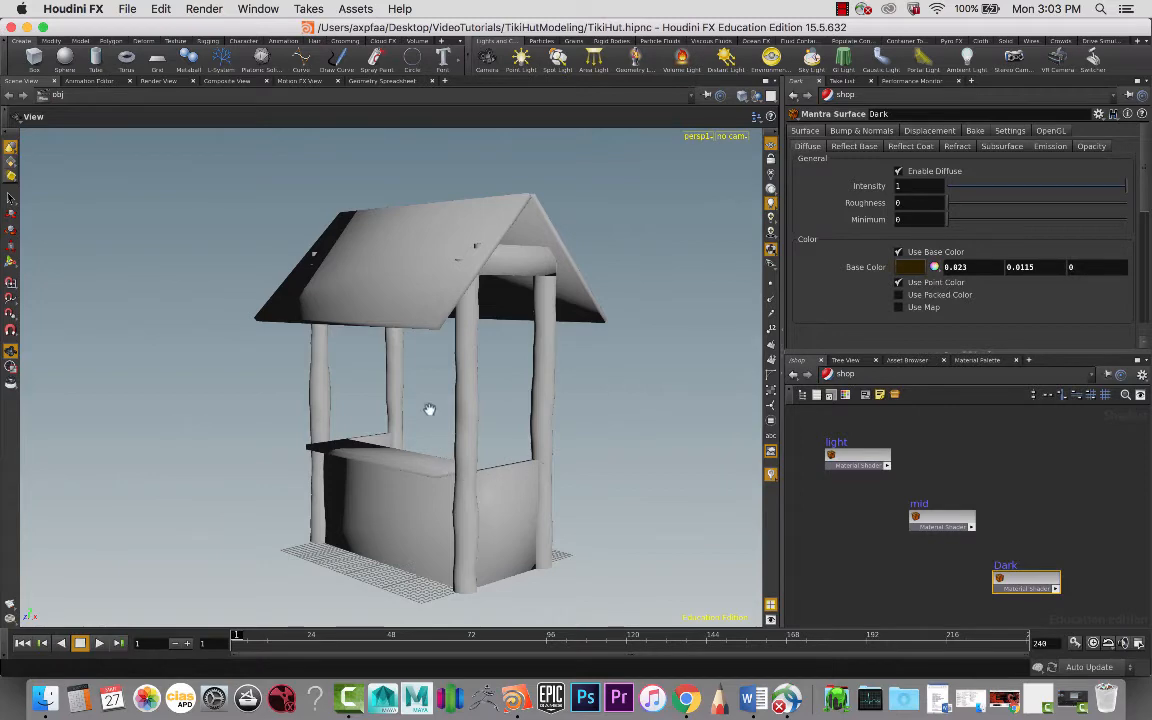
# - Orbit the viewport to look at the tiki hut from above
pyautogui.moveTo(430, 408); pyautogui.dragTo(604, 406)
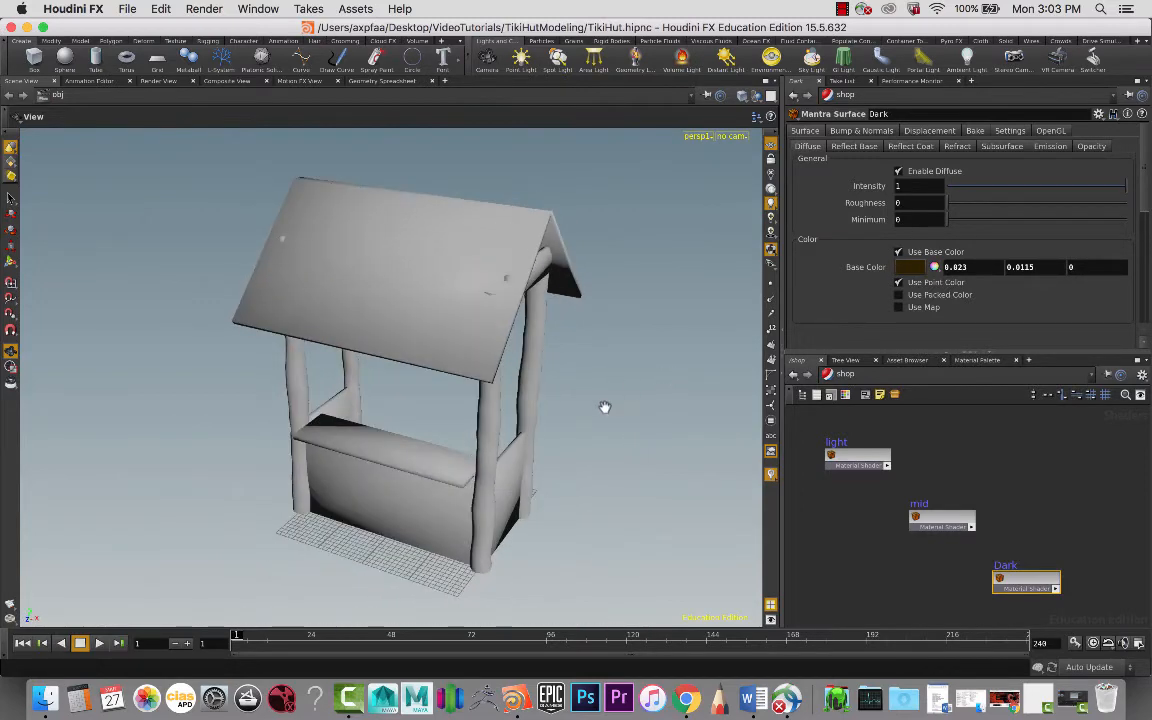
pyautogui.moveTo(405, 456)
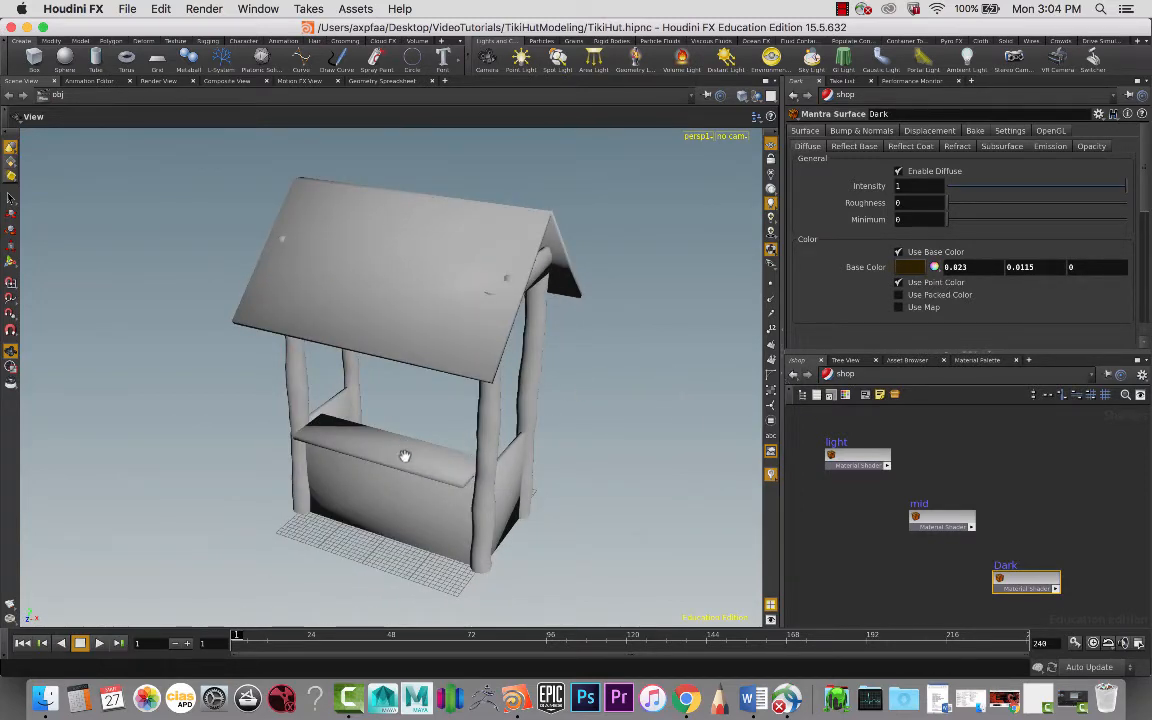
pyautogui.moveTo(622, 418)
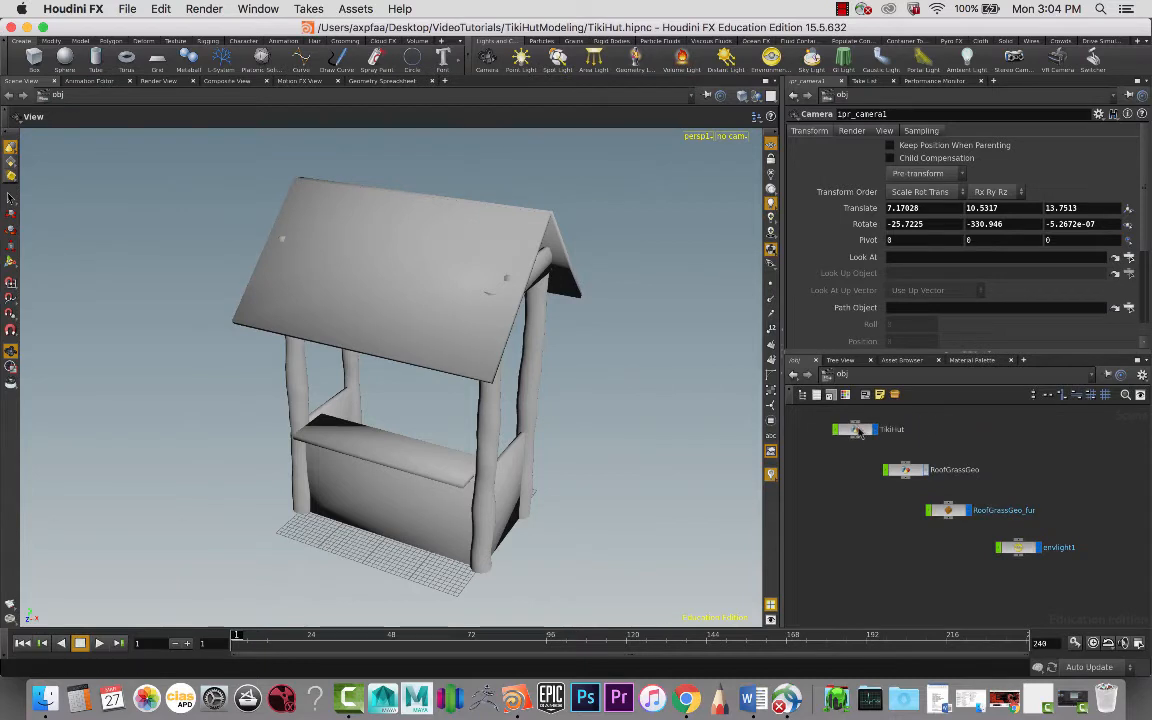
pyautogui.moveTo(903, 495)
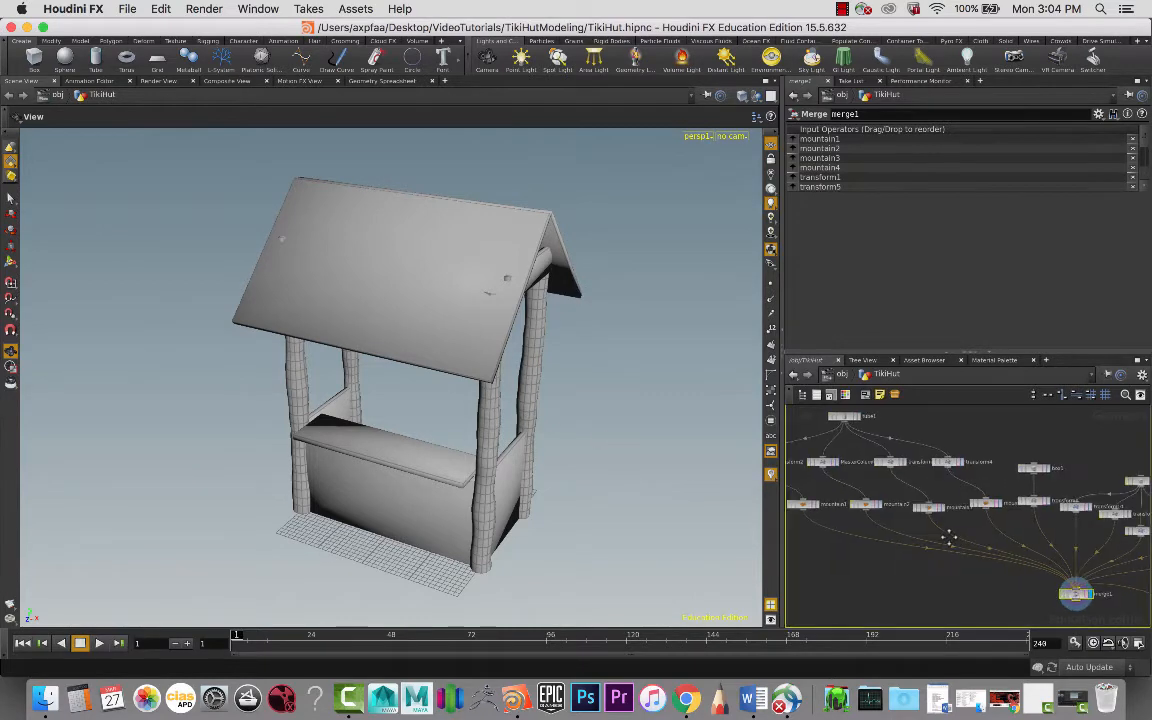
# - Add merge3, wire mountain4 into it alongside mountain3, and reposition the node
pyautogui.press('tab')
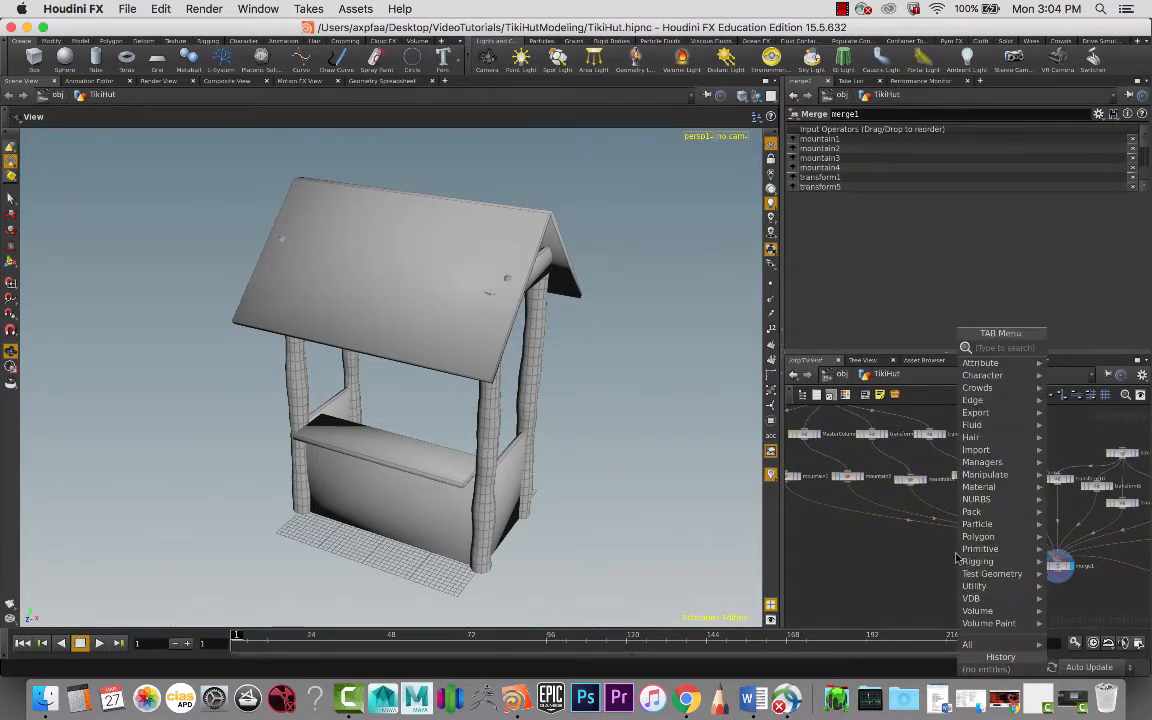
pyautogui.write('m')
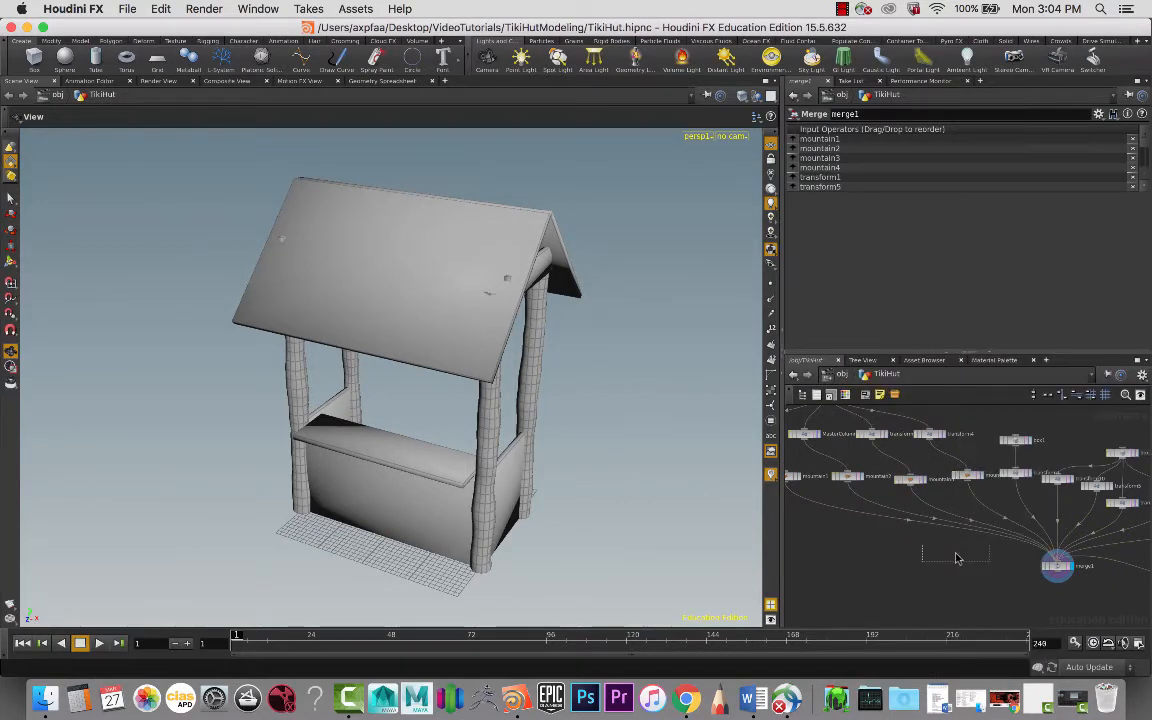
pyautogui.click(885, 515)
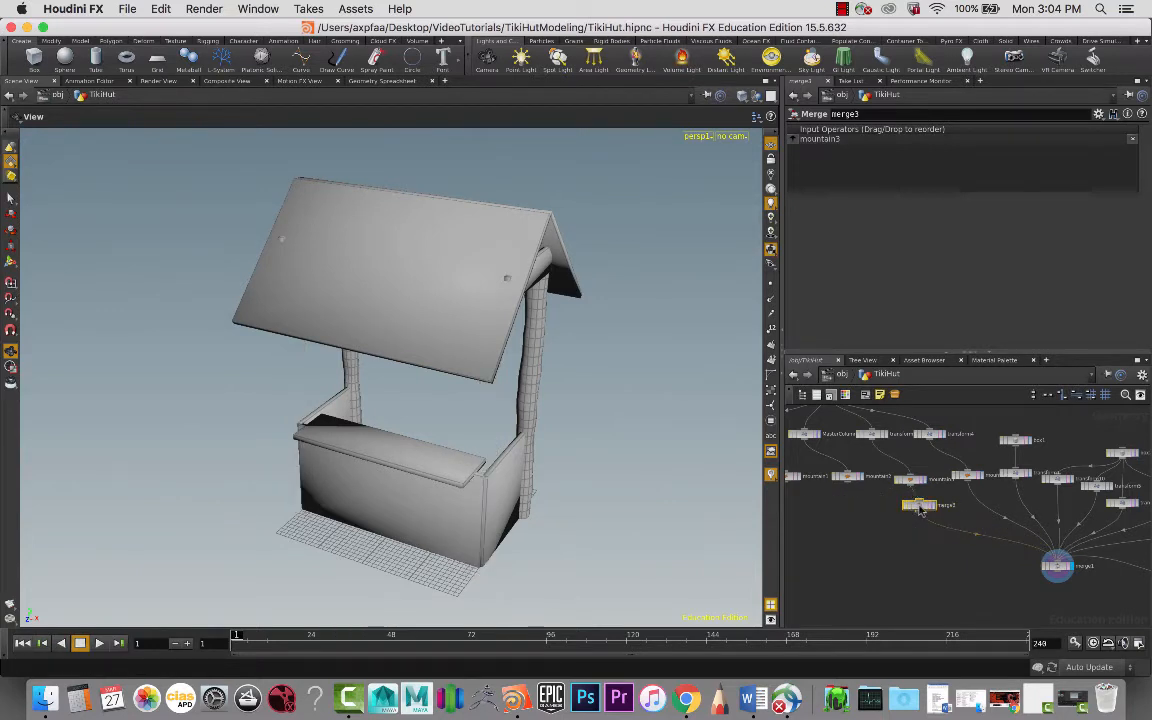
pyautogui.click(920, 505)
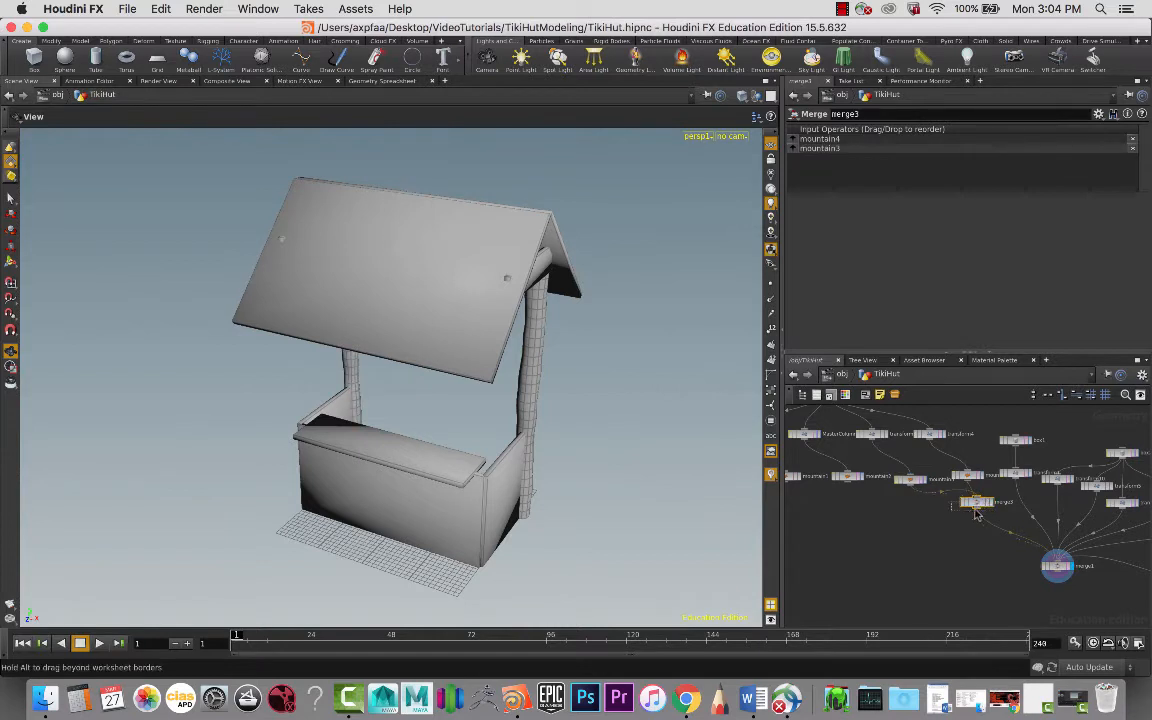
pyautogui.moveTo(975, 502); pyautogui.dragTo(950, 523)
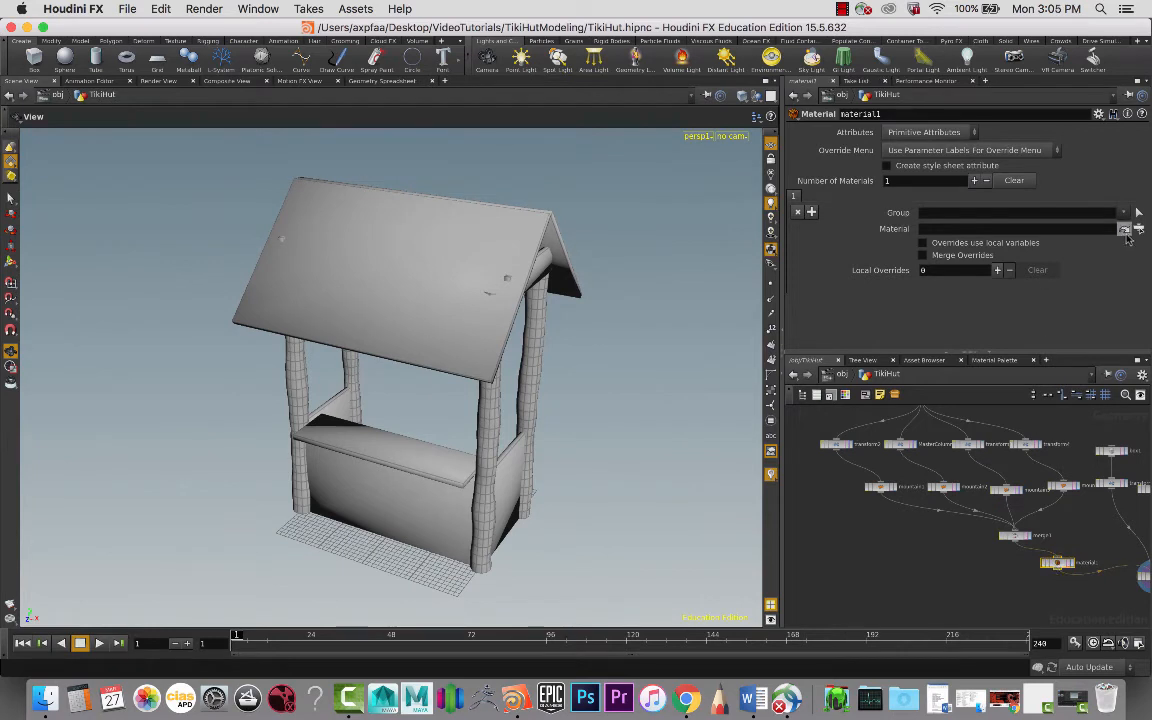
pyautogui.moveTo(1125, 230)
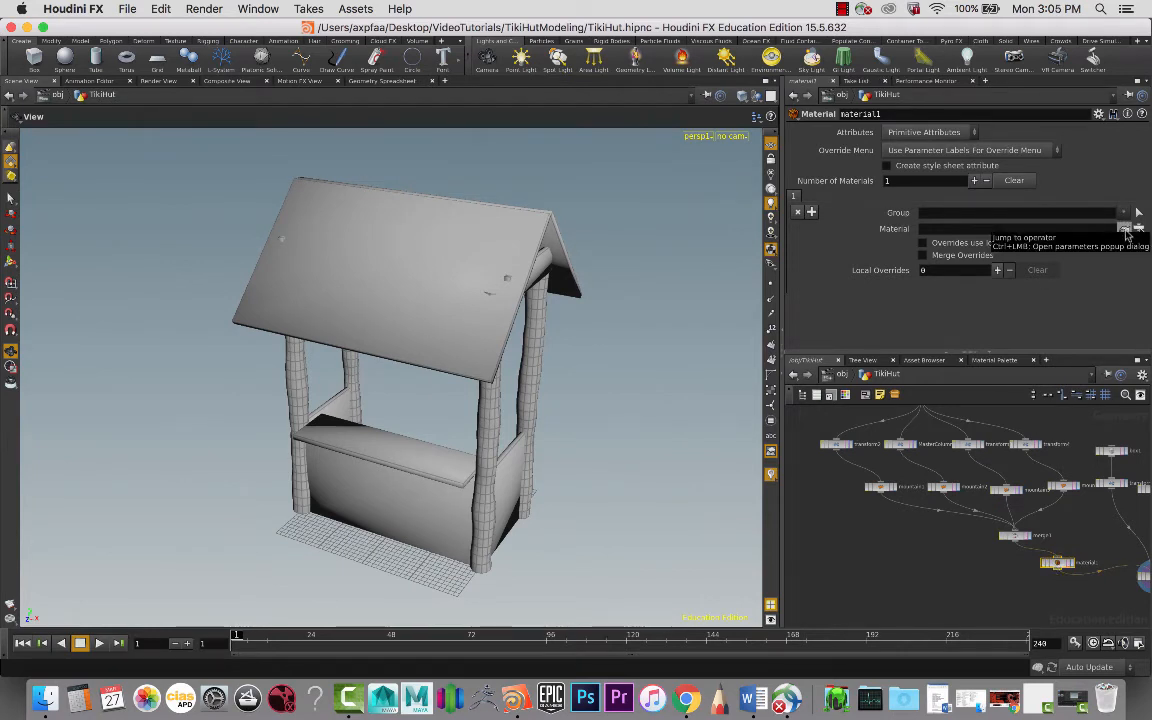
# - Set material1's Material path to the shop's light material, turning the columns tan
pyautogui.click(1138, 228)
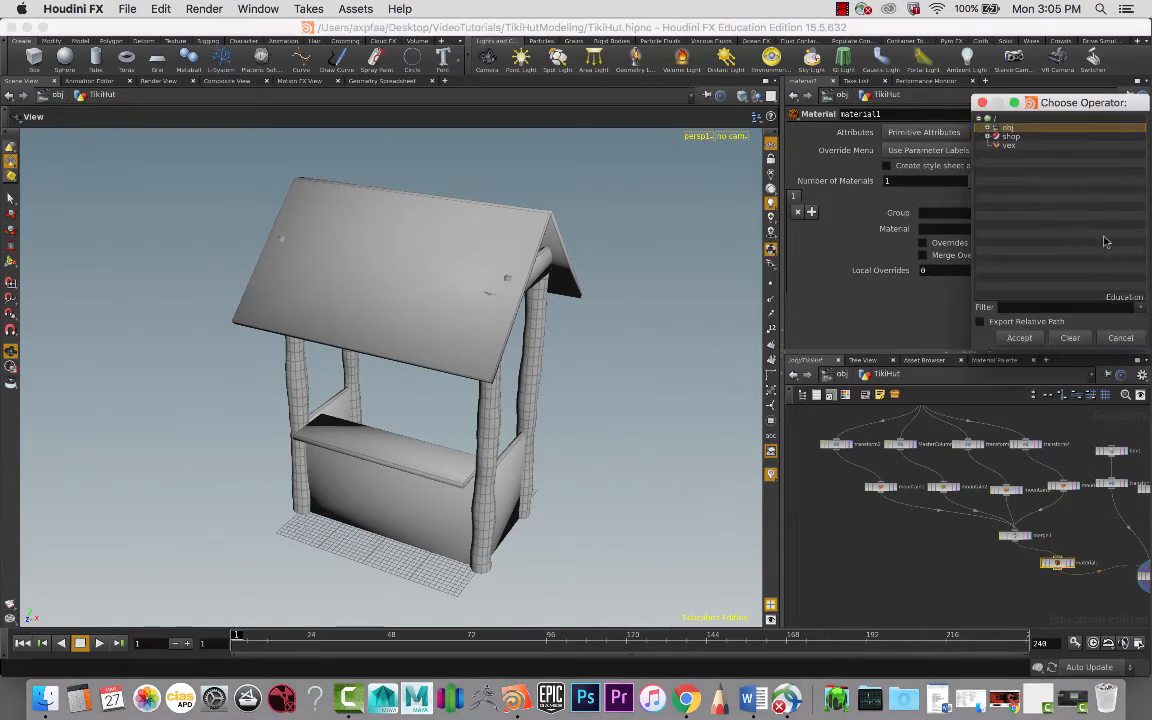
pyautogui.click(998, 135)
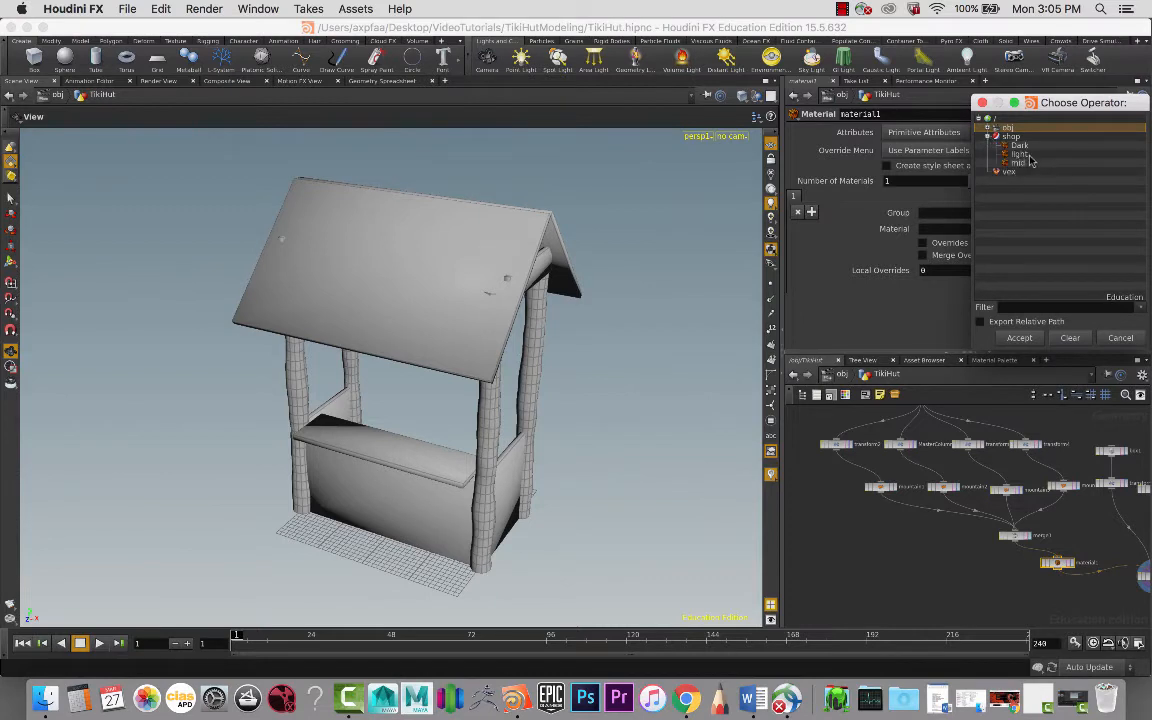
pyautogui.click(1020, 154)
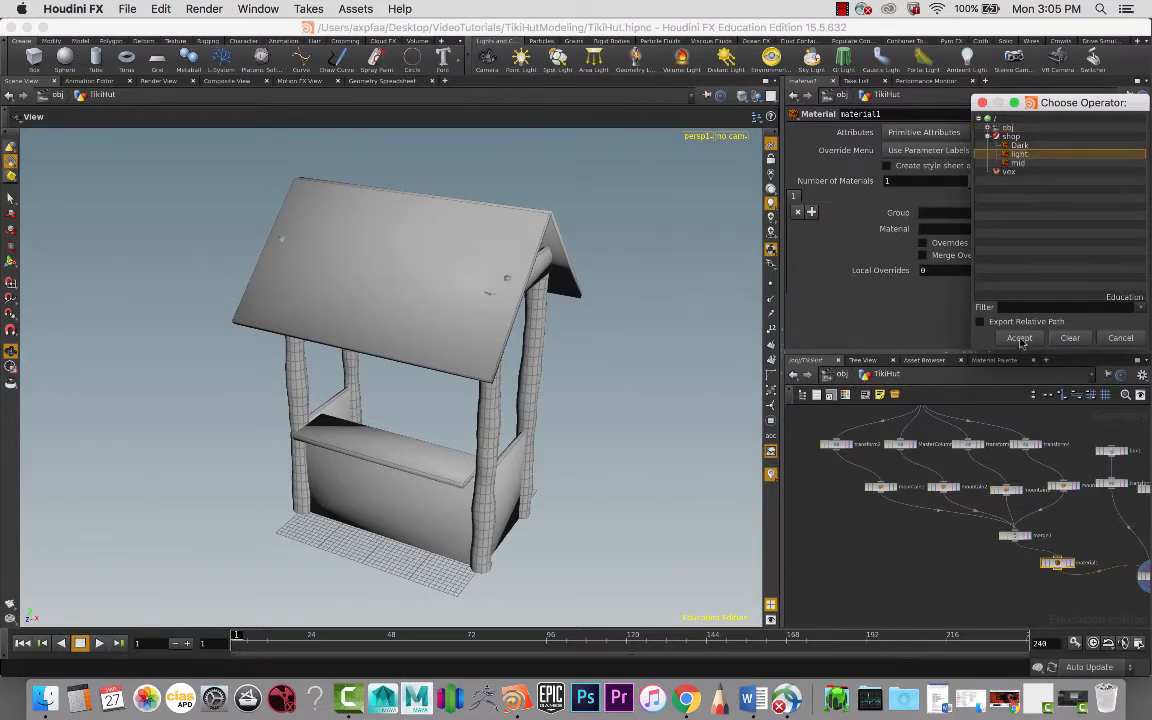
pyautogui.click(1019, 337)
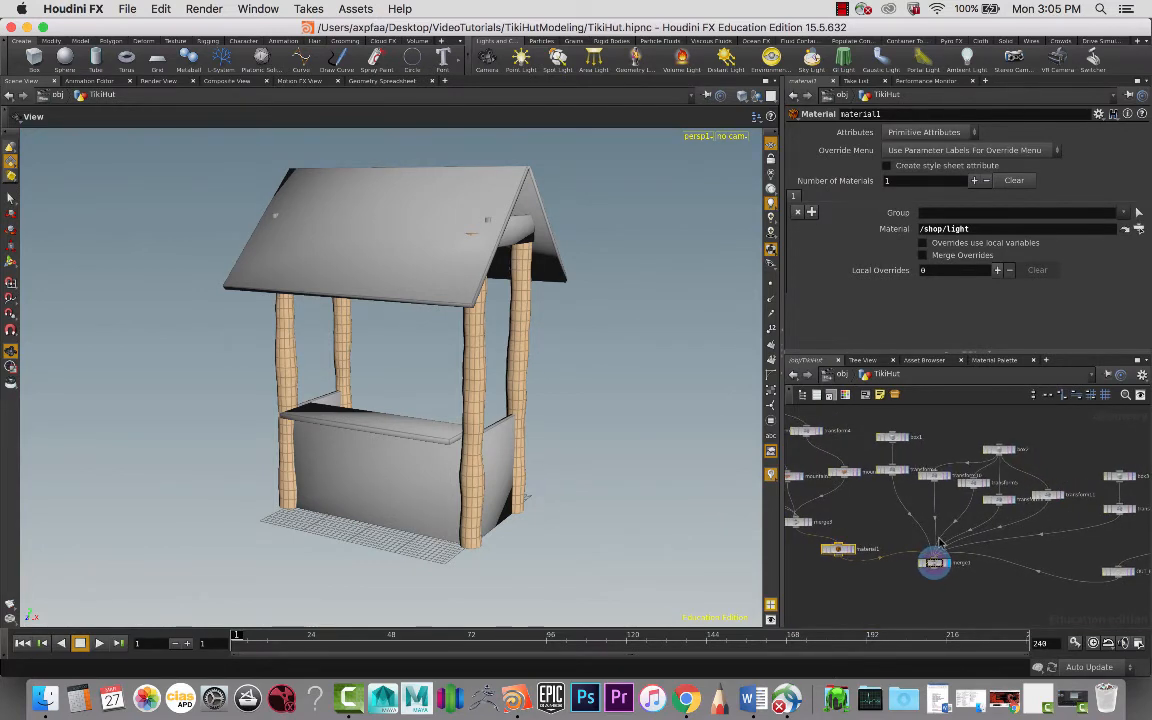
# - Move the display flag across transform1 and other transform nodes to view each counter piece
pyautogui.click(893, 470)
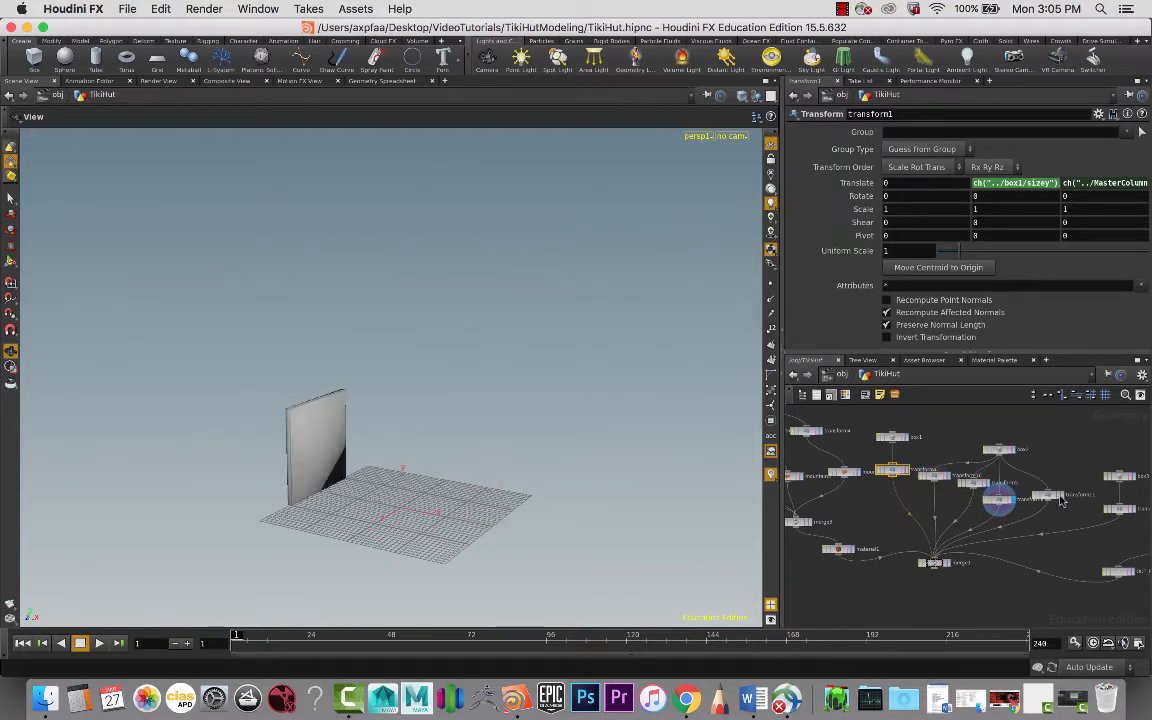
pyautogui.click(1047, 494)
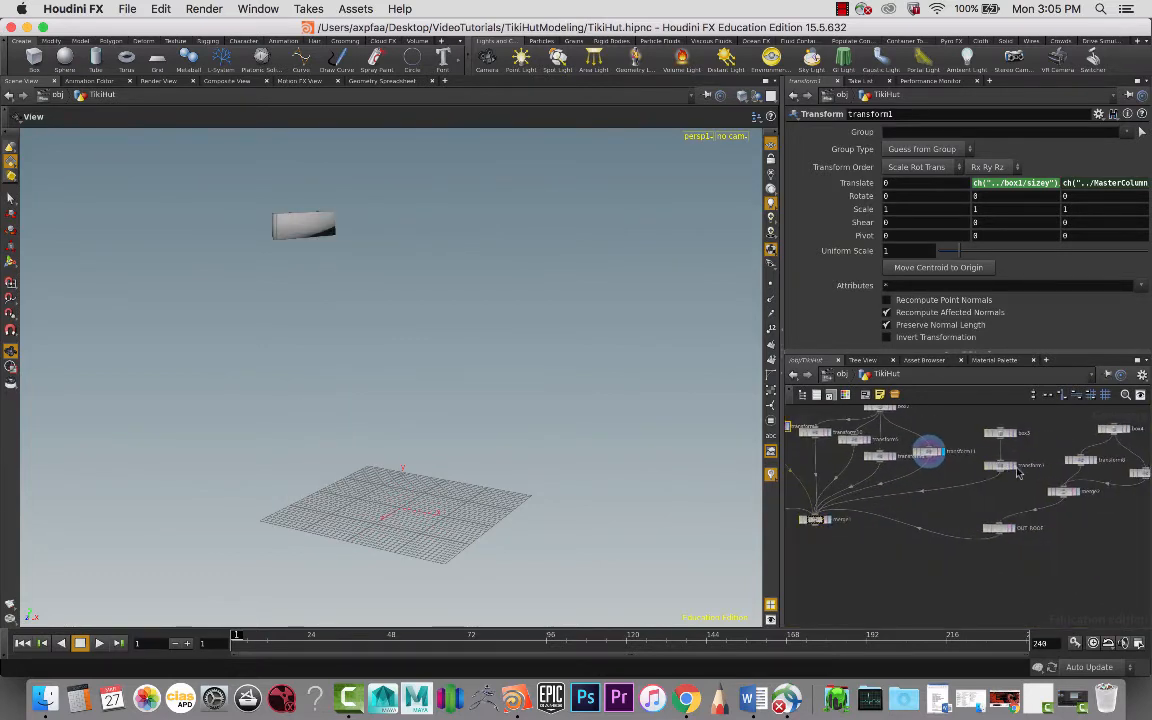
pyautogui.click(1000, 460)
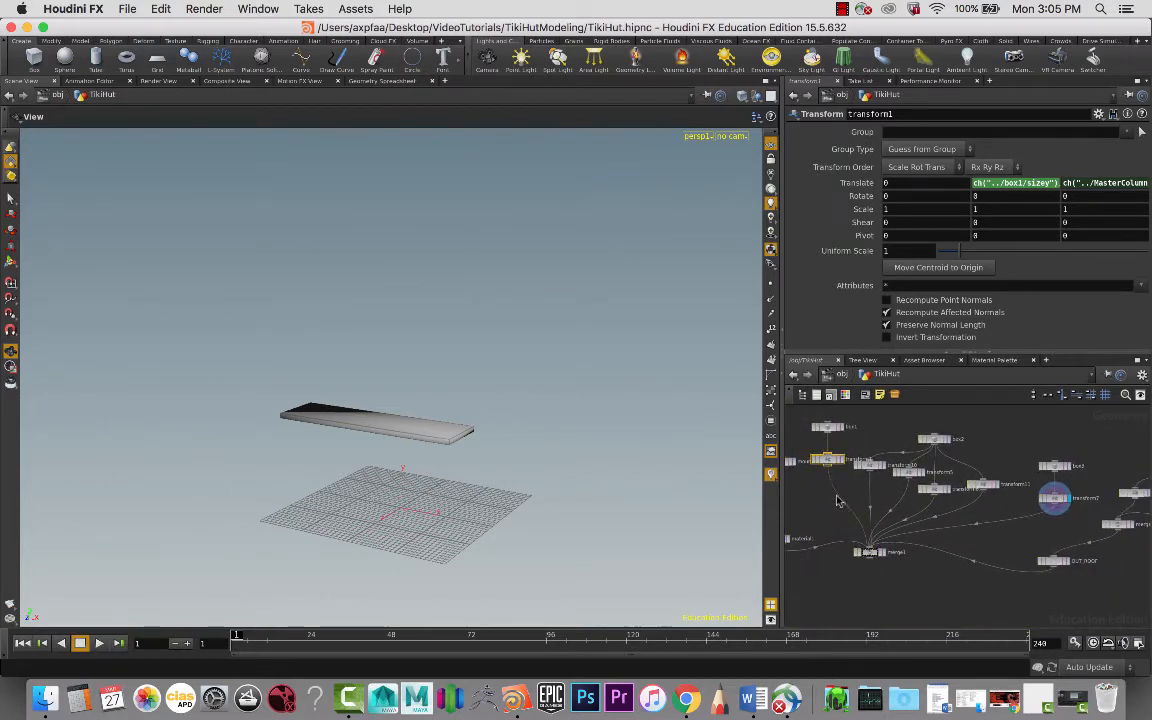
pyautogui.moveTo(954, 533)
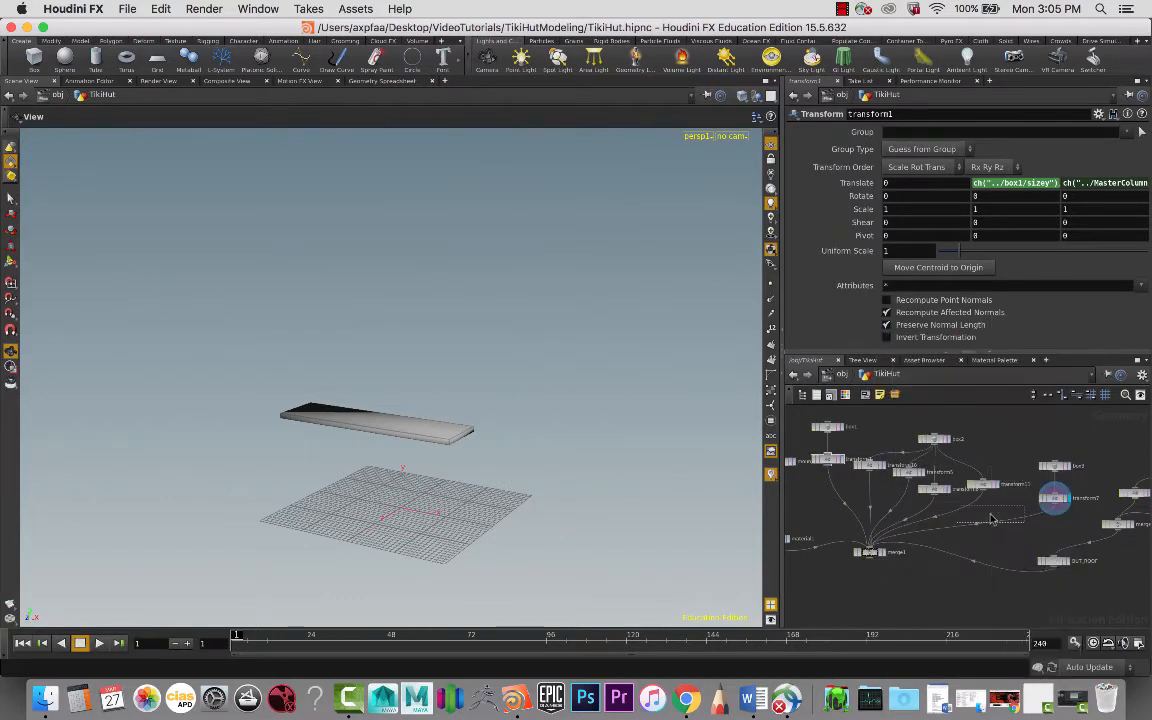
# - Add merge4 and wire transform1, transform10, transform5, transform6 and transform11 into it
pyautogui.click(980, 510)
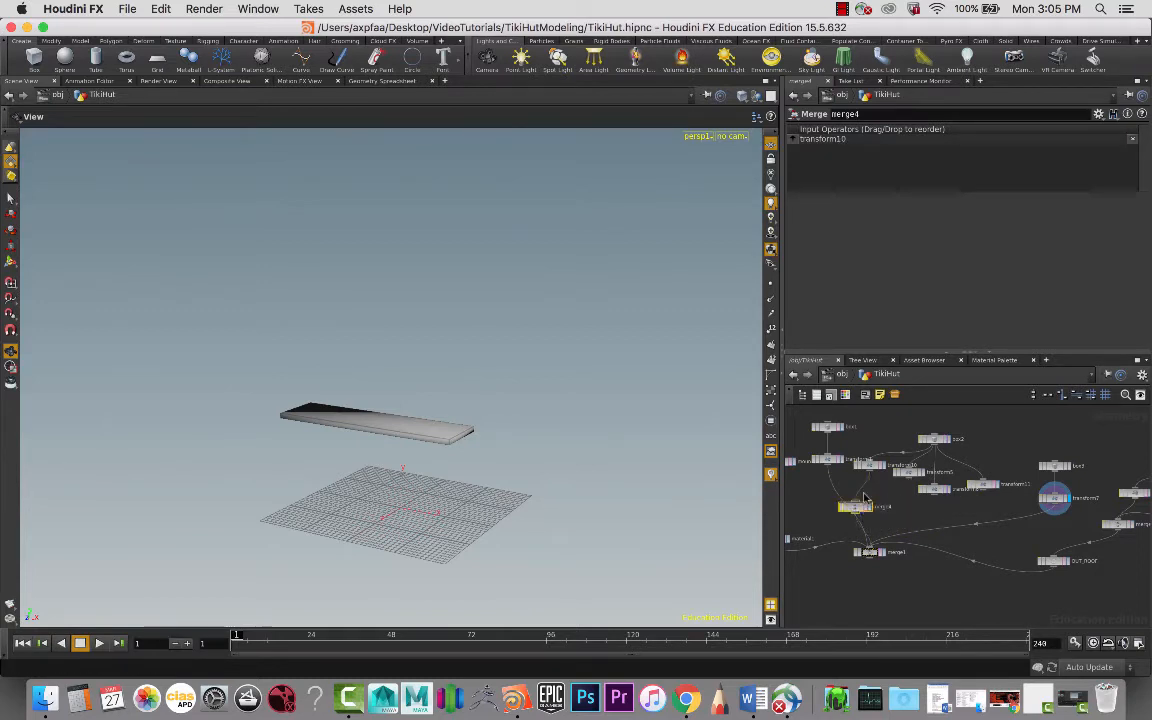
pyautogui.click(845, 507)
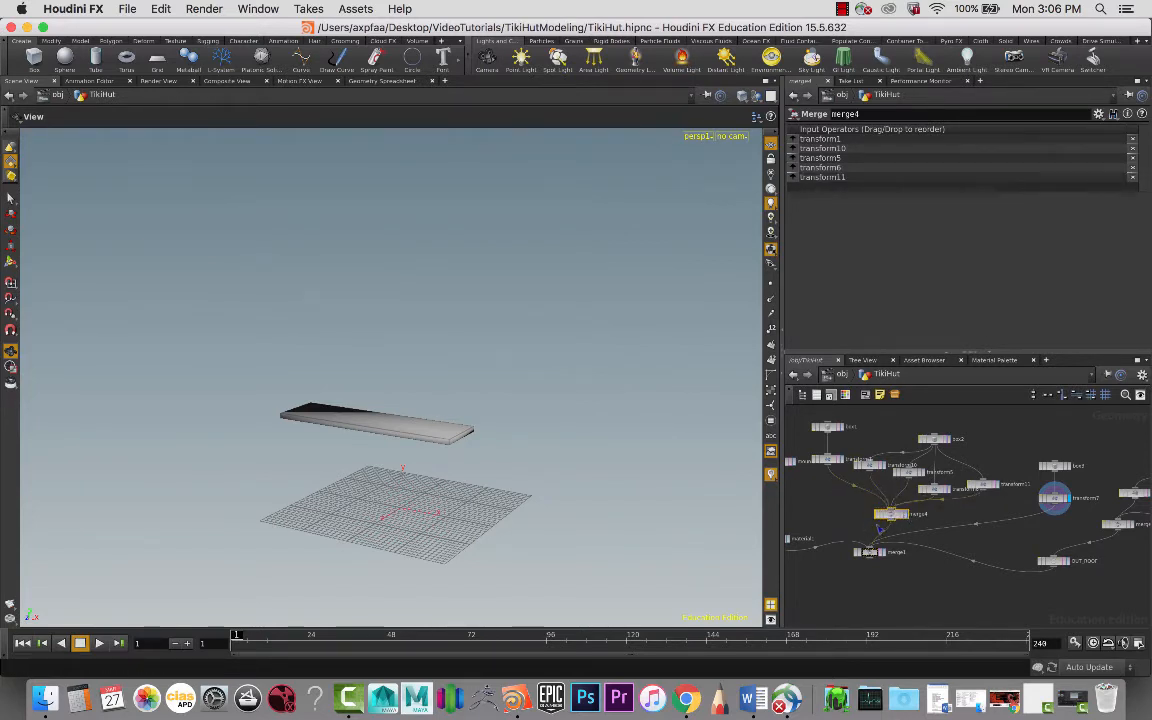
pyautogui.press('tab')
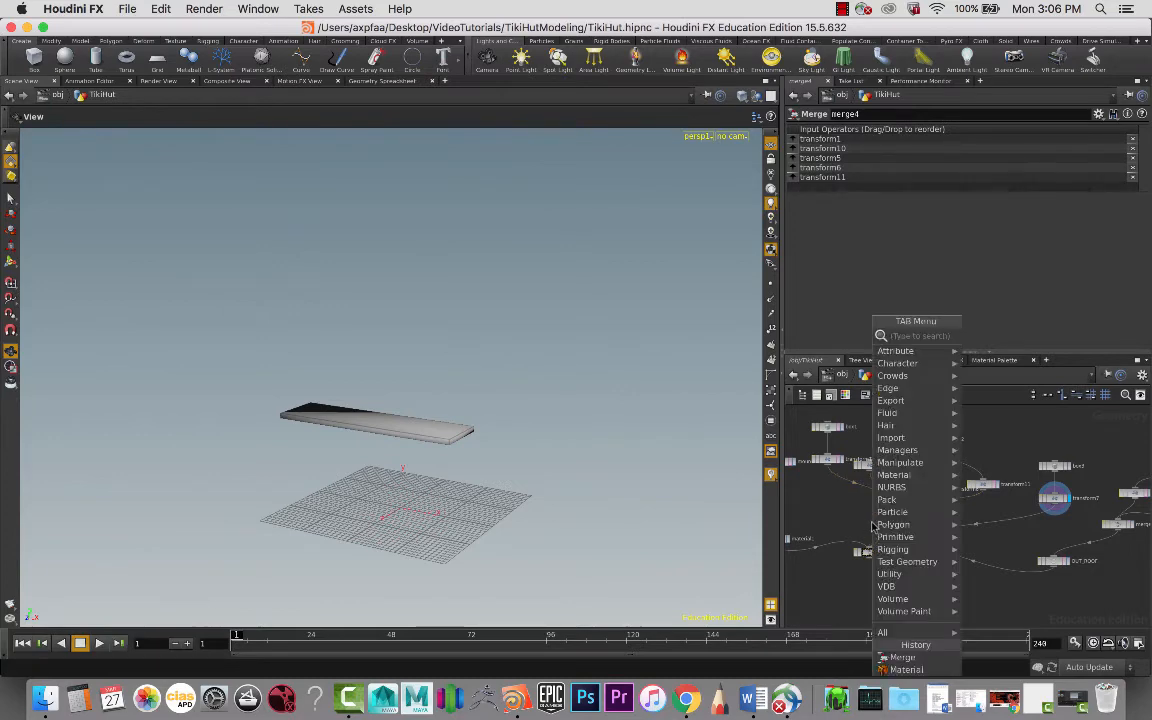
# - Place material2 below merge4 and set its material path to /shop/mid
pyautogui.write('mate')
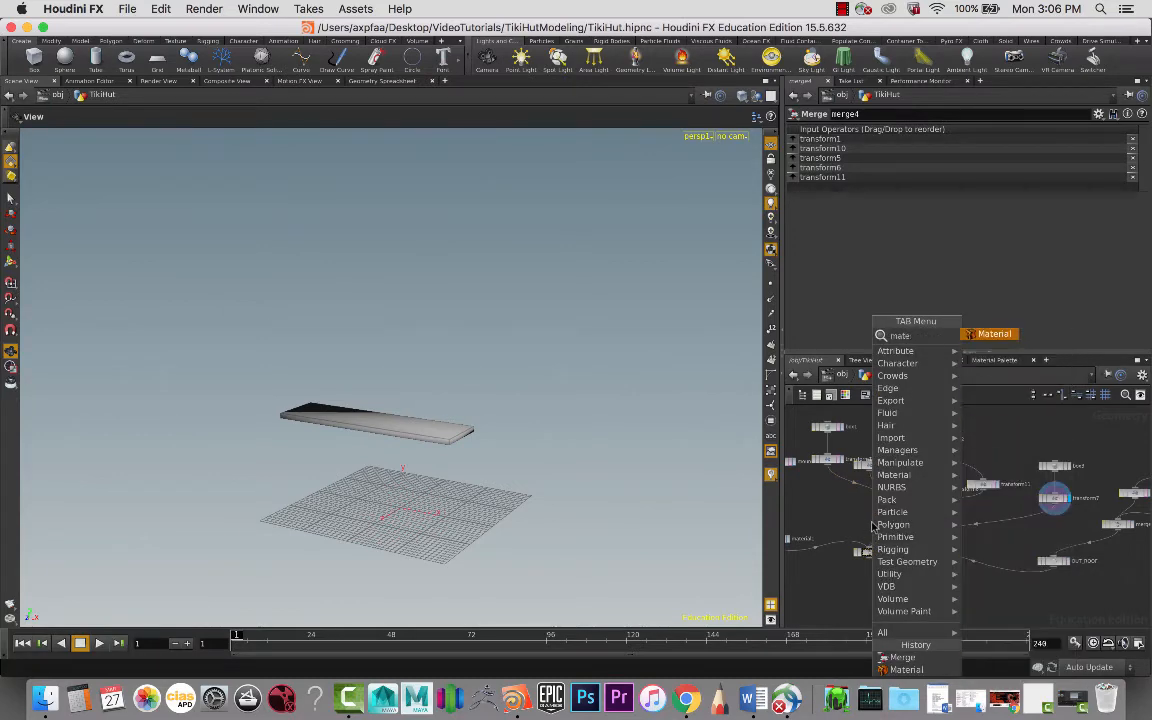
pyautogui.click(906, 669)
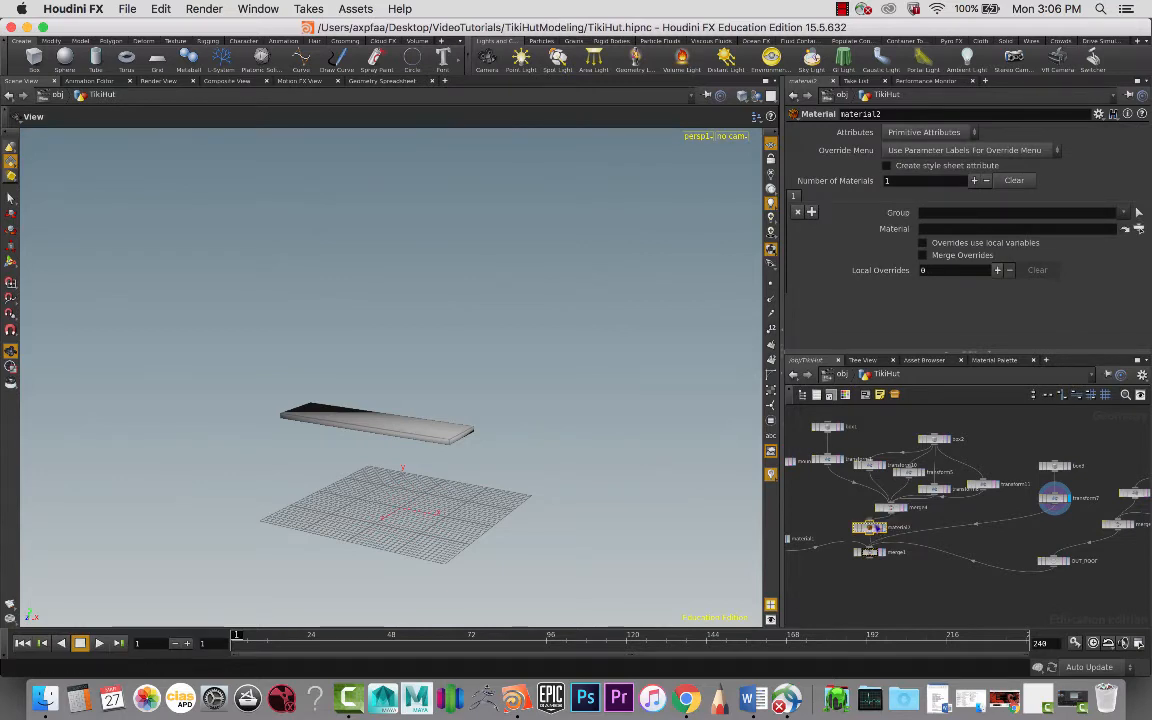
pyautogui.moveTo(1138, 228)
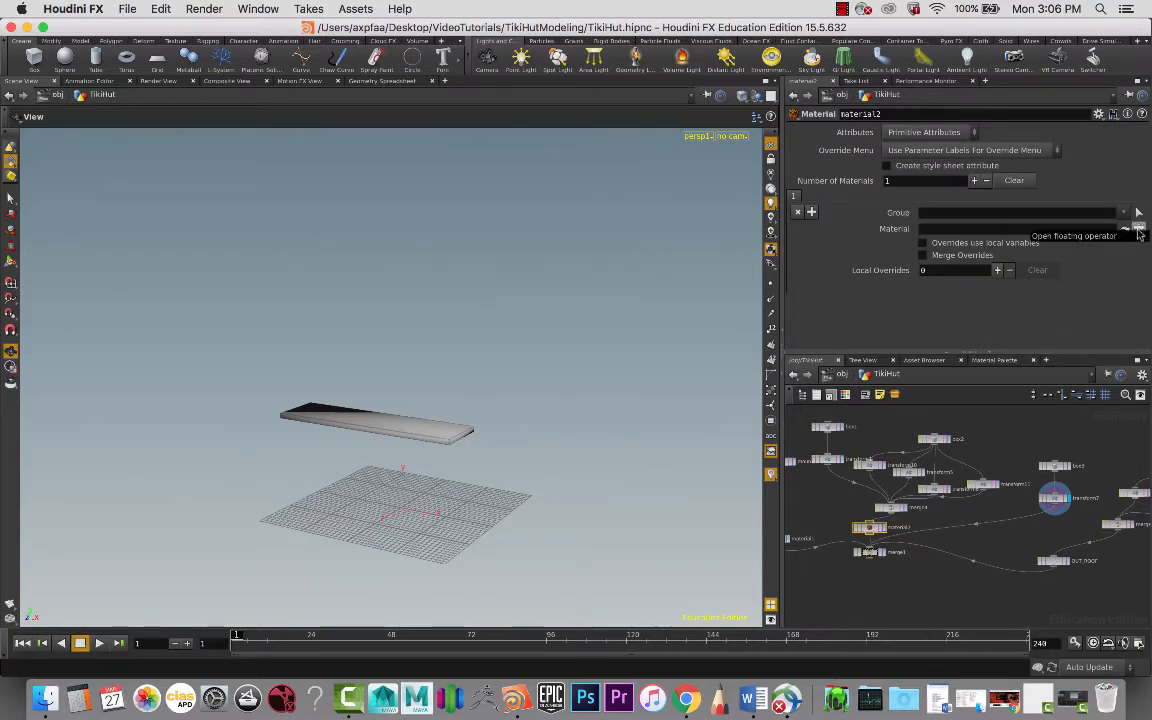
pyautogui.click(1138, 228)
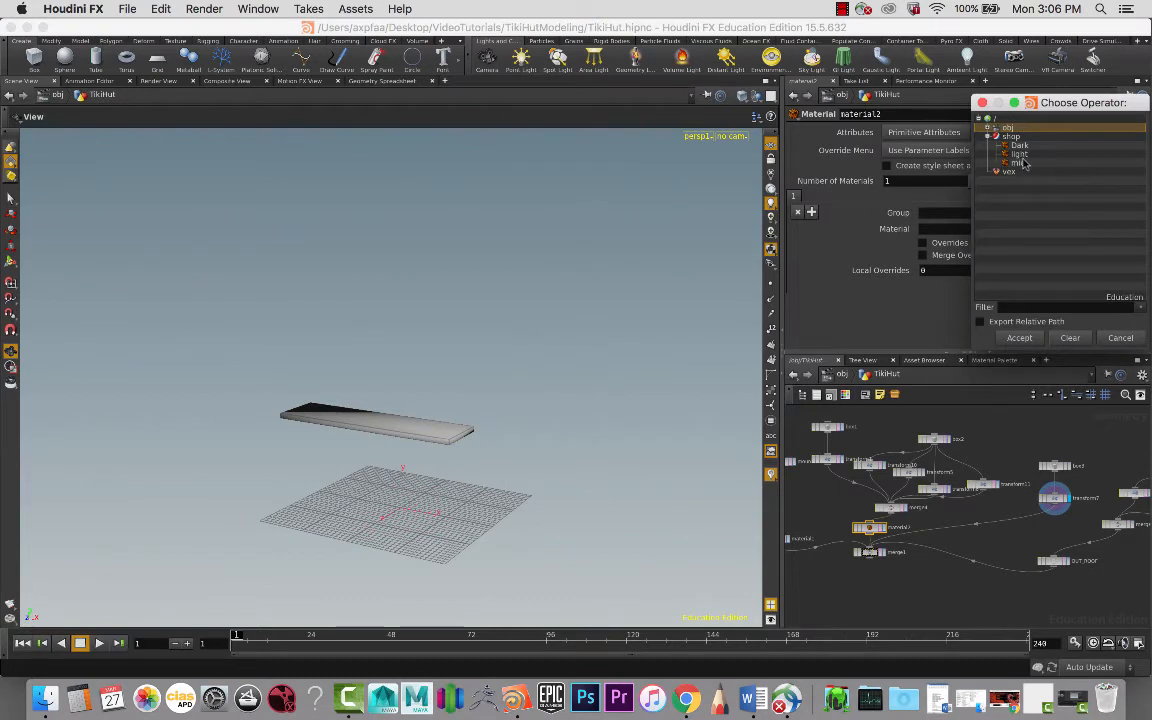
pyautogui.click(1019, 337)
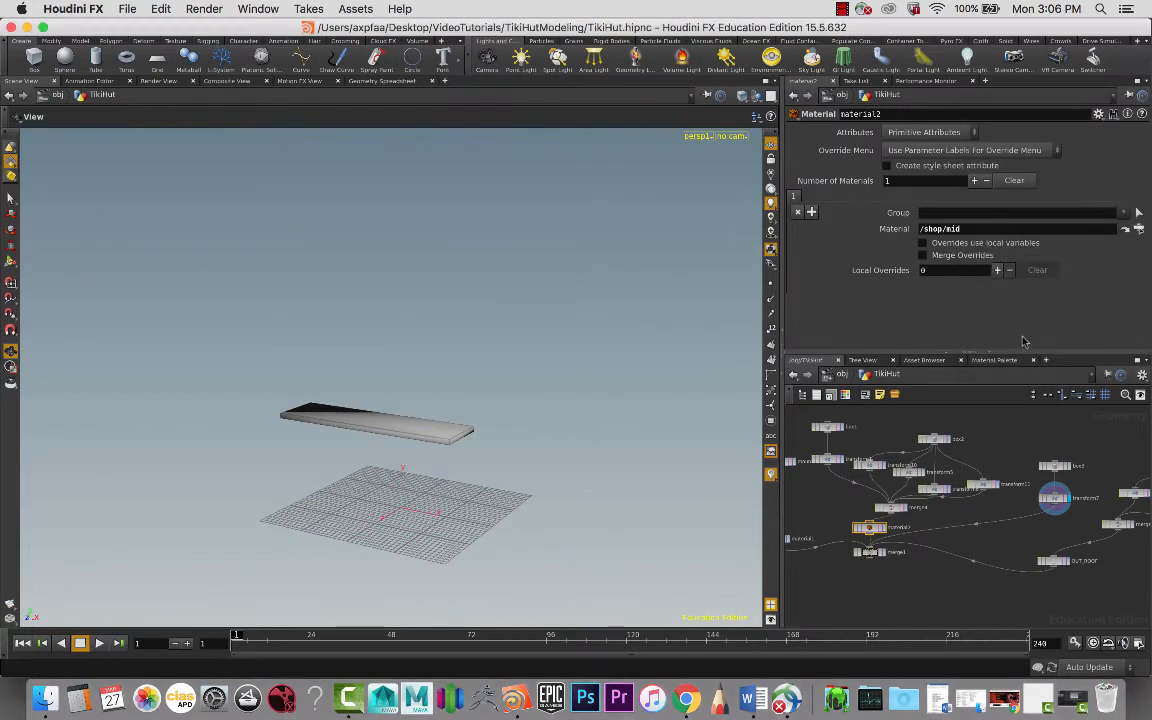
pyautogui.click(869, 551)
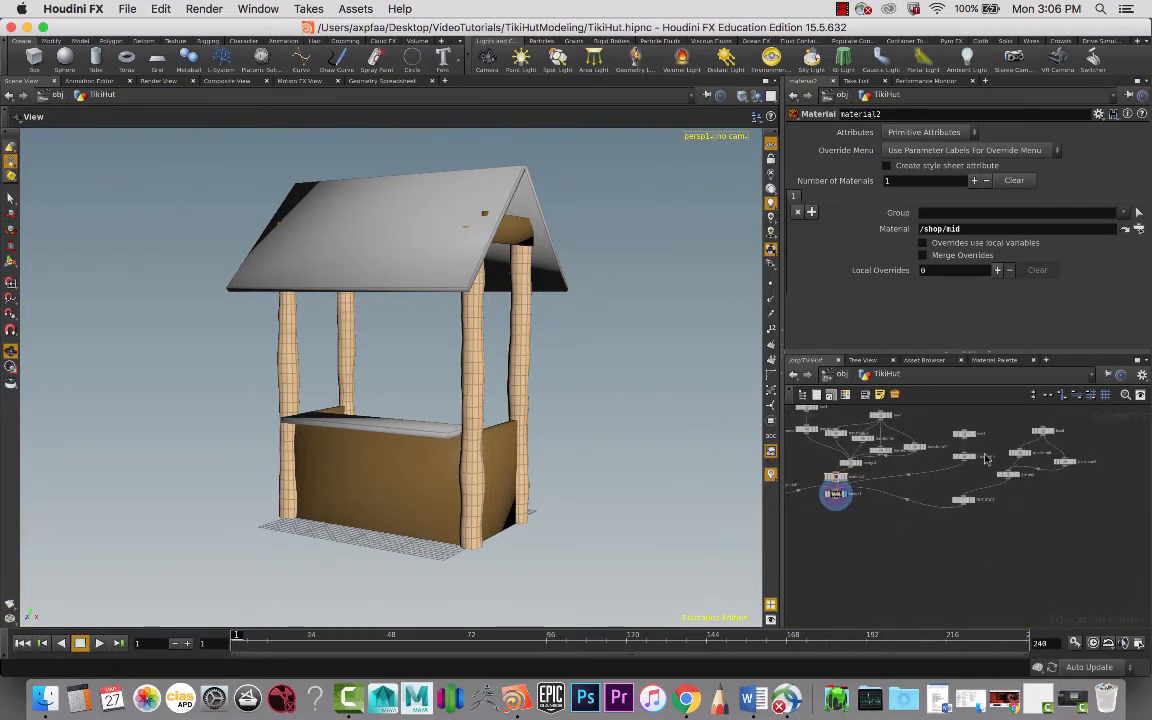
# - Wire the roof into merge4, then display material2 and merge1 to check the mid-brown roof
pyautogui.click(965, 435)
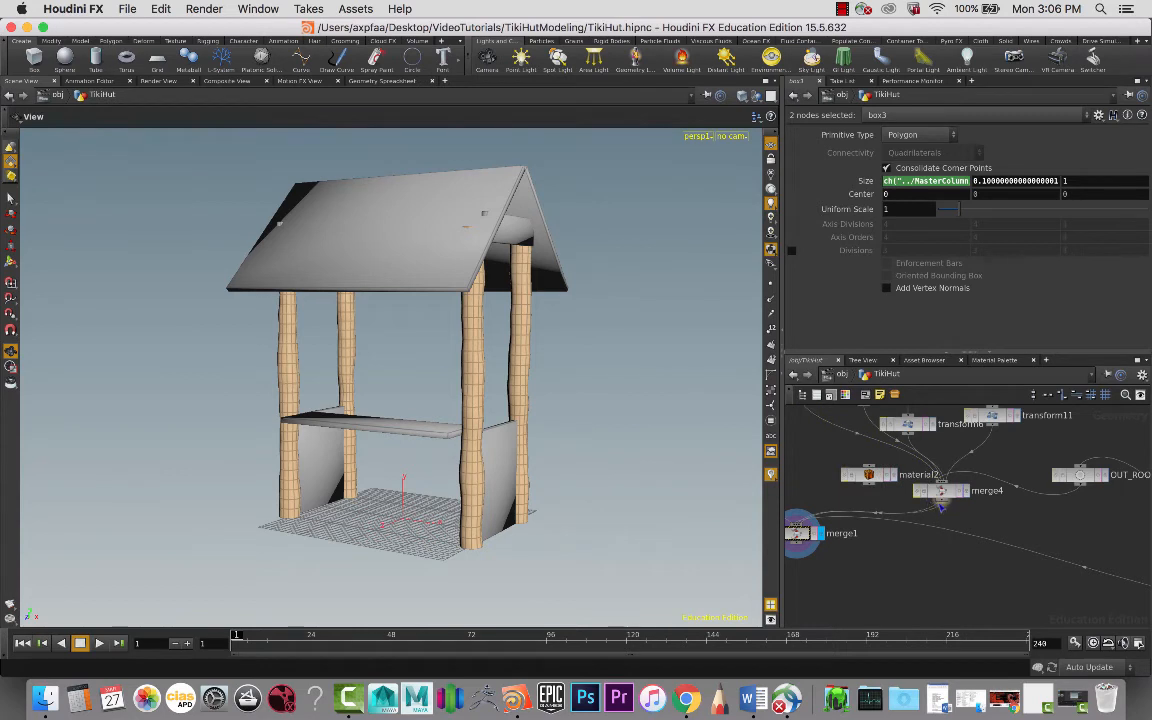
pyautogui.moveTo(960, 524)
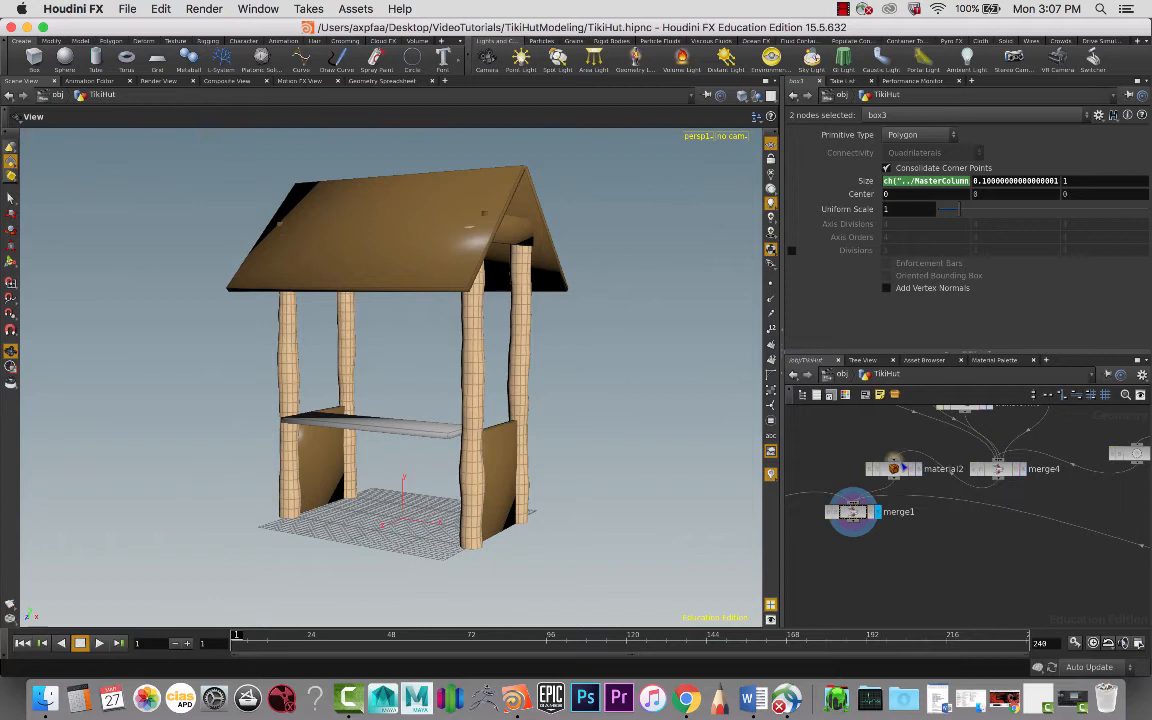
pyautogui.moveTo(878, 513)
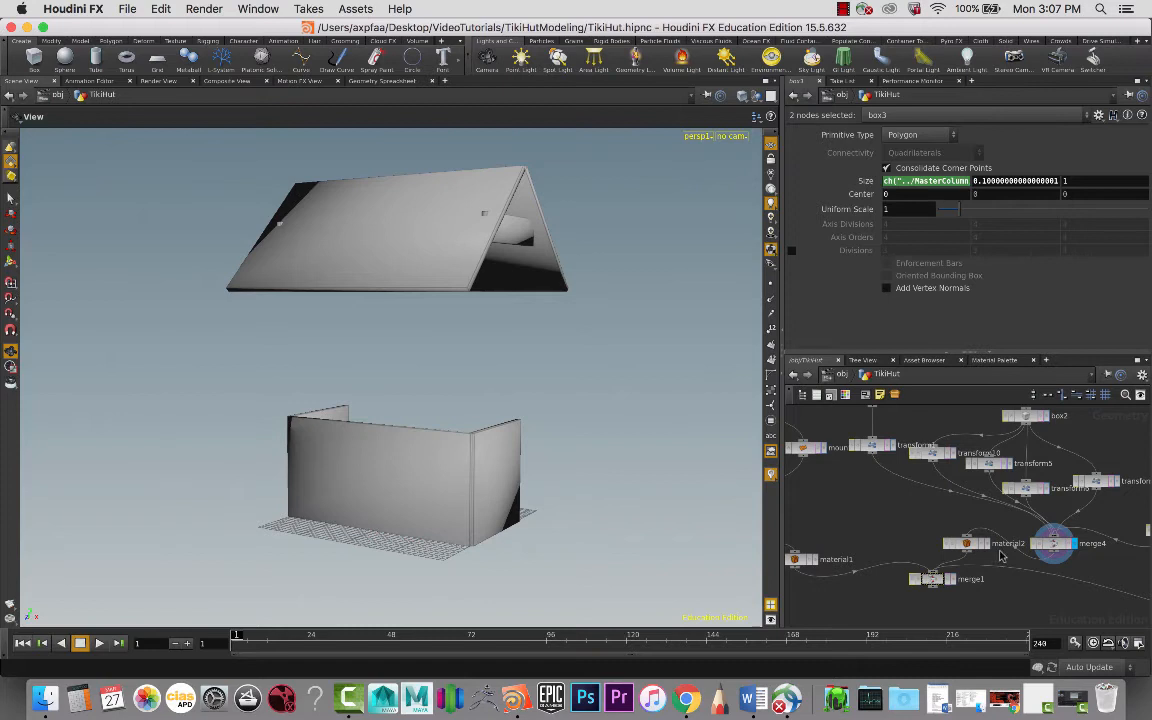
pyautogui.click(967, 543)
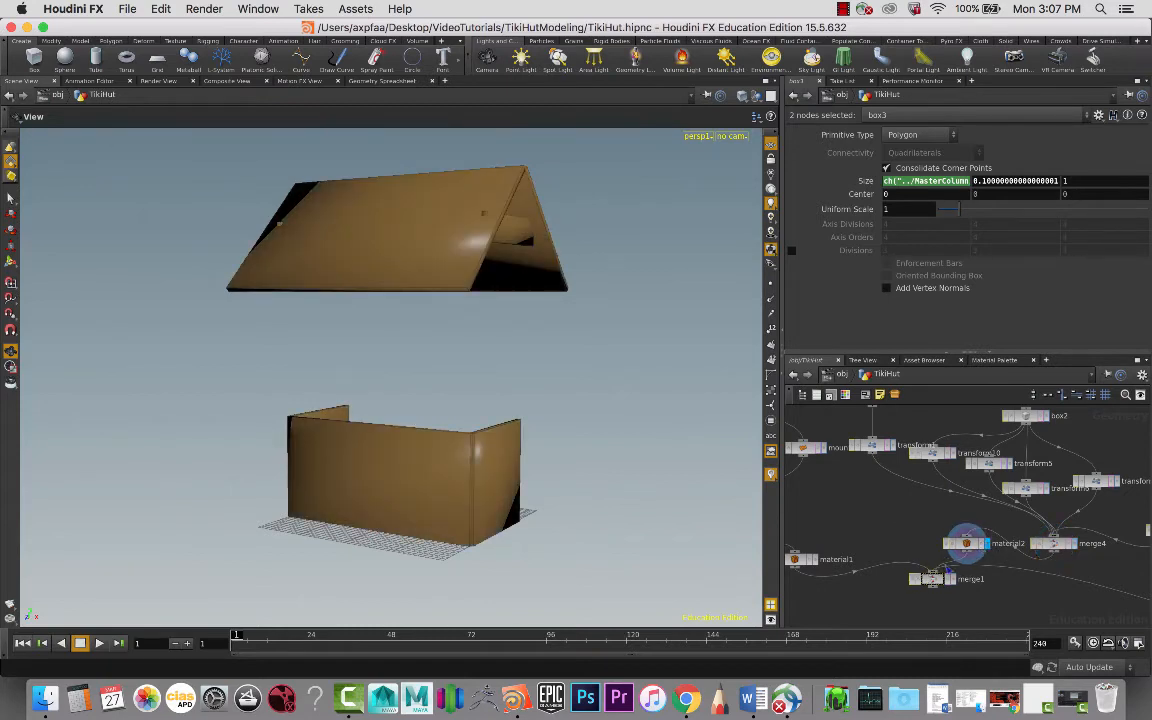
pyautogui.click(930, 578)
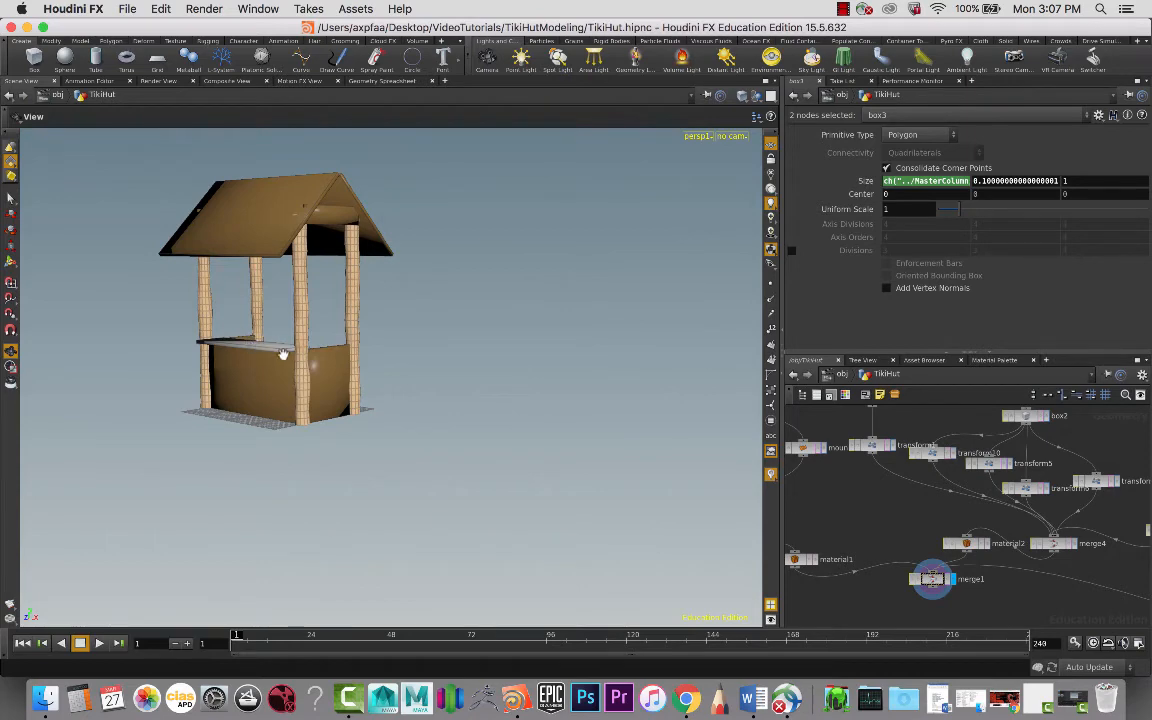
pyautogui.moveTo(987, 518)
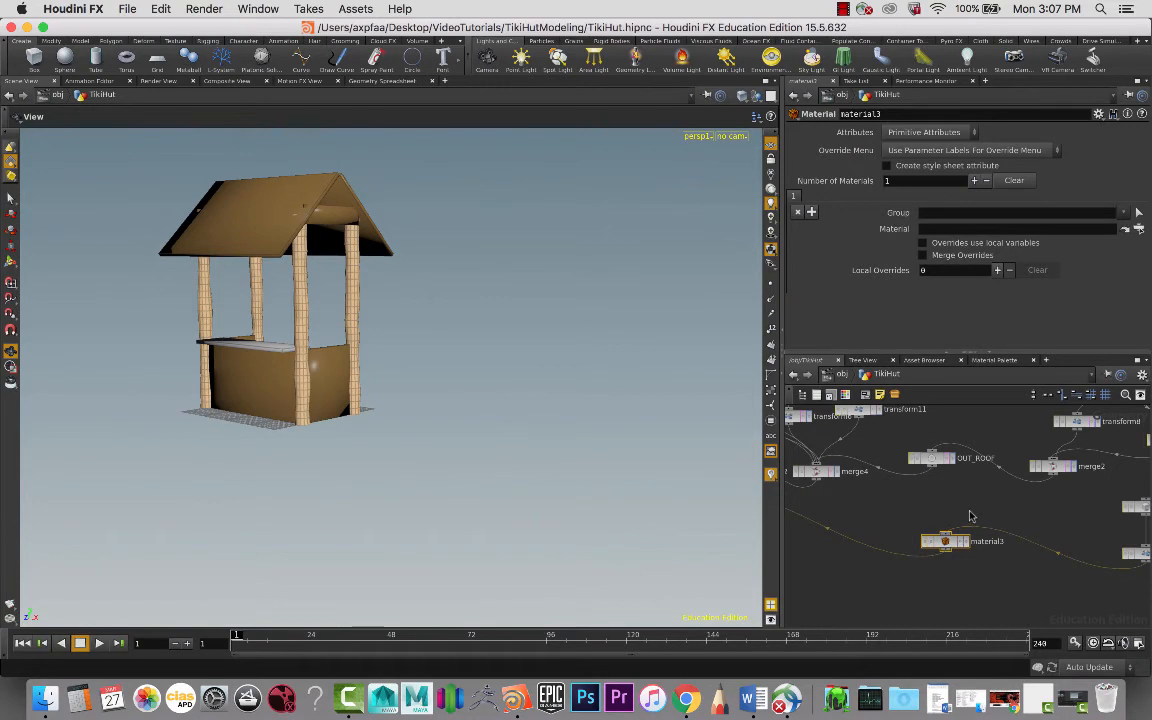
# - Set material3's Material path to the Dark material under /shop and accept
pyautogui.click(1139, 228)
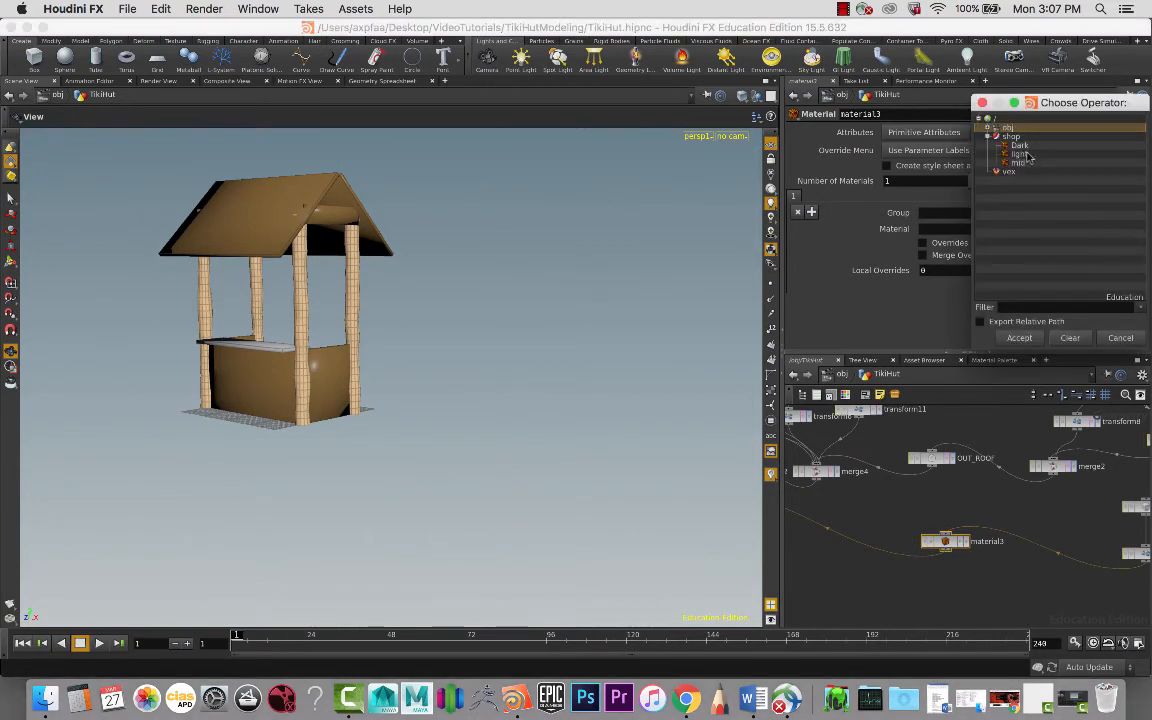
pyautogui.click(1019, 145)
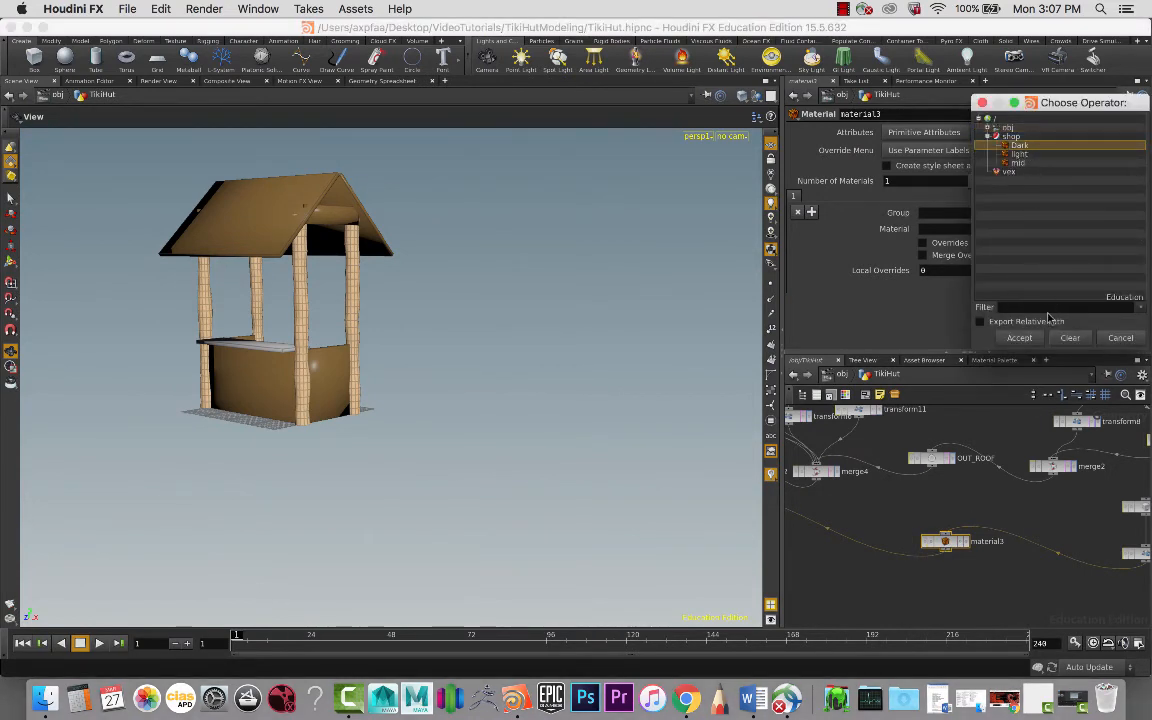
pyautogui.click(1019, 337)
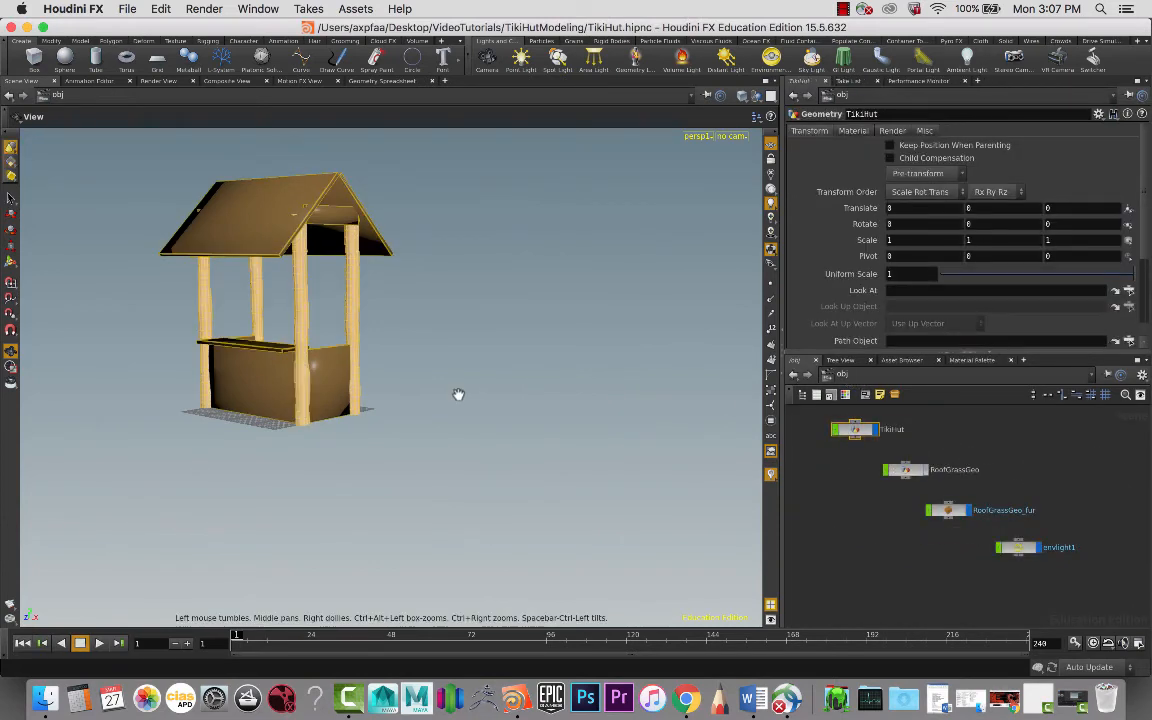
# - Orbit to a front-corner view of the hut and start a live Mantra render
pyautogui.moveTo(458, 394); pyautogui.dragTo(543, 450)
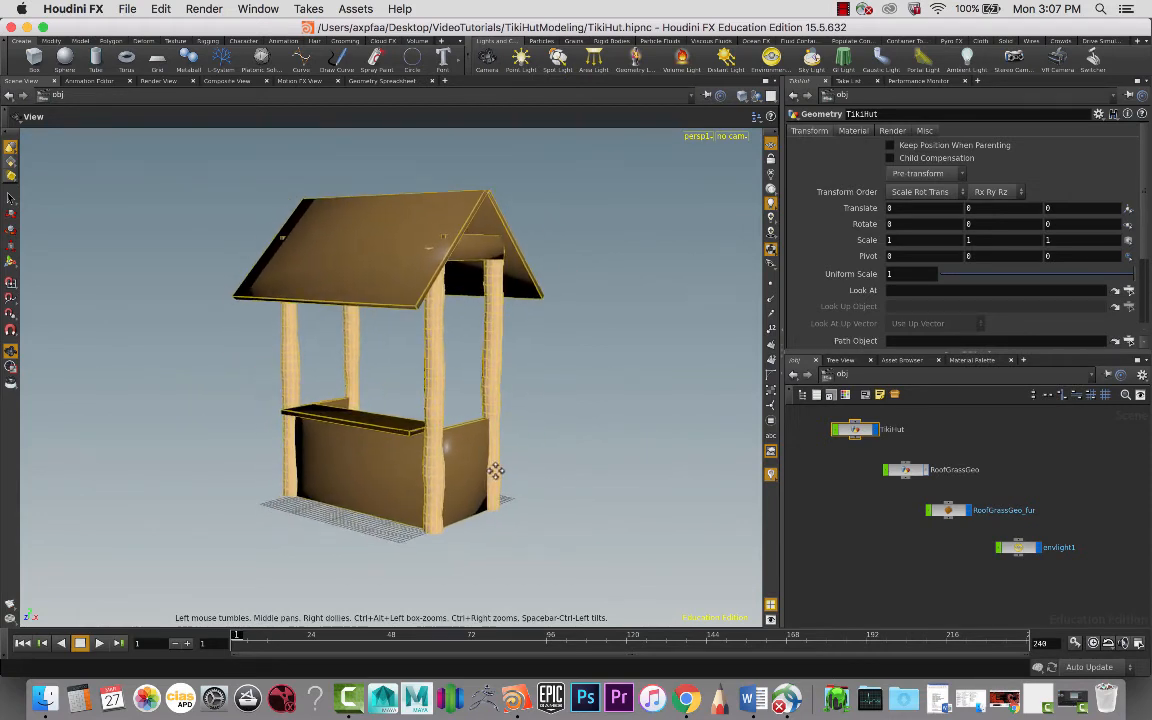
pyautogui.moveTo(495, 470); pyautogui.dragTo(489, 393)
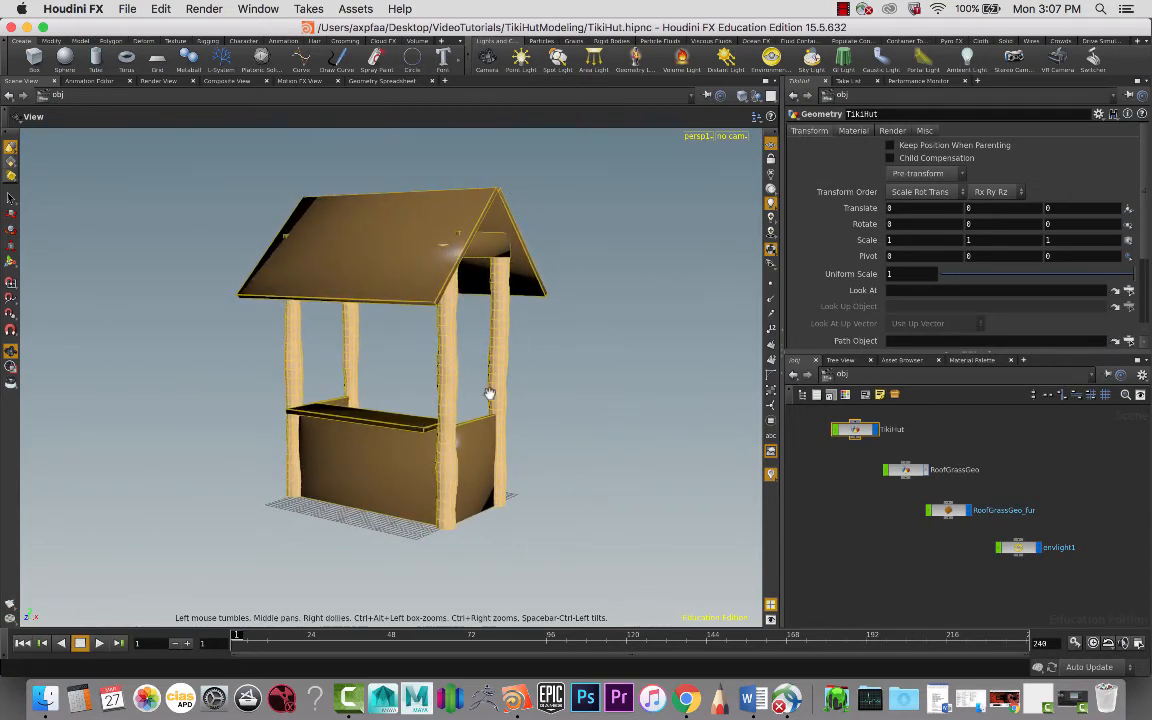
pyautogui.moveTo(183, 113)
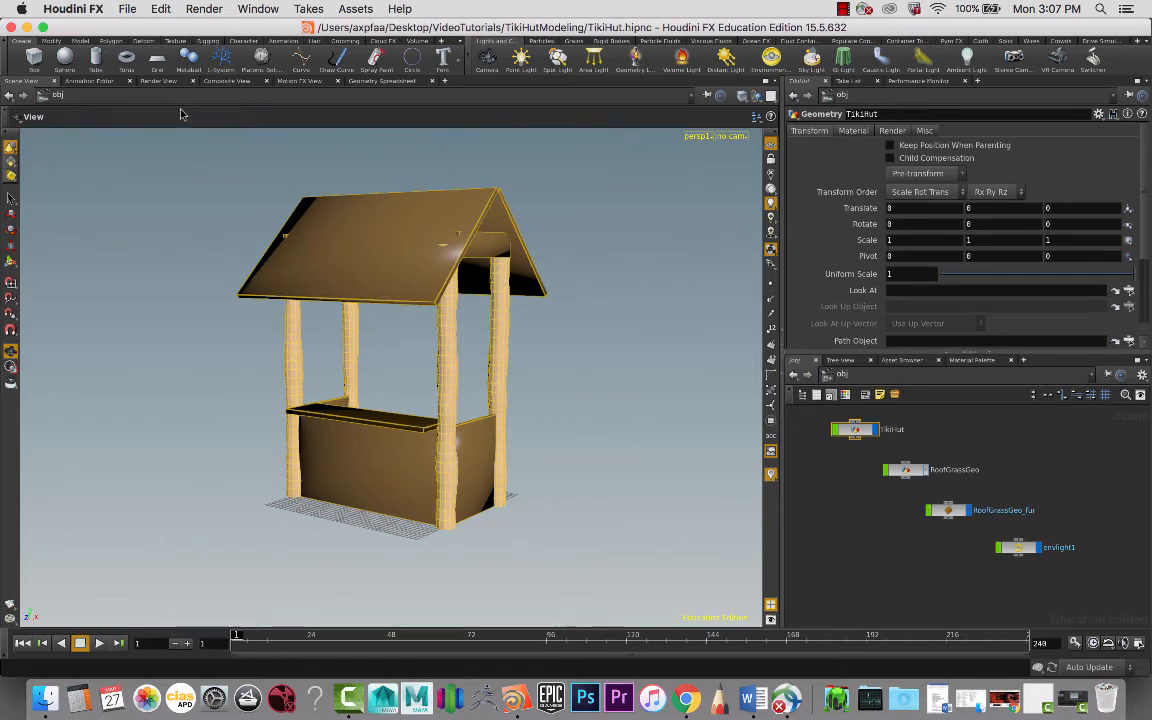
pyautogui.moveTo(207, 171)
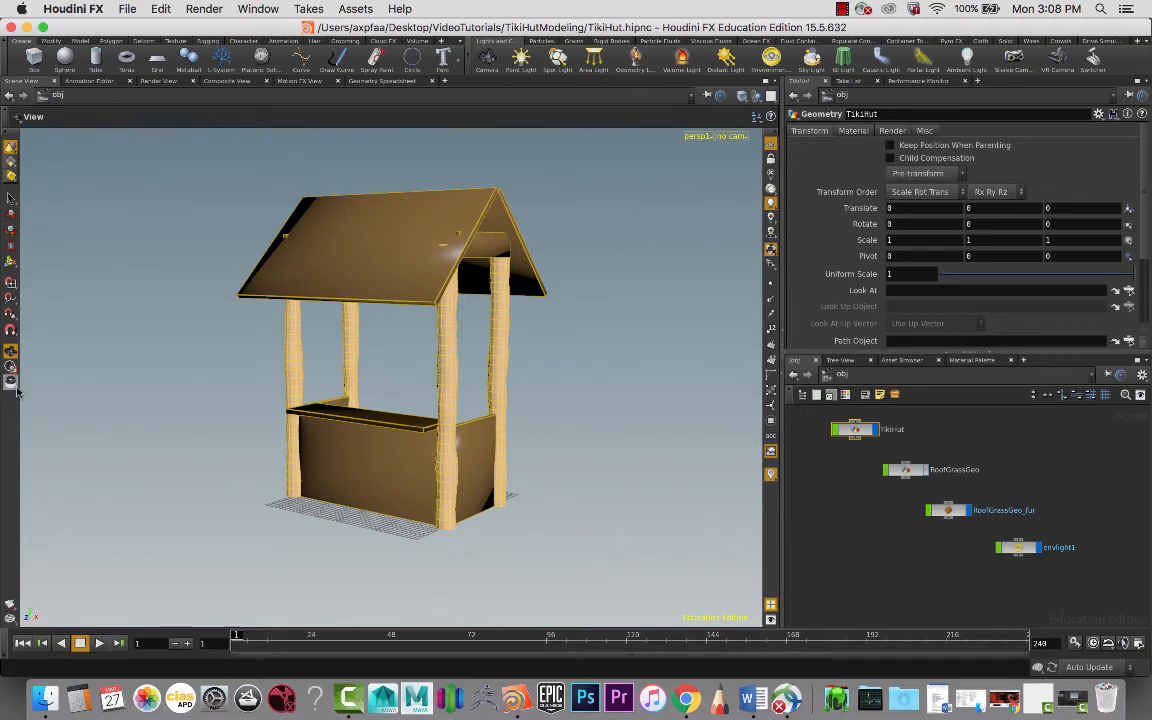
pyautogui.click(11, 367)
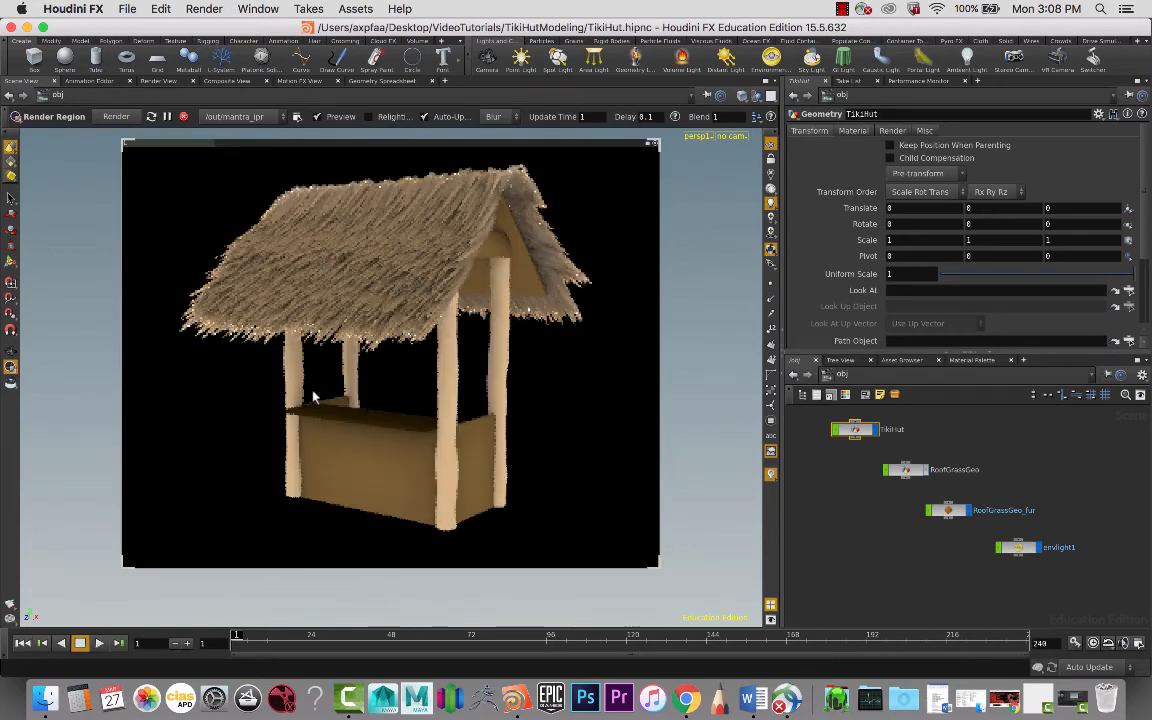
pyautogui.moveTo(507, 293)
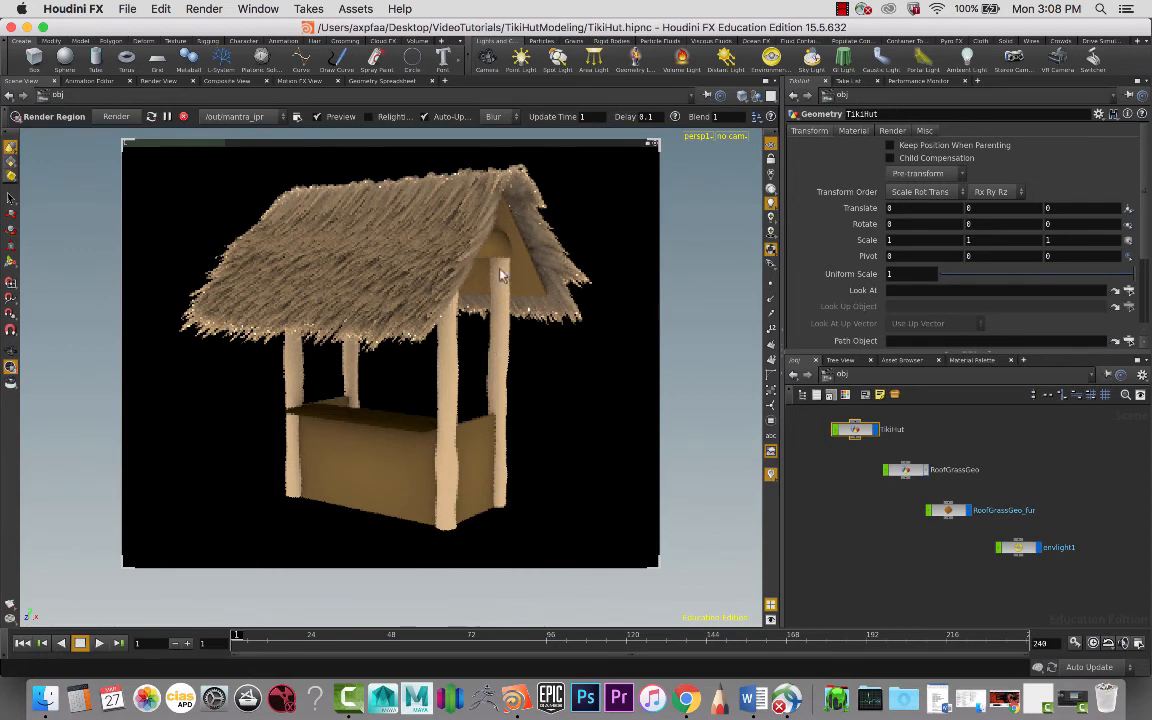
pyautogui.moveTo(232, 345)
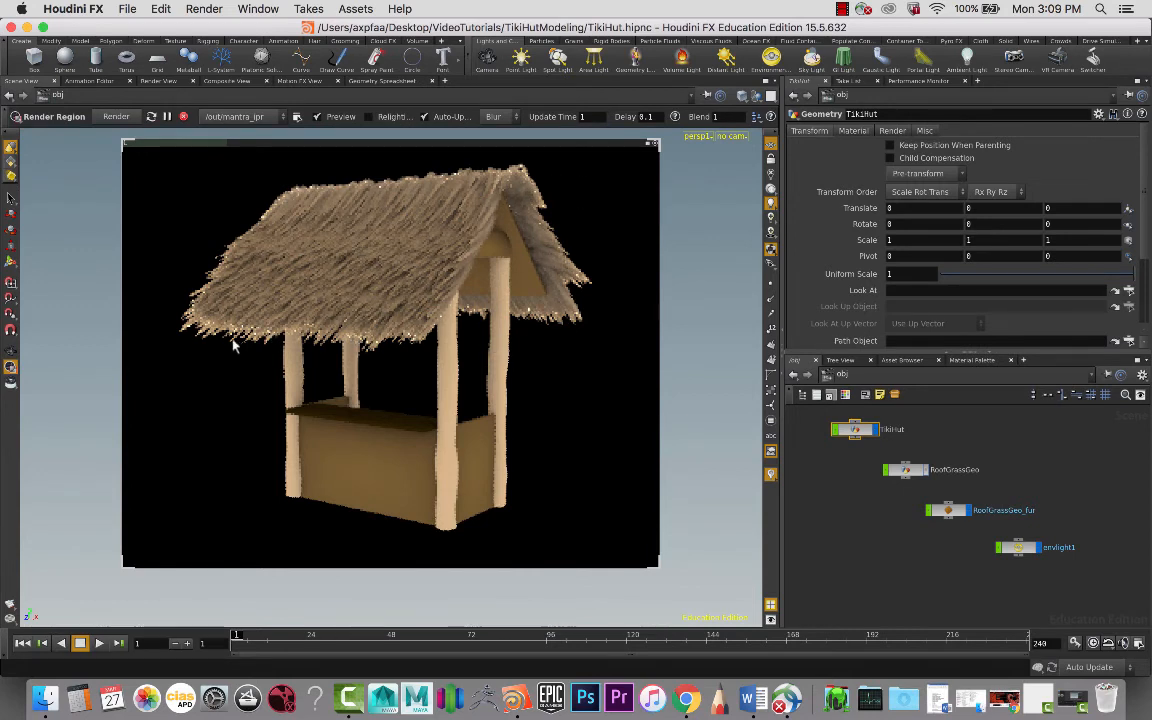
pyautogui.moveTo(340, 390)
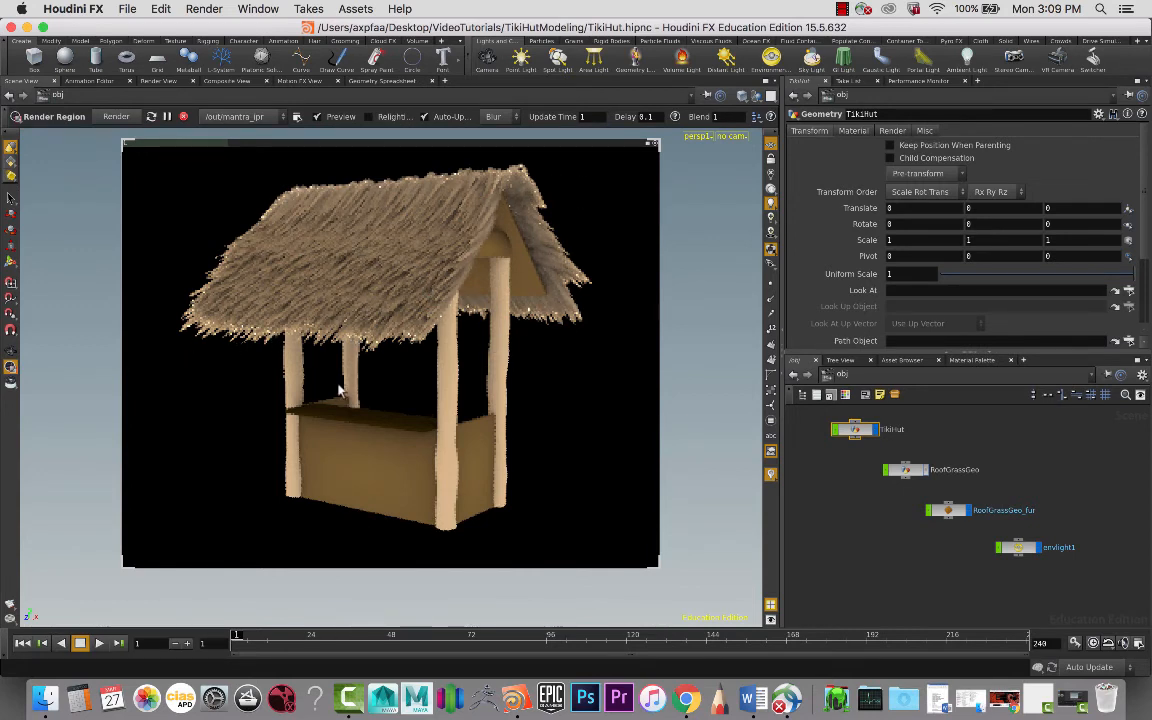
pyautogui.moveTo(575, 172)
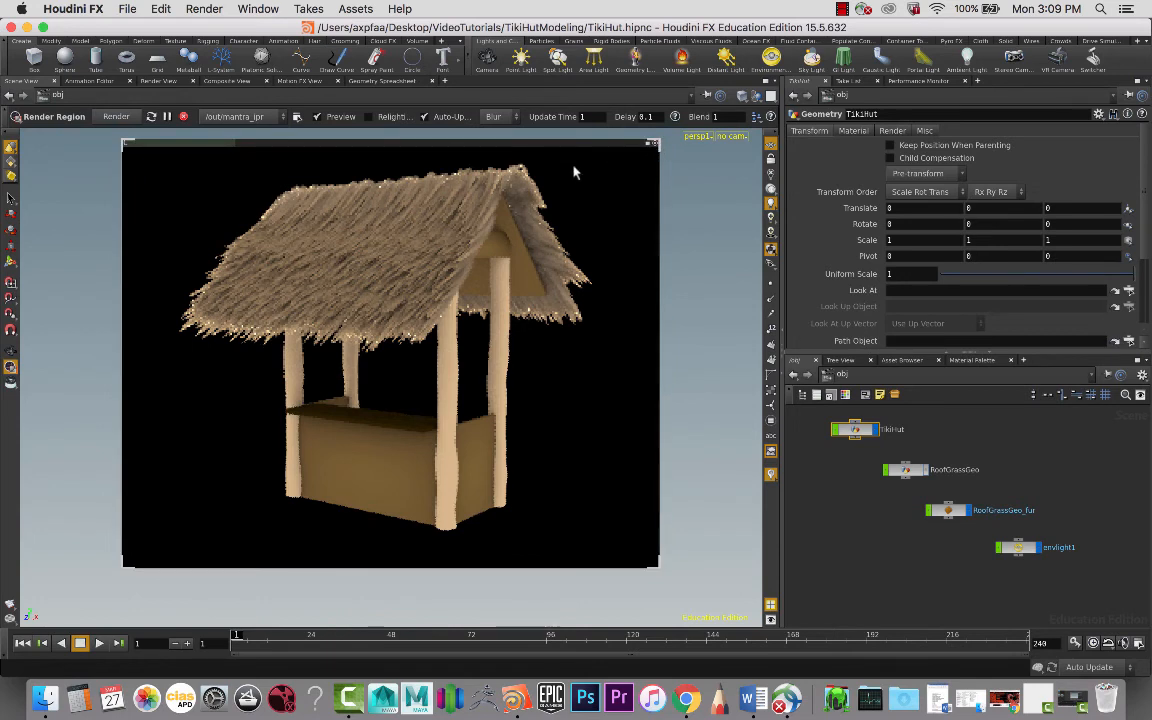
pyautogui.moveTo(453, 480)
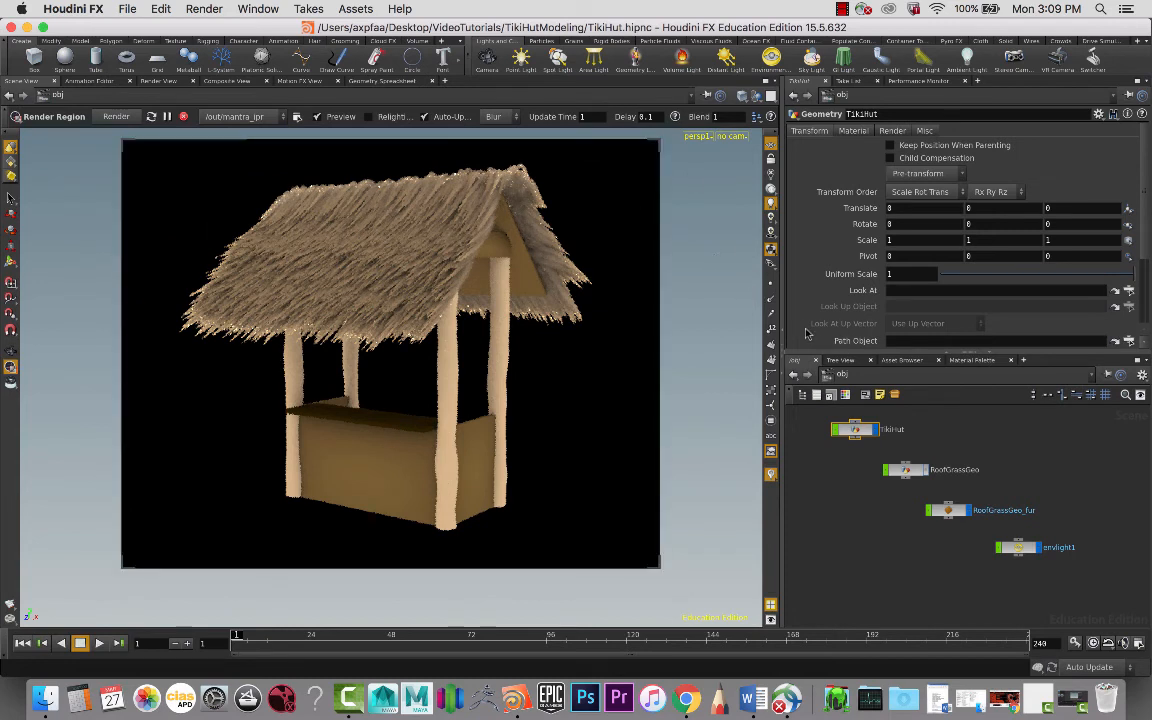
pyautogui.moveTo(857, 540)
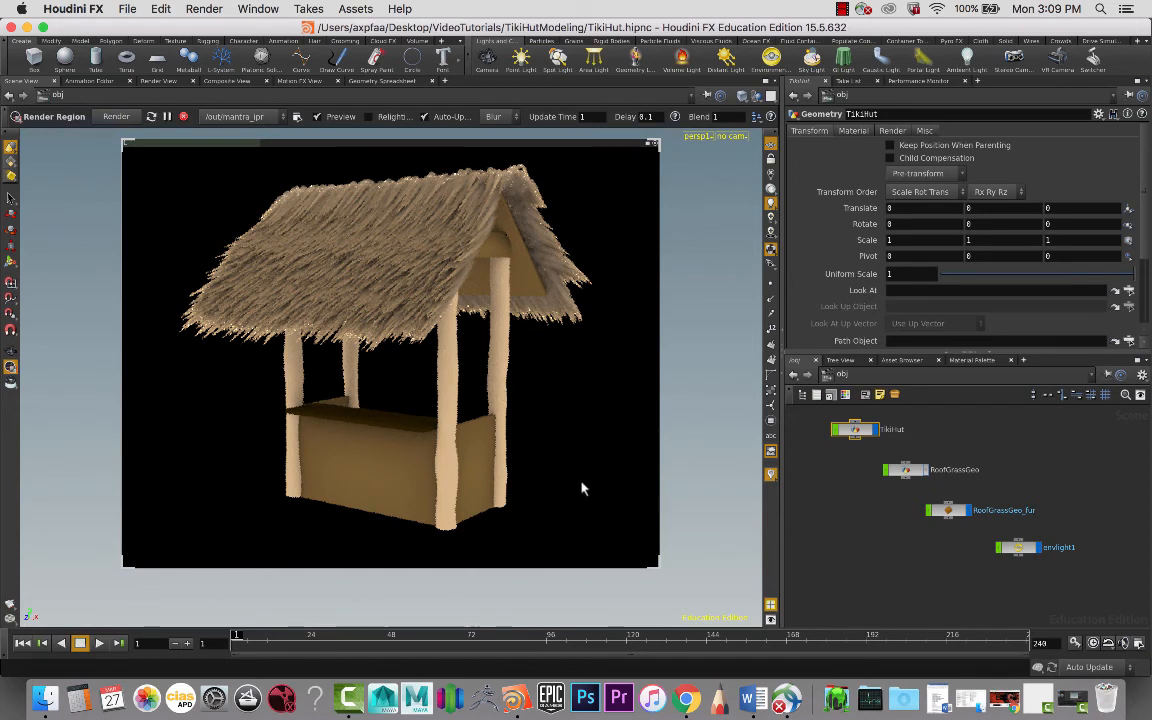
pyautogui.moveTo(659, 519)
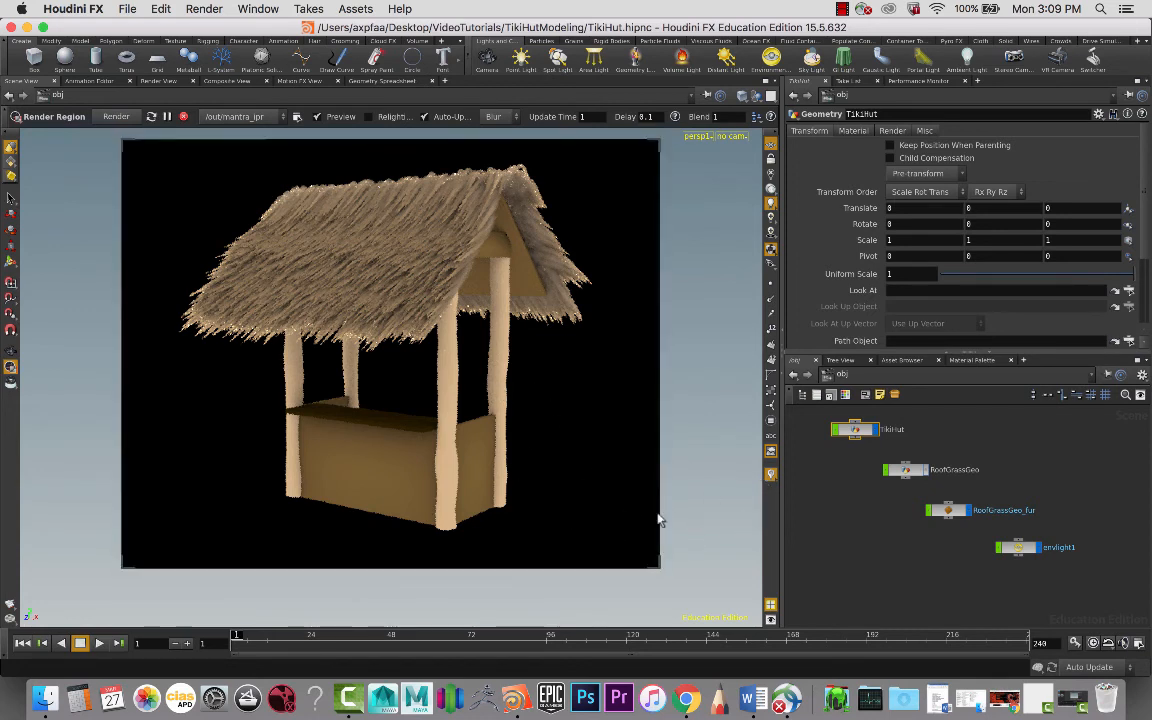
pyautogui.moveTo(772, 437)
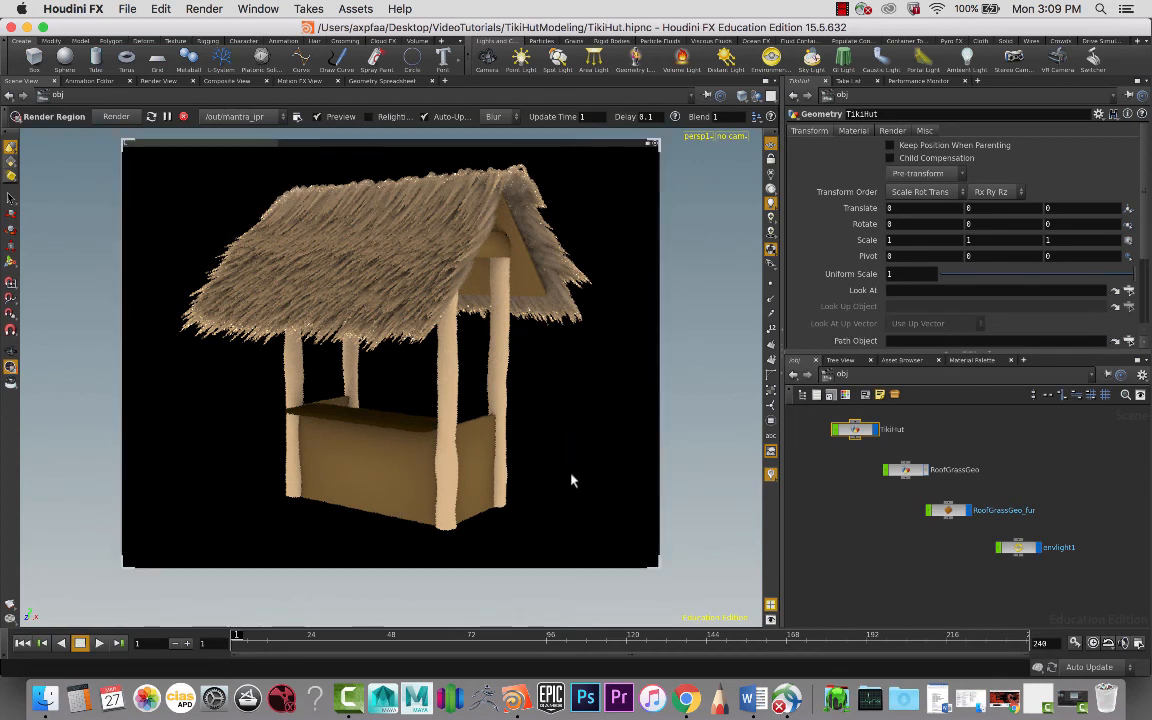
pyautogui.moveTo(357, 234)
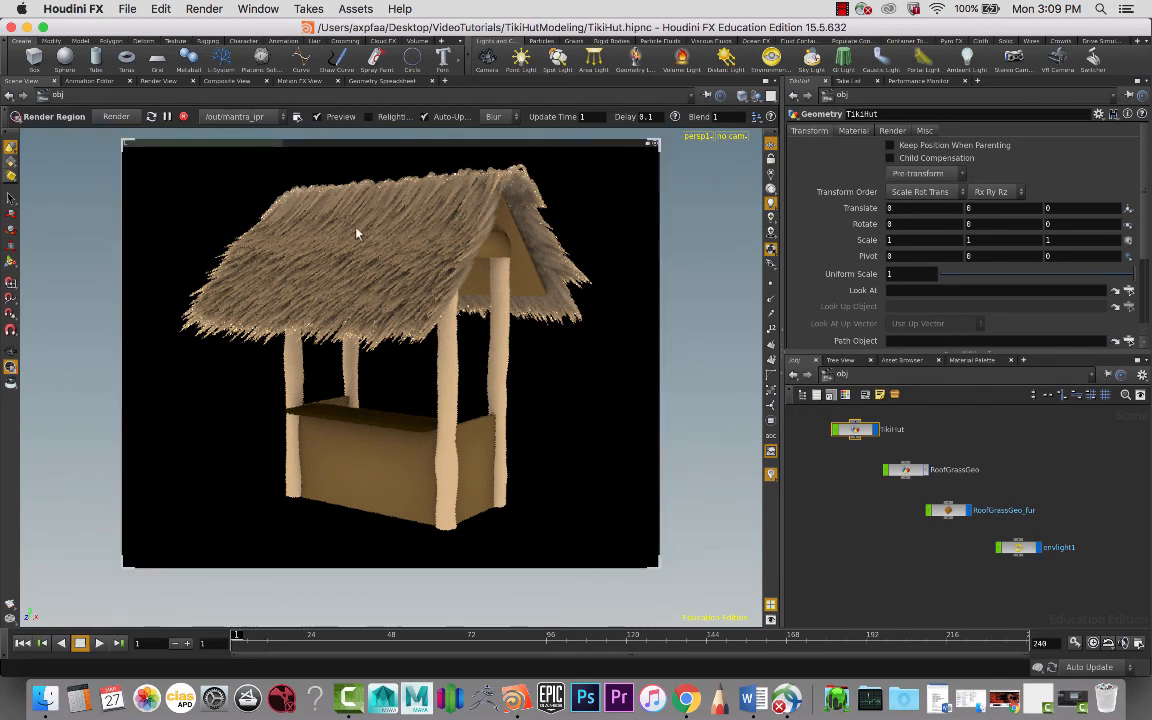
pyautogui.moveTo(391, 264)
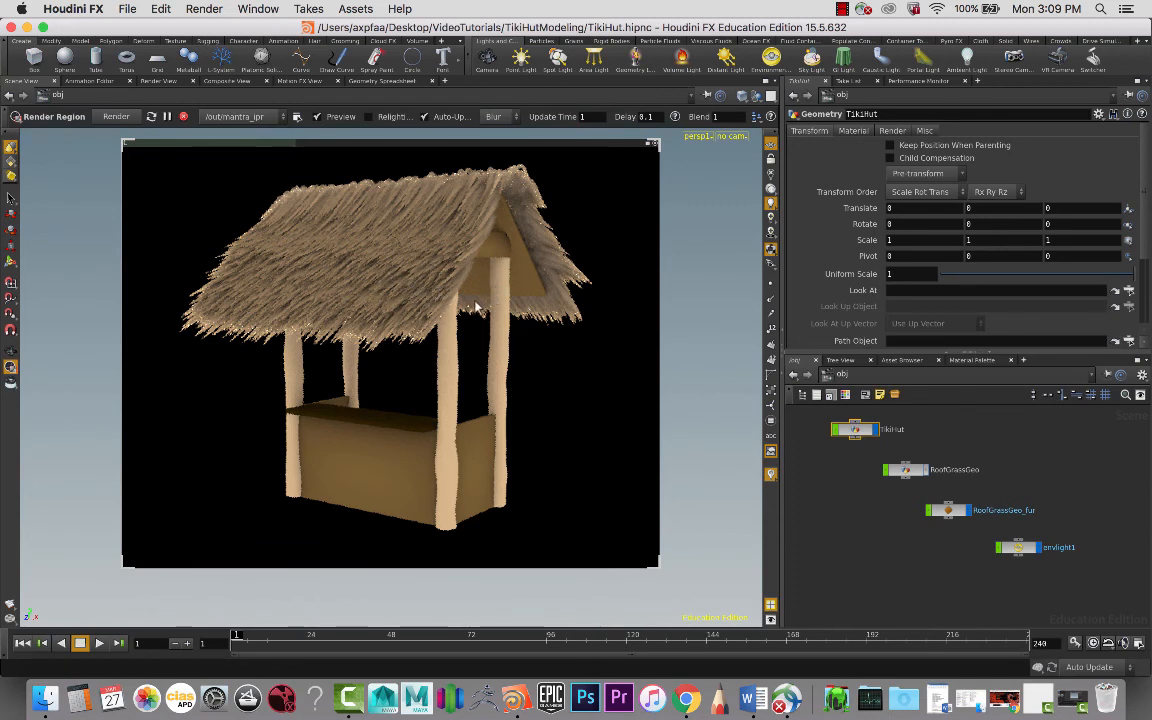
pyautogui.moveTo(437, 290)
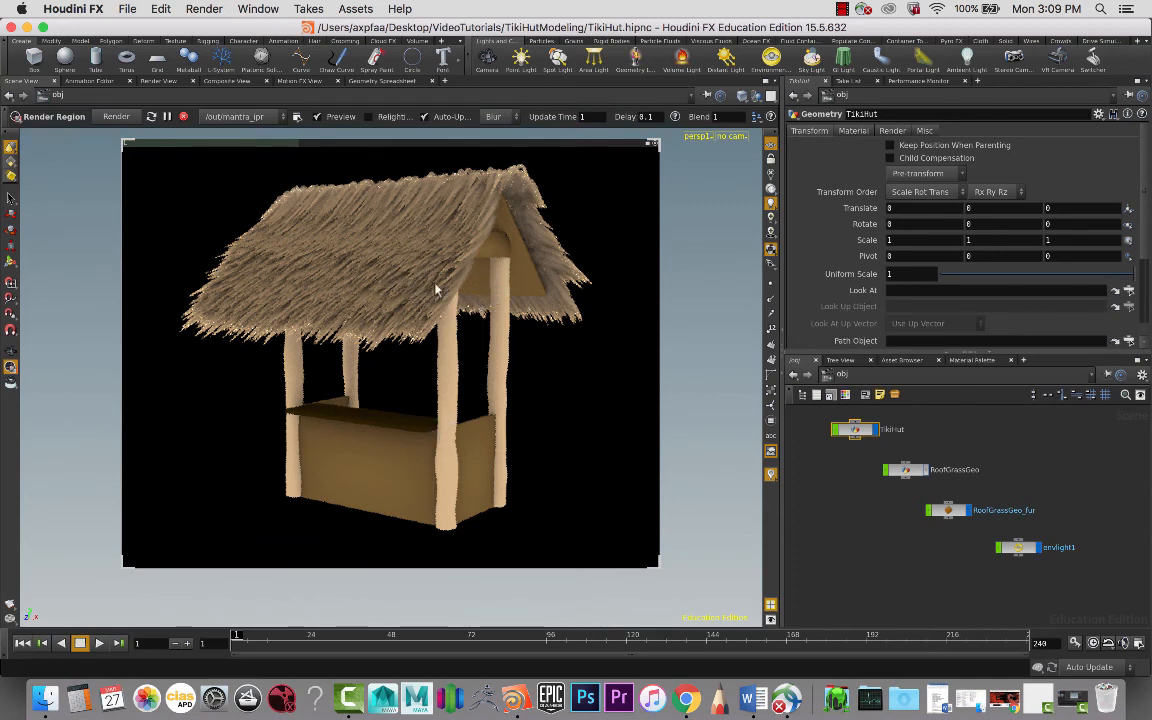
pyautogui.moveTo(423, 347)
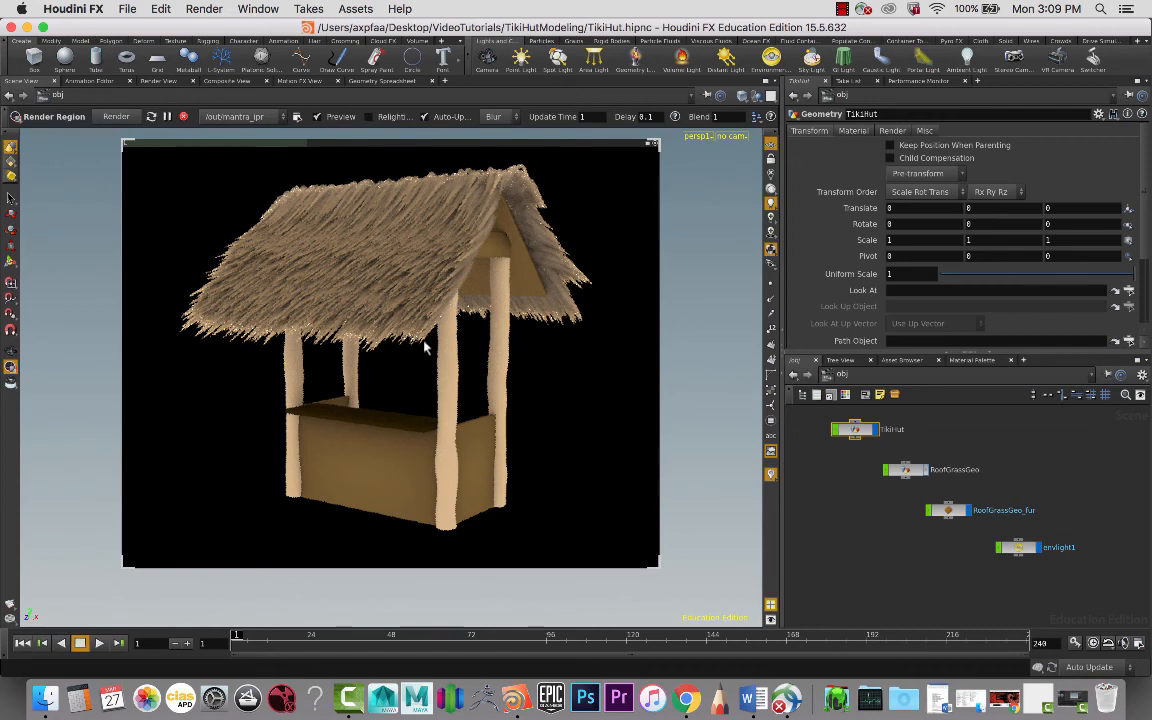
pyautogui.moveTo(372, 233)
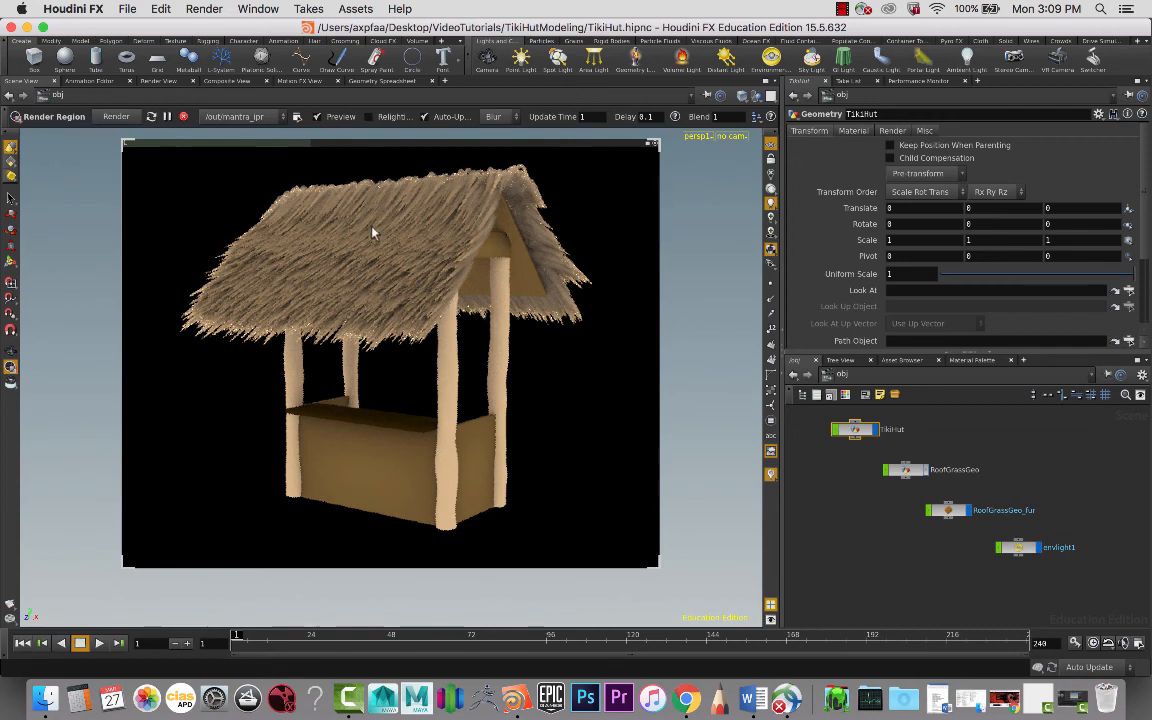
pyautogui.moveTo(427, 358)
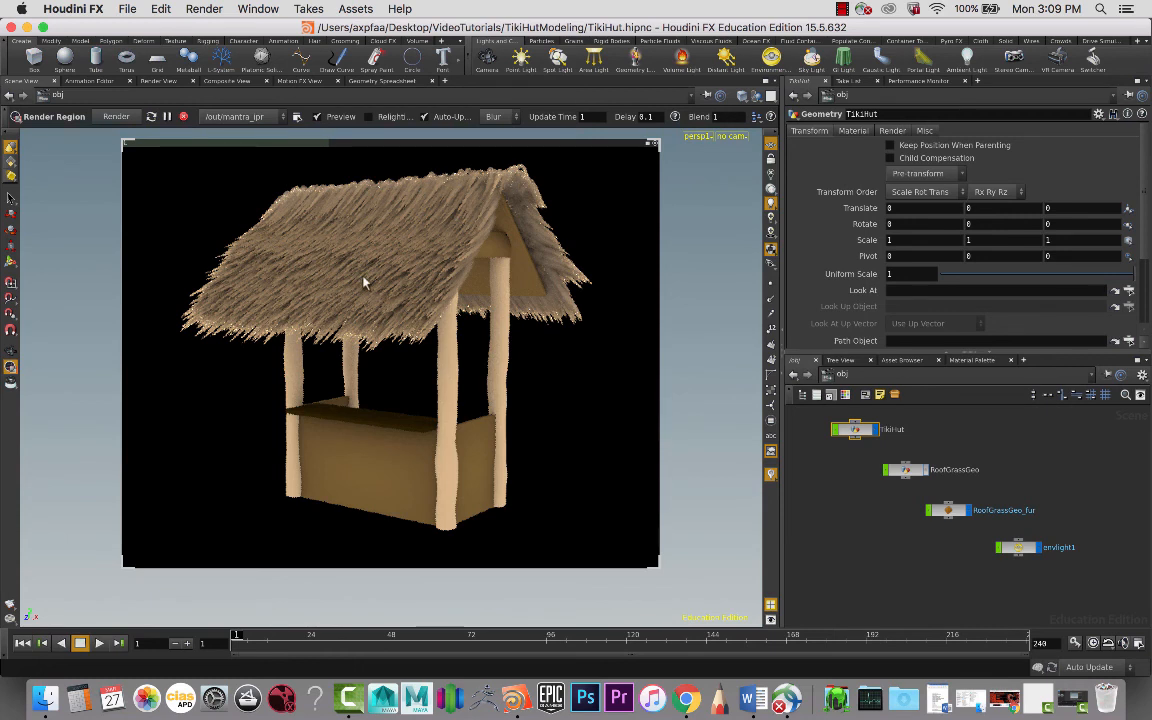
pyautogui.moveTo(431, 313)
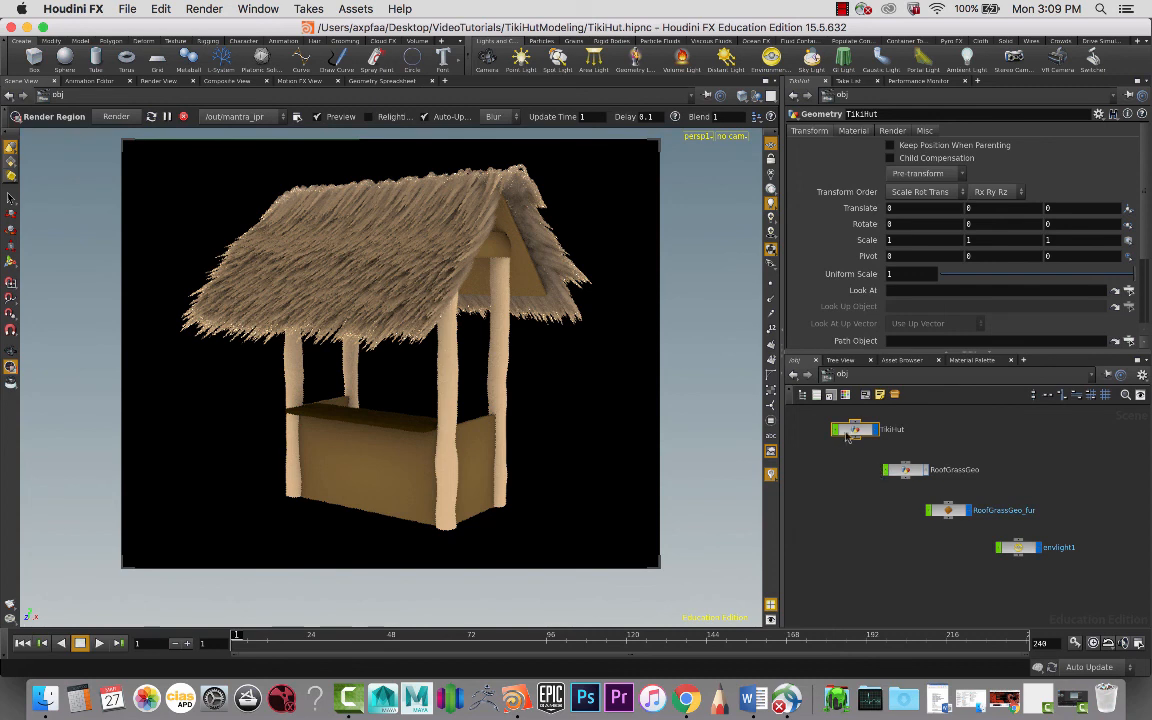
pyautogui.moveTo(700, 443)
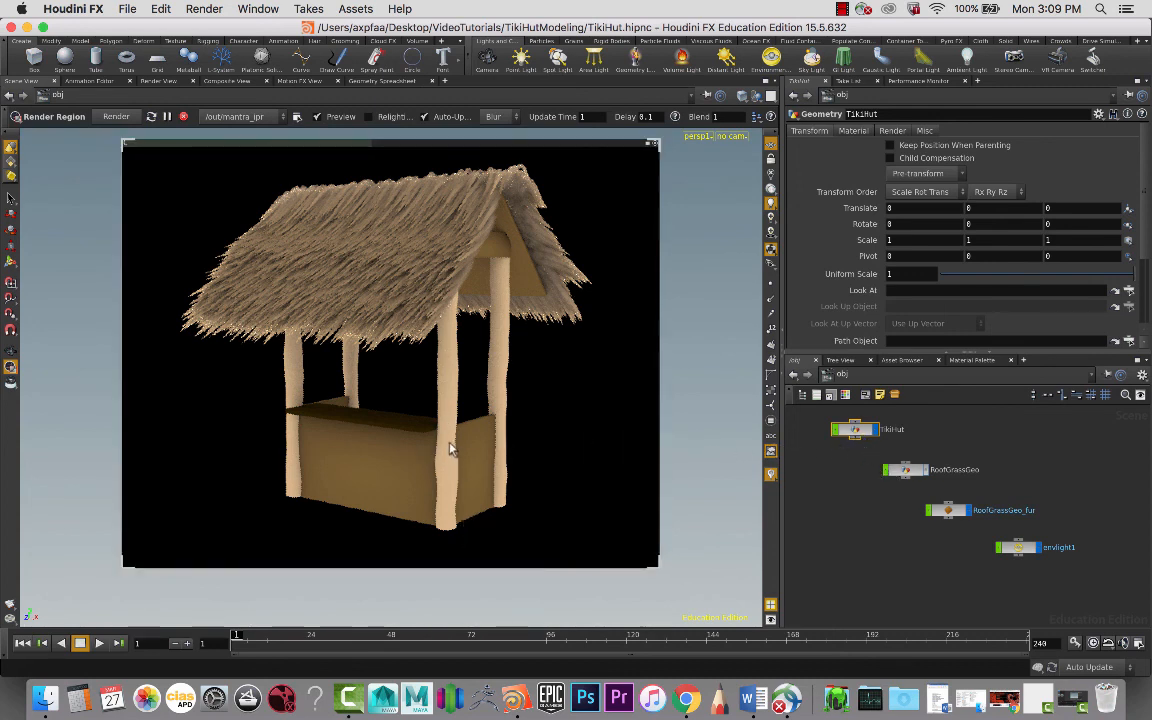
pyautogui.moveTo(475, 288)
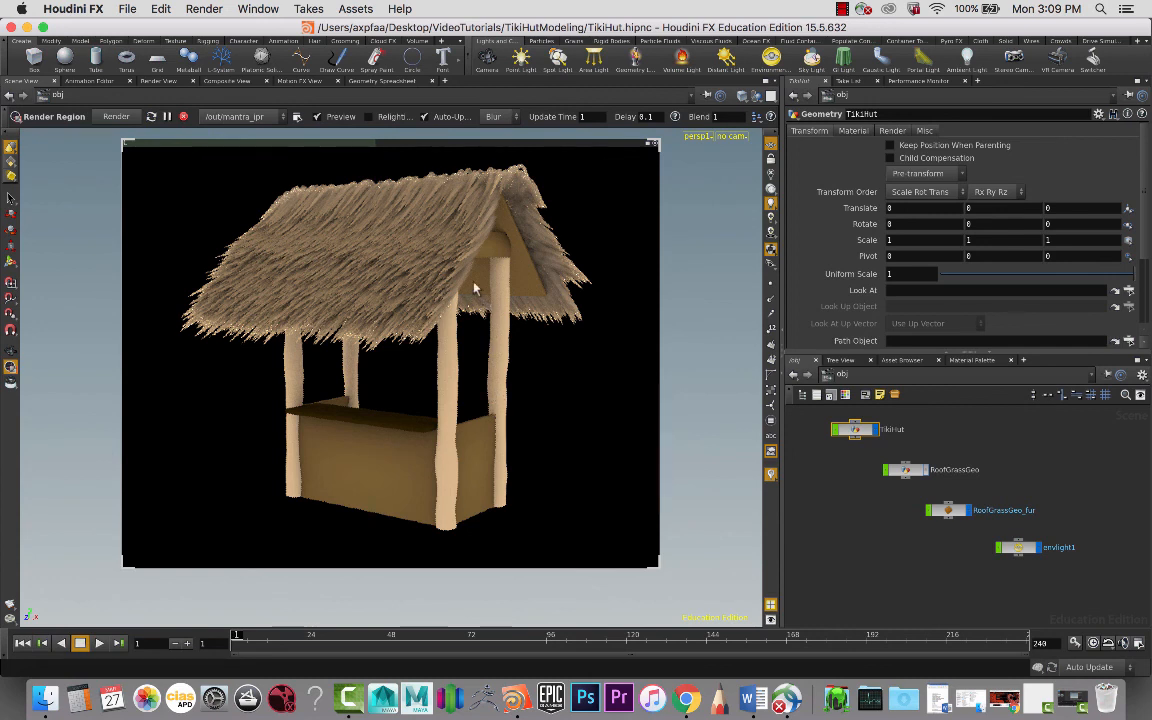
pyautogui.moveTo(432, 360)
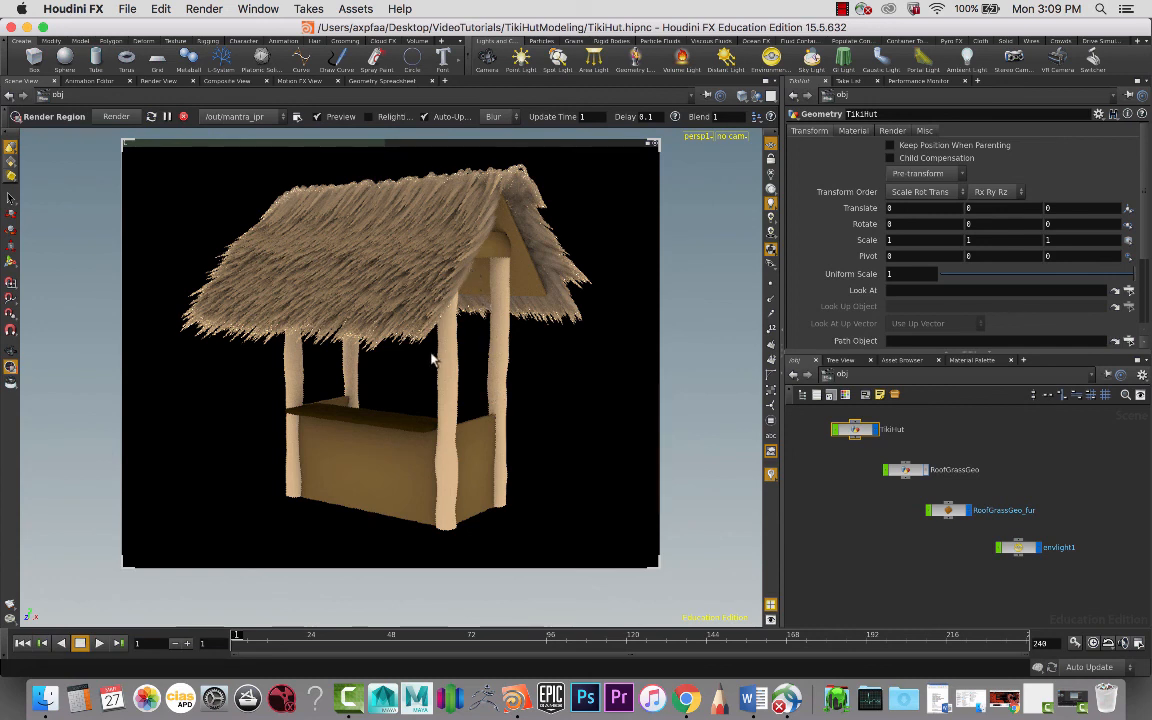
pyautogui.moveTo(500, 300)
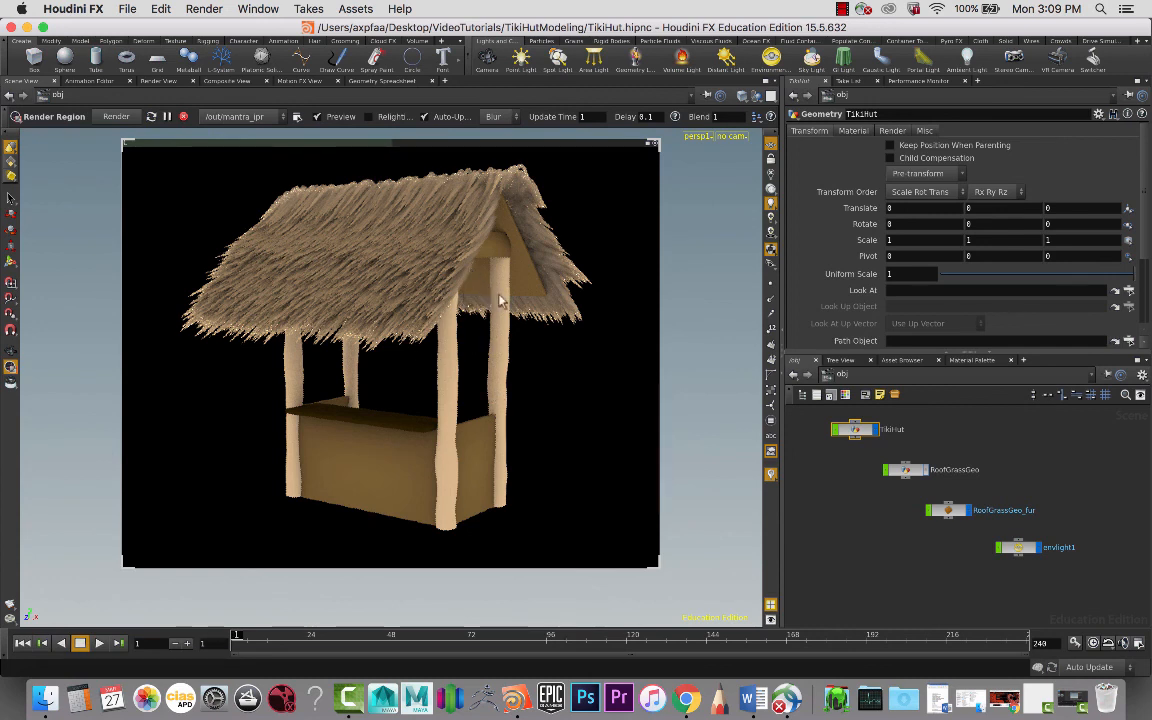
pyautogui.moveTo(422, 293)
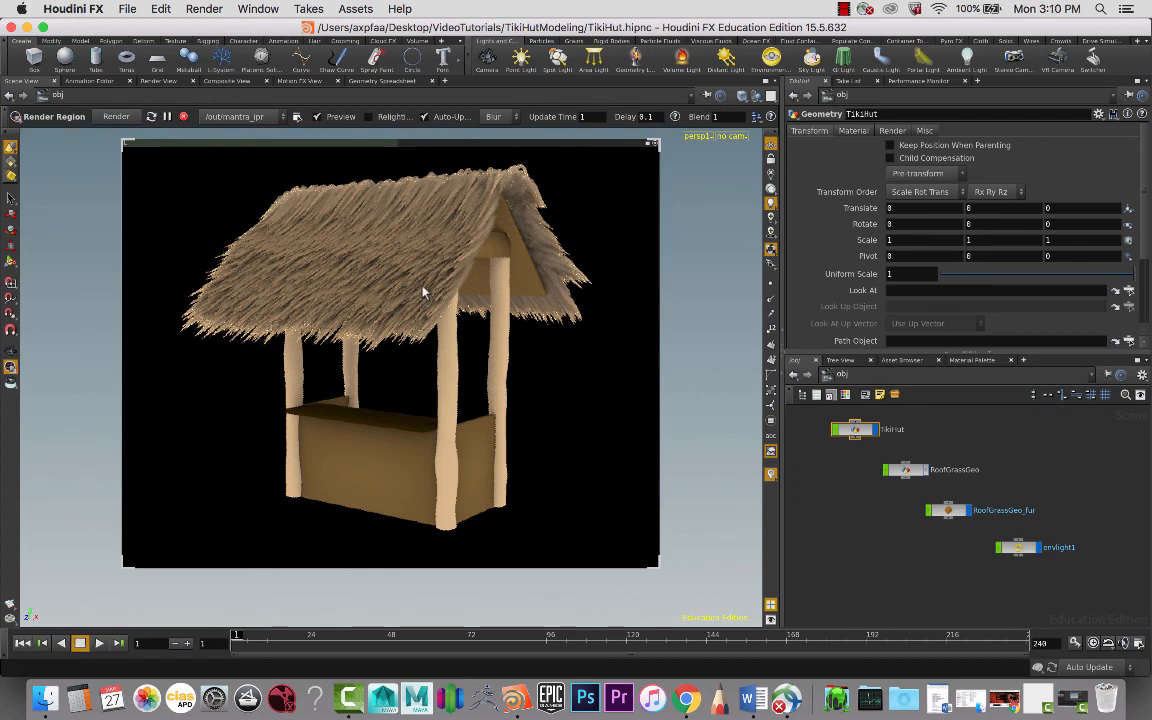
pyautogui.moveTo(638, 166)
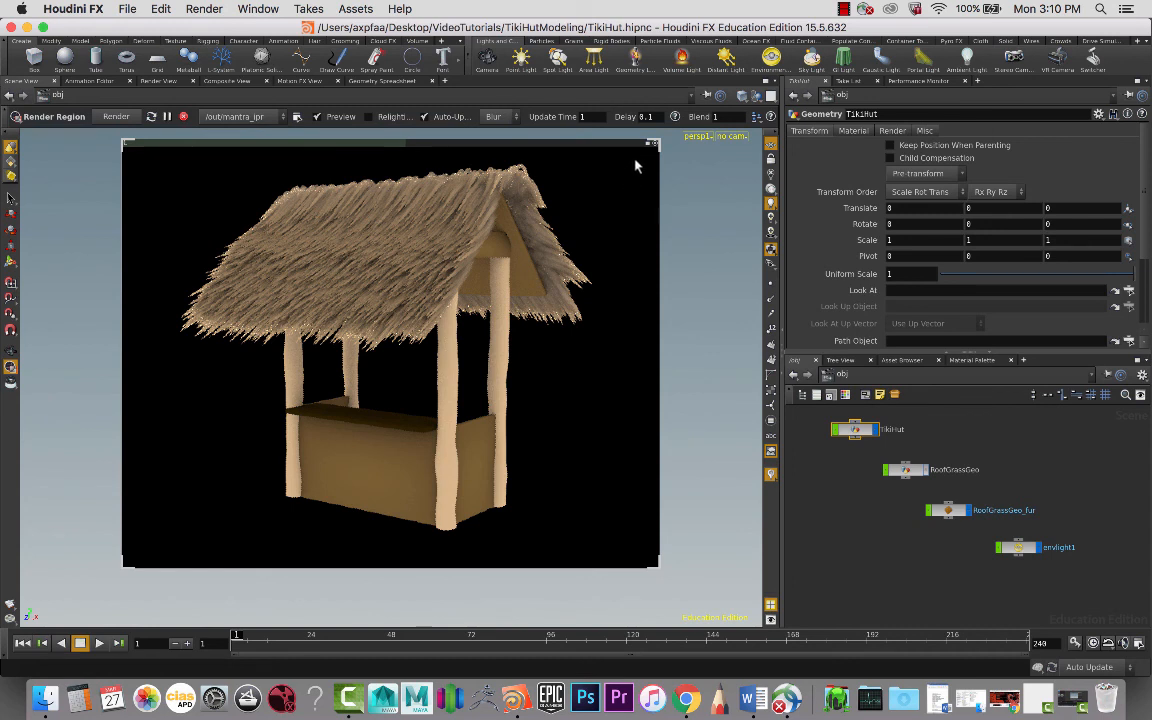